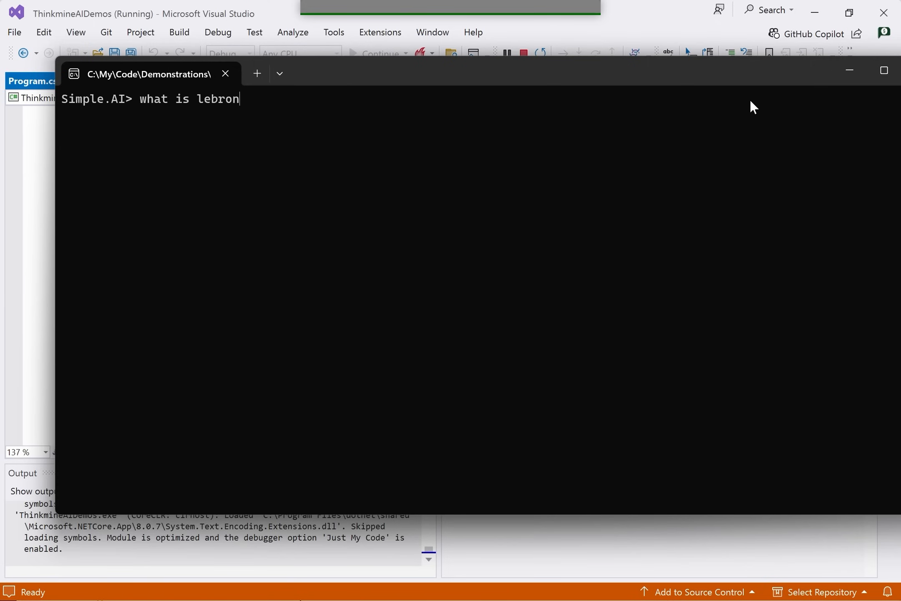
Step: Ask the Simple.AI console chat for LeBron James' GOAT score
{"action": "type", "text": "jame"}
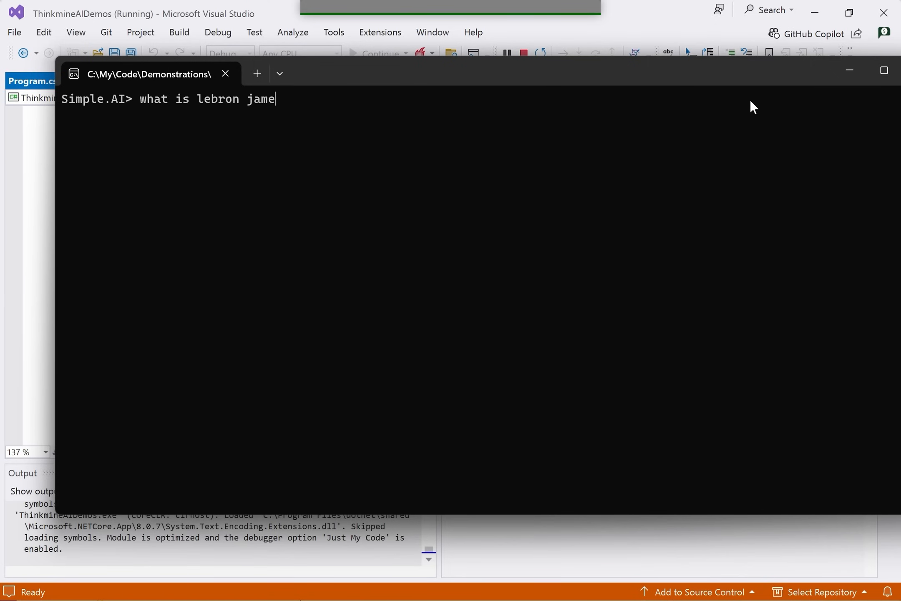
{"action": "type", "text": "s' goat c"}
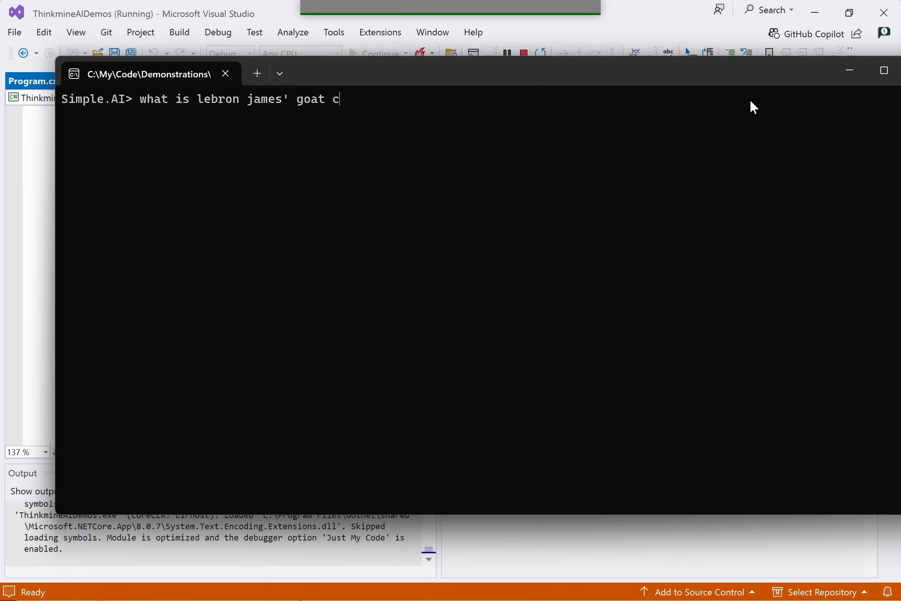
{"action": "type", "text": "score"}
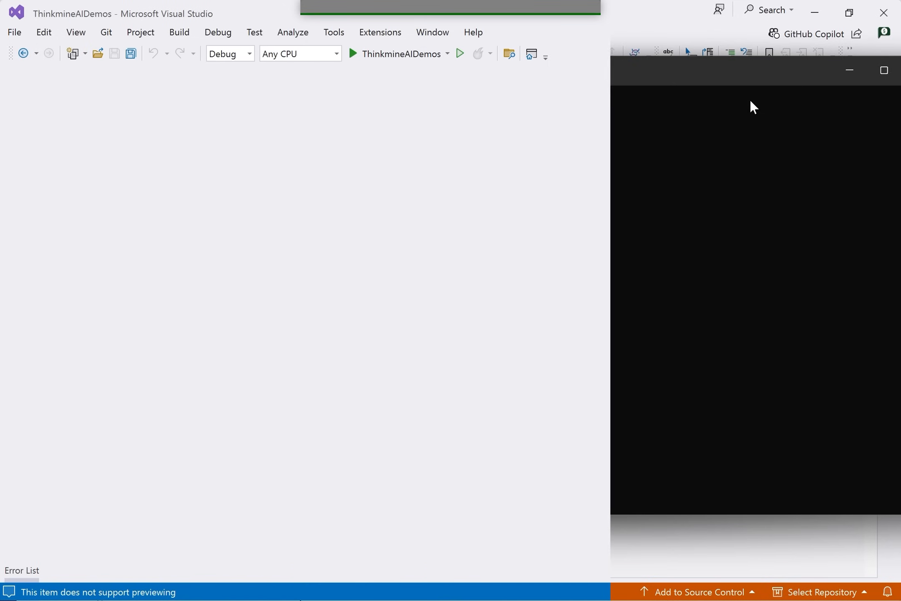
Step: Install the Zaria.AI 1.1.4 NuGet package into ThinkmineAIDemos by searching 'za'
{"action": "right_click", "coordinate": [745, 164]}
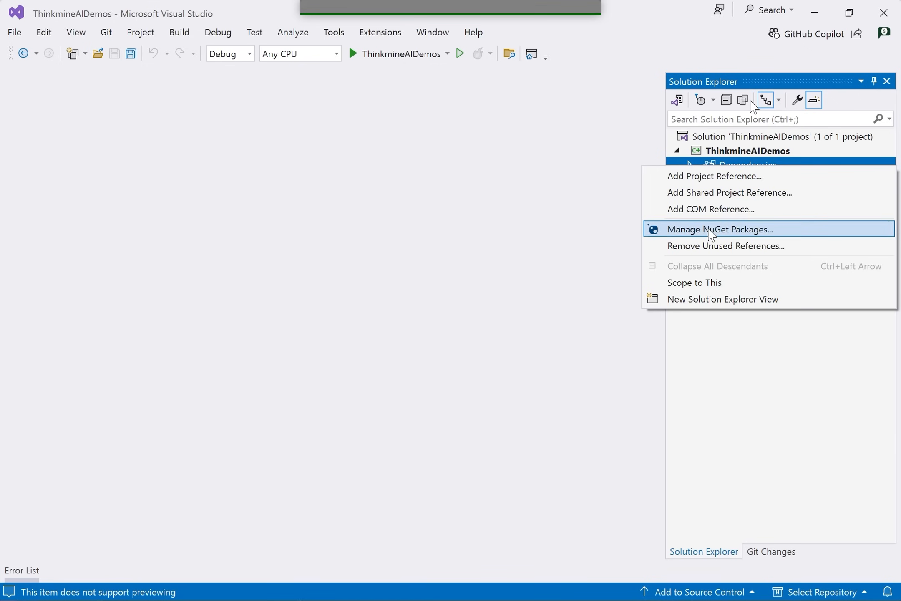
{"action": "left_click", "coordinate": [720, 228]}
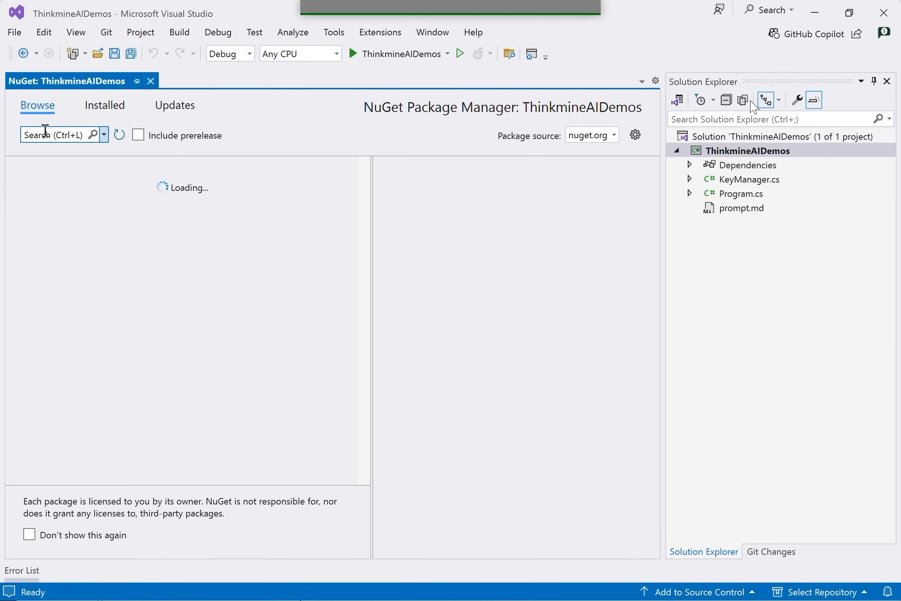
{"action": "type", "text": "zaria"}
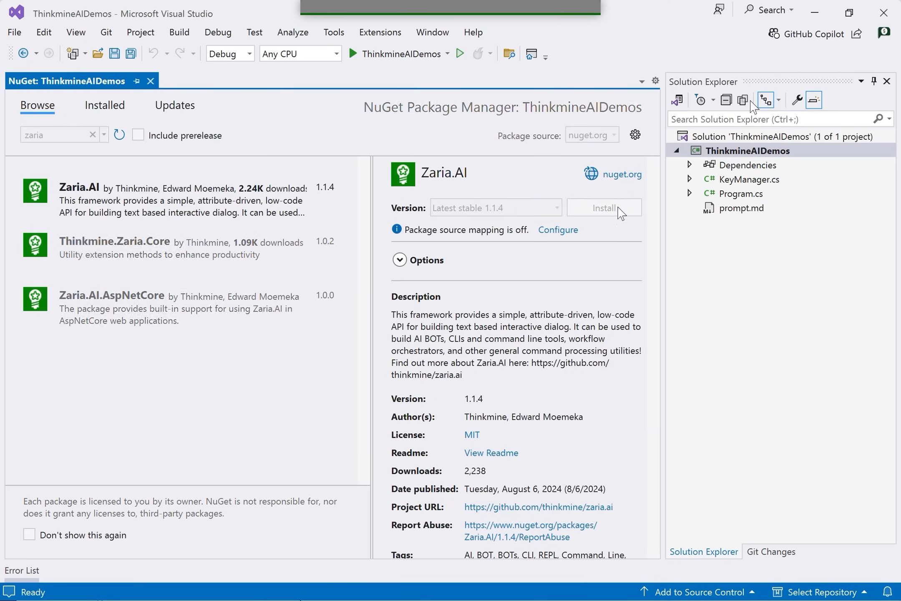
{"action": "left_click", "coordinate": [603, 206]}
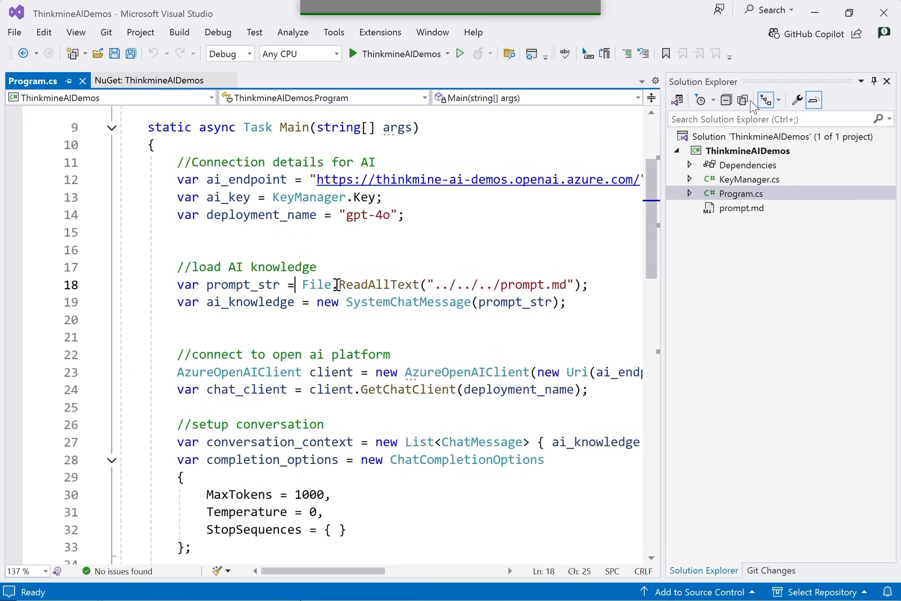
Step: Set prompt_str to "You are a helpful ai assistant.", commenting out File.ReadAllText
{"action": "type", "text": "'"}
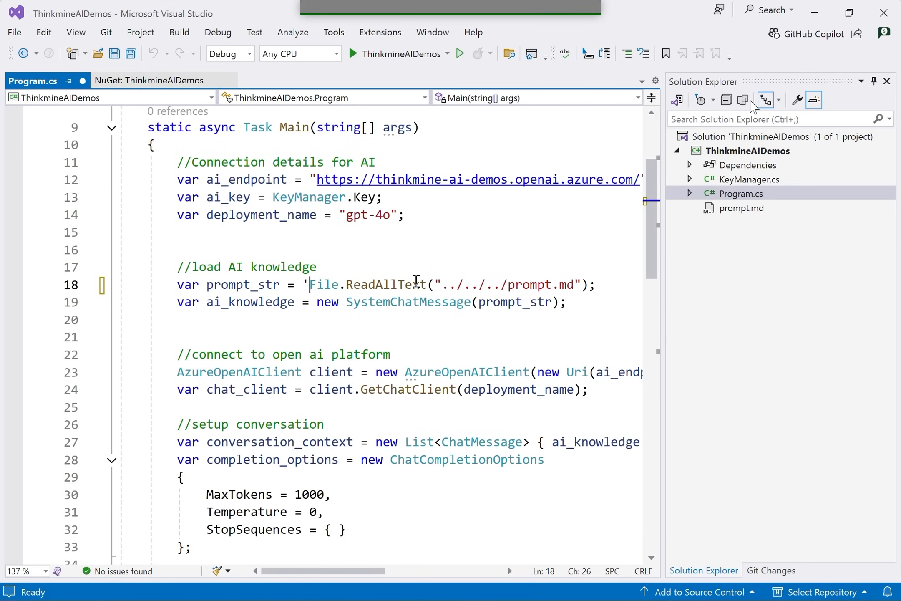
{"action": "type", "text": ";//"}
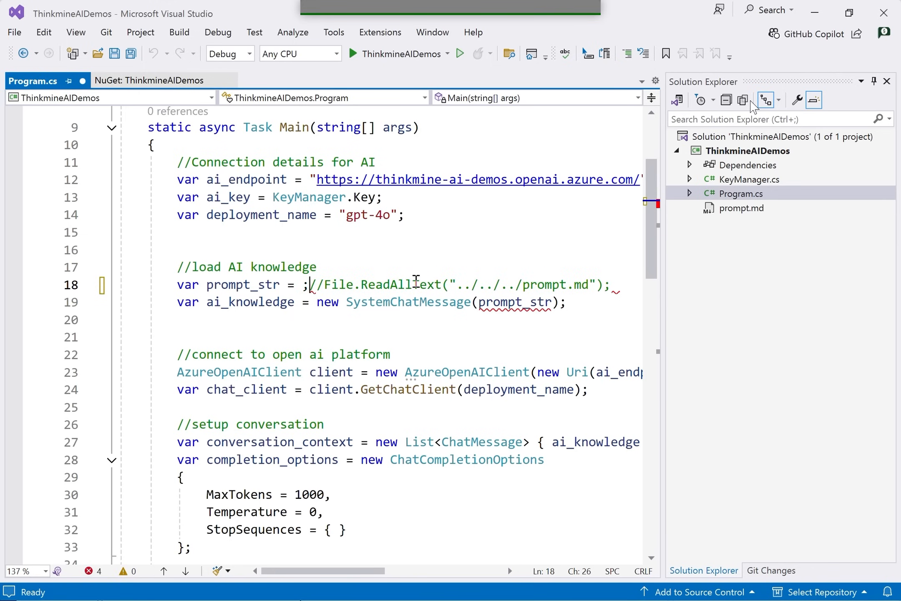
{"action": "type", "text": "\"\""}
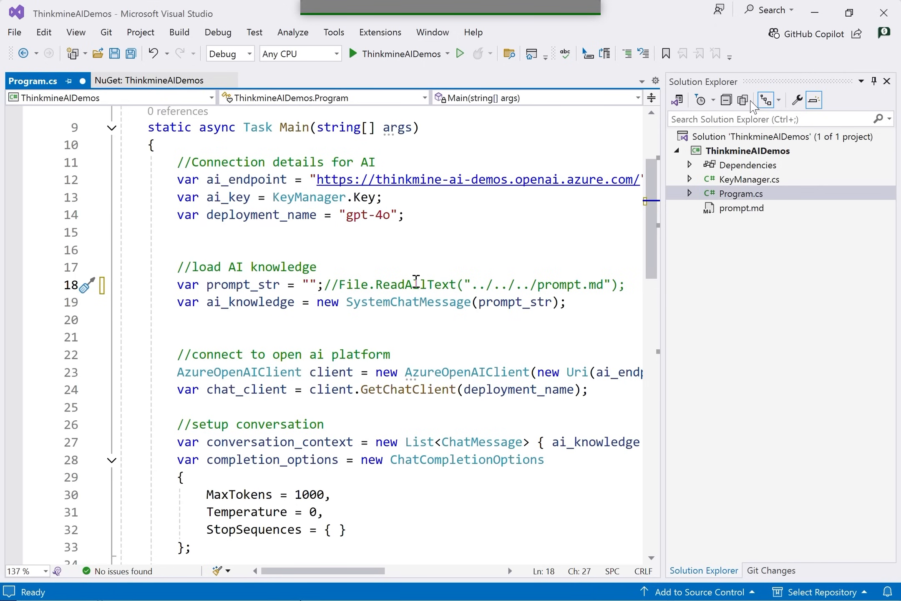
{"action": "type", "text": "You are a"}
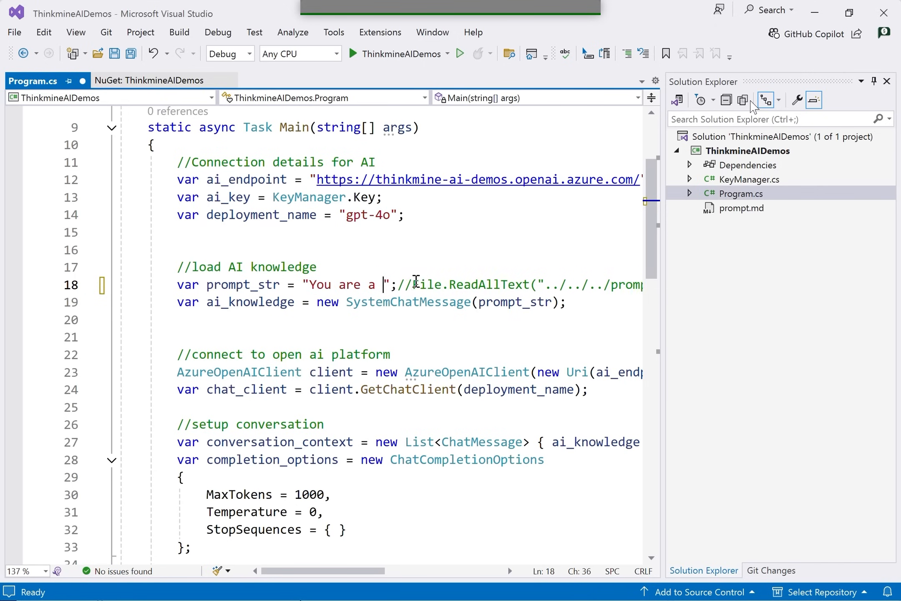
{"action": "type", "text": "helpful ai assistant"}
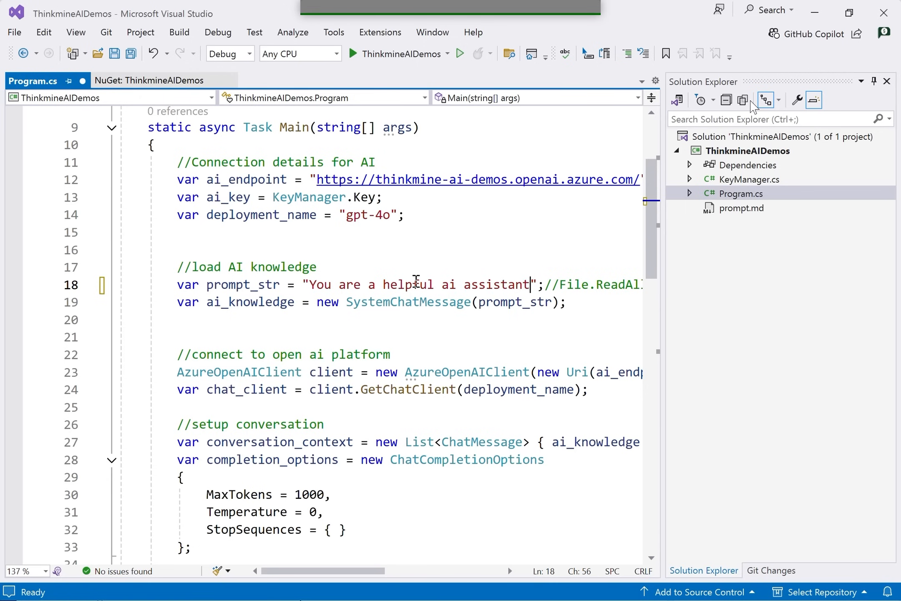
{"action": "type", "text": "."}
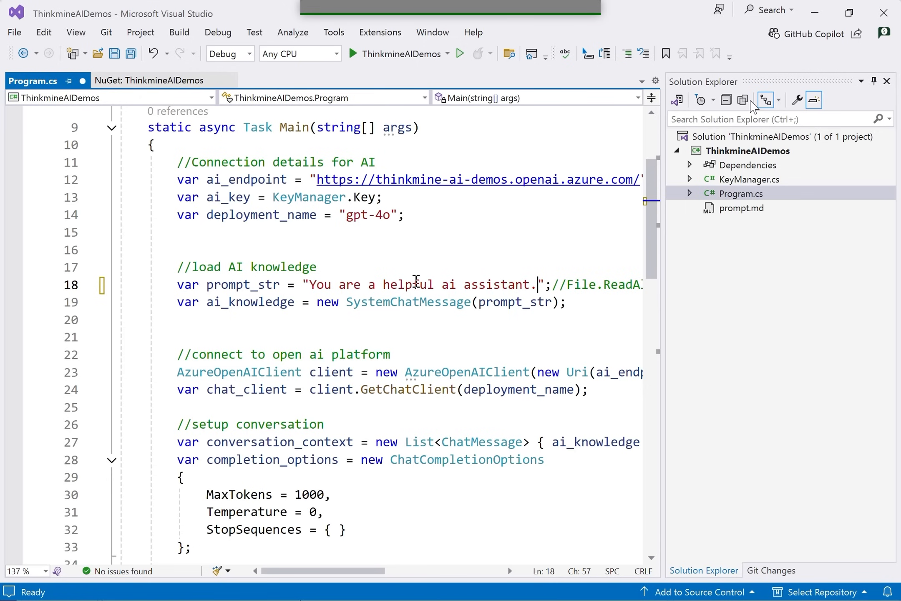
{"action": "key", "text": "ctrl+s"}
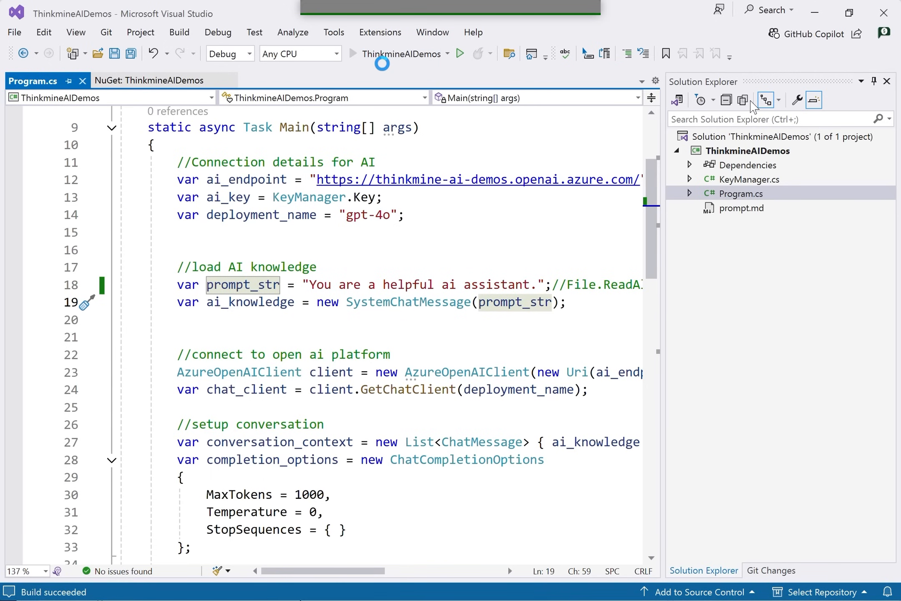
Step: Focus the running Simple.AI console and start typing a question
{"action": "left_click", "coordinate": [460, 53]}
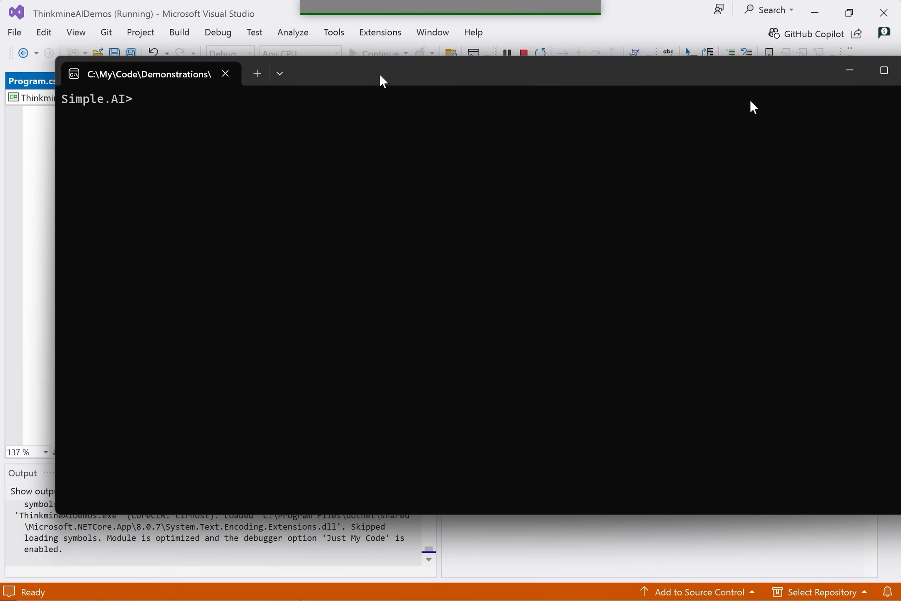
{"action": "type", "text": "wh"}
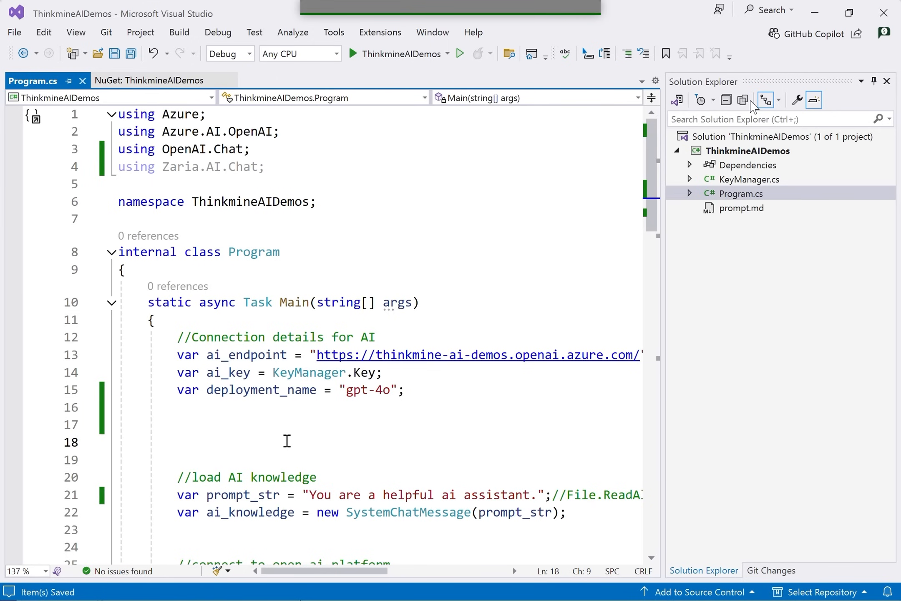
Step: Declare chat_processor as new AIChatProcessor(ai_endpoint, ai_key, deployment_name)
{"action": "type", "text": "AIChatProcessor"}
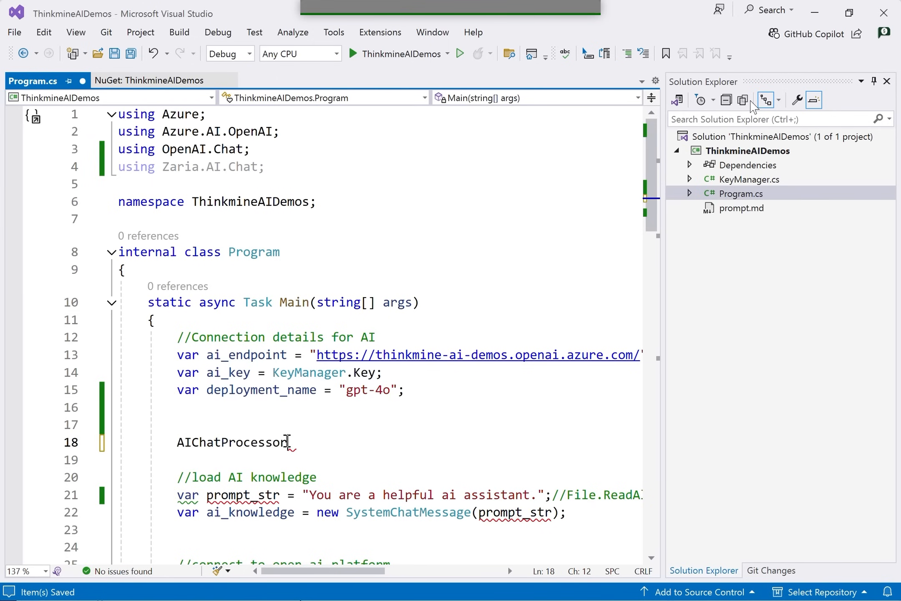
{"action": "type", "text": "chat"}
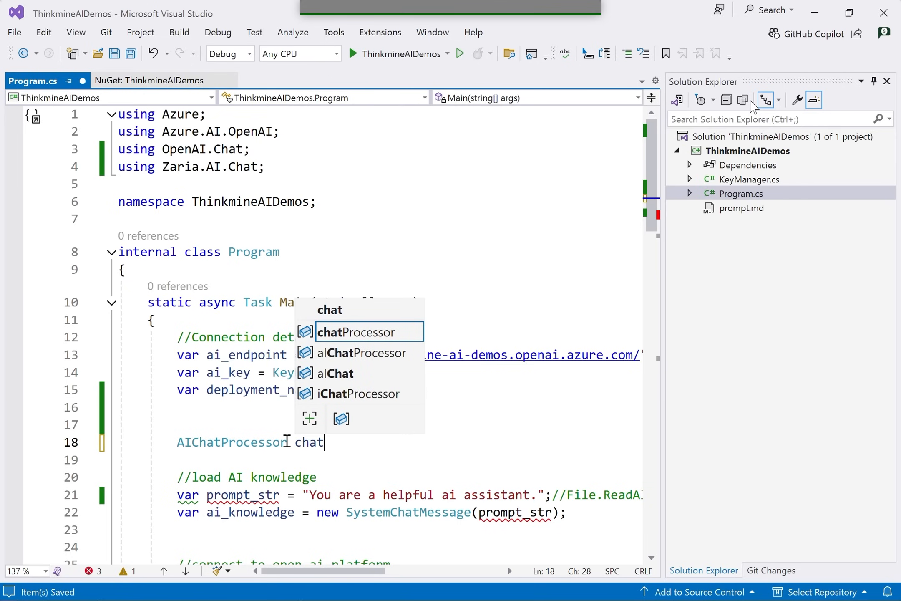
{"action": "type", "text": "_processor"}
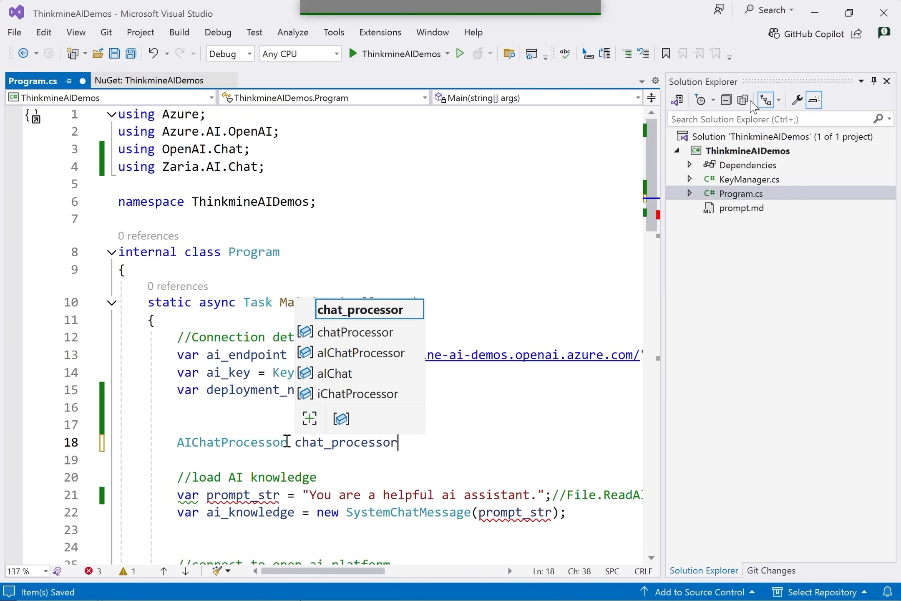
{"action": "type", "text": "= new AIChatProcessor("}
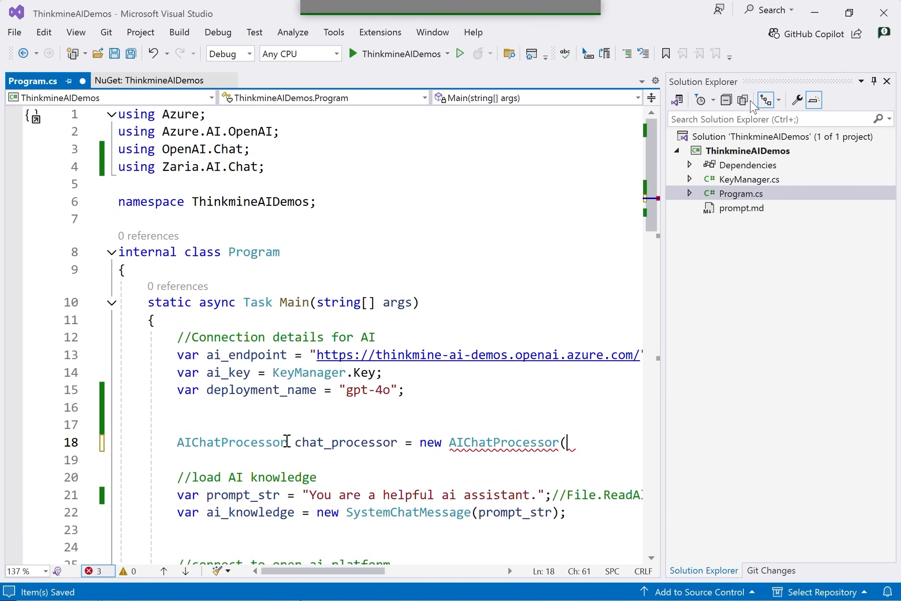
{"action": "type", "text": "ai_key,"}
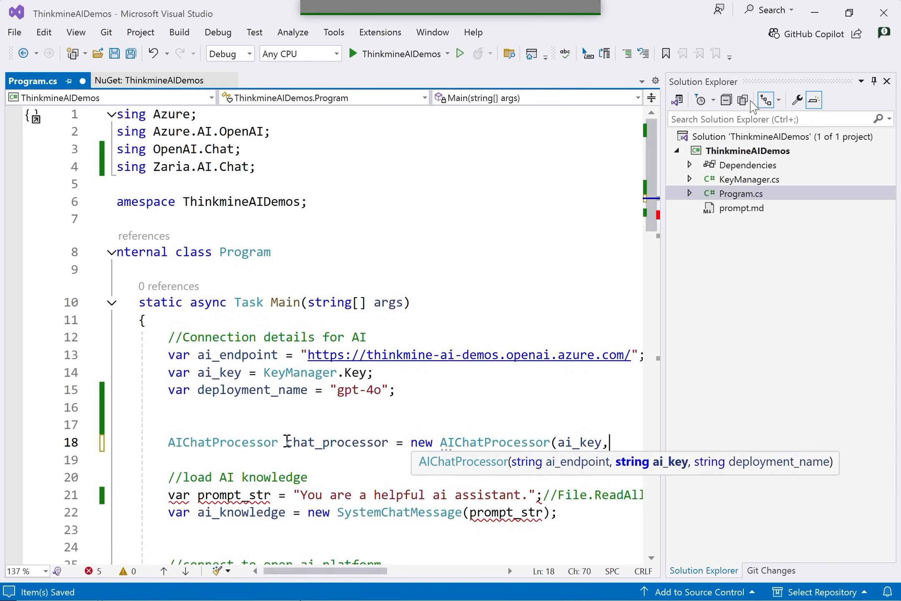
{"action": "type", "text": "ai_e"}
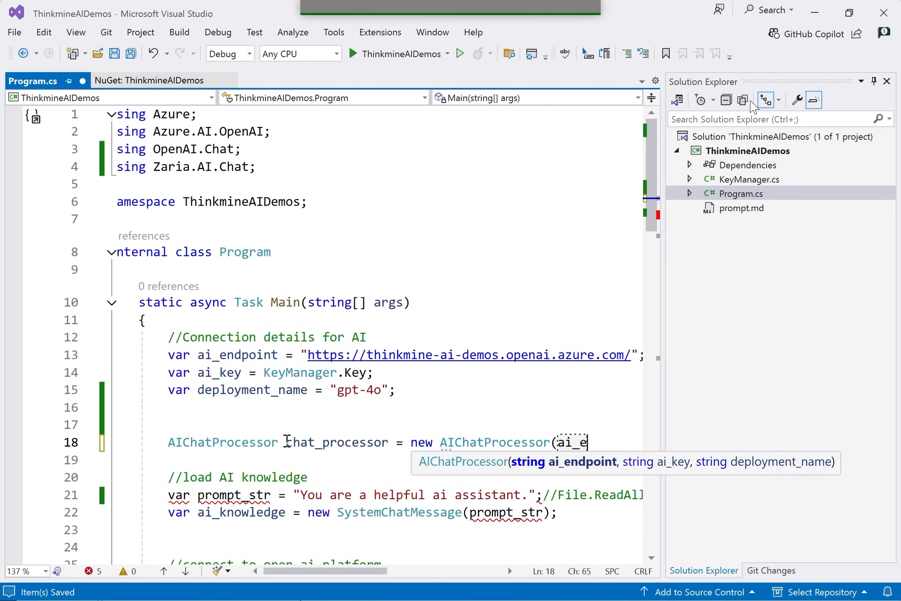
{"action": "type", "text": "ndpoint, ai_key"}
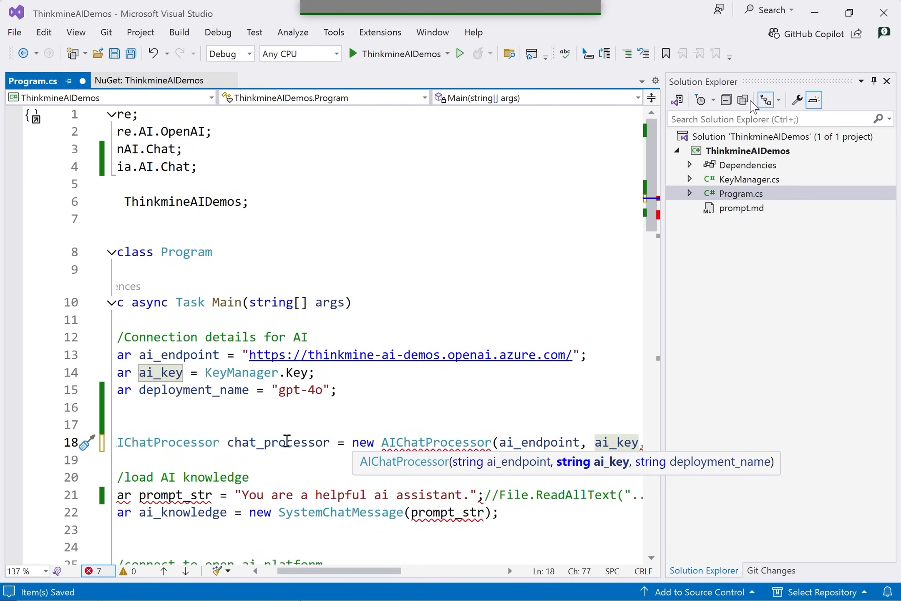
{"action": "type", "text": ",deployment_name"}
{"action": "type", "text": "await"}
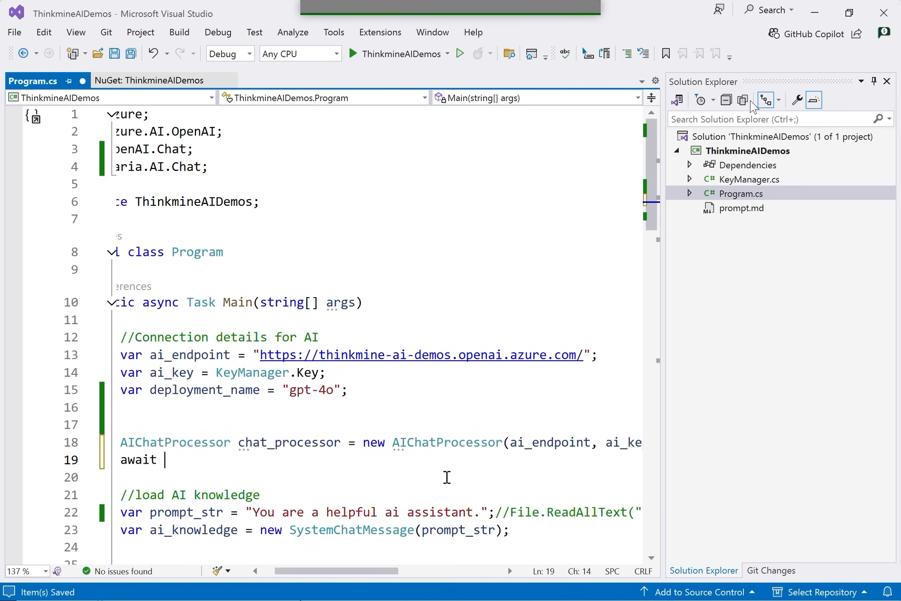
Step: Add await chat_processor.InitializeAsync(prompt_str) below the constructor
{"action": "type", "text": "char.in"}
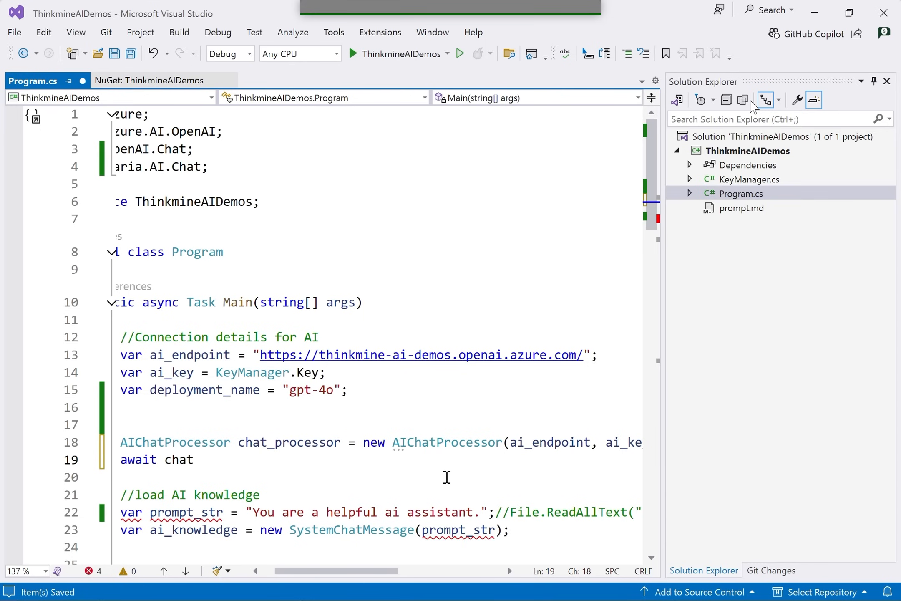
{"action": "type", "text": "_processor."}
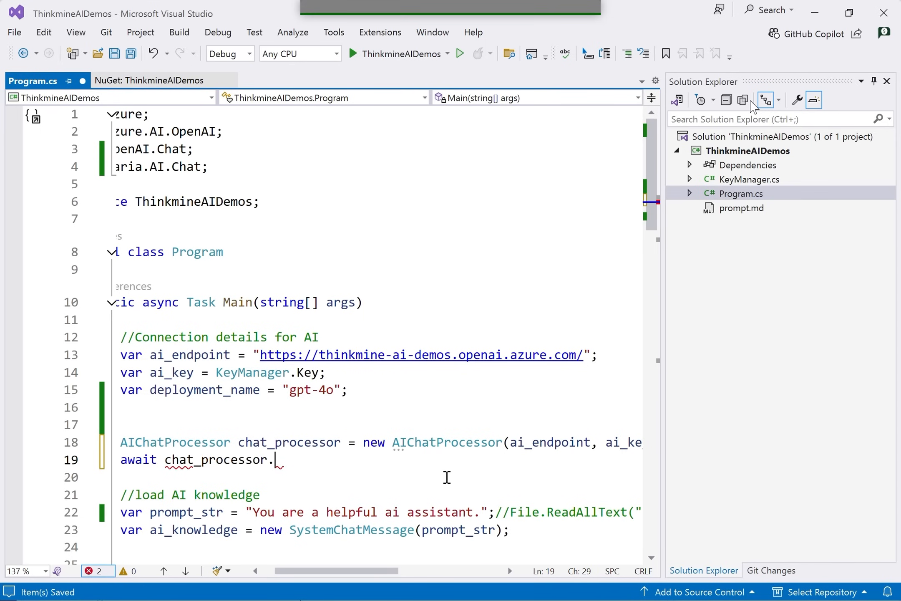
{"action": "type", "text": "."}
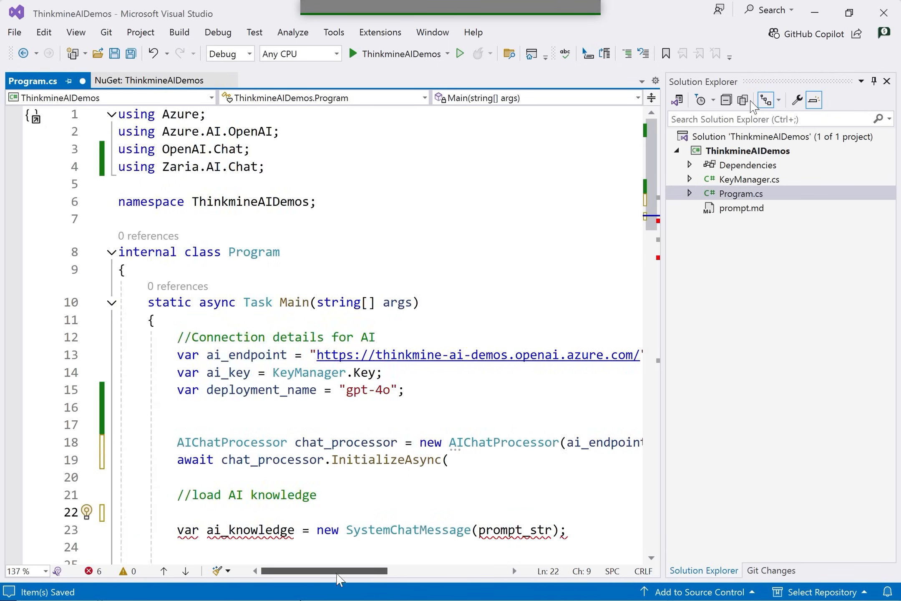
{"action": "scroll", "scroll_direction": "right", "scroll_amount": 3}
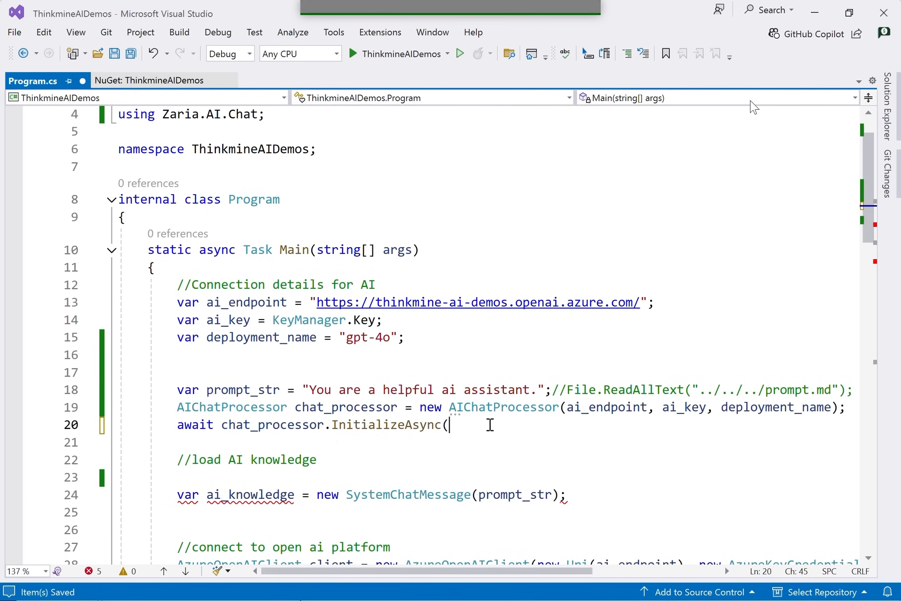
{"action": "type", "text": "prompt_str);"}
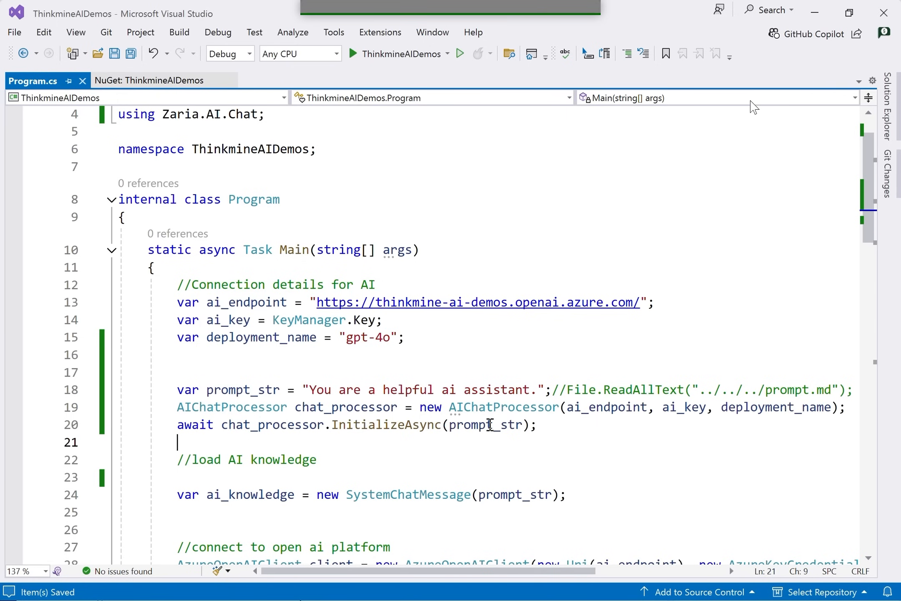
{"action": "mouse_move", "coordinate": [240, 447]}
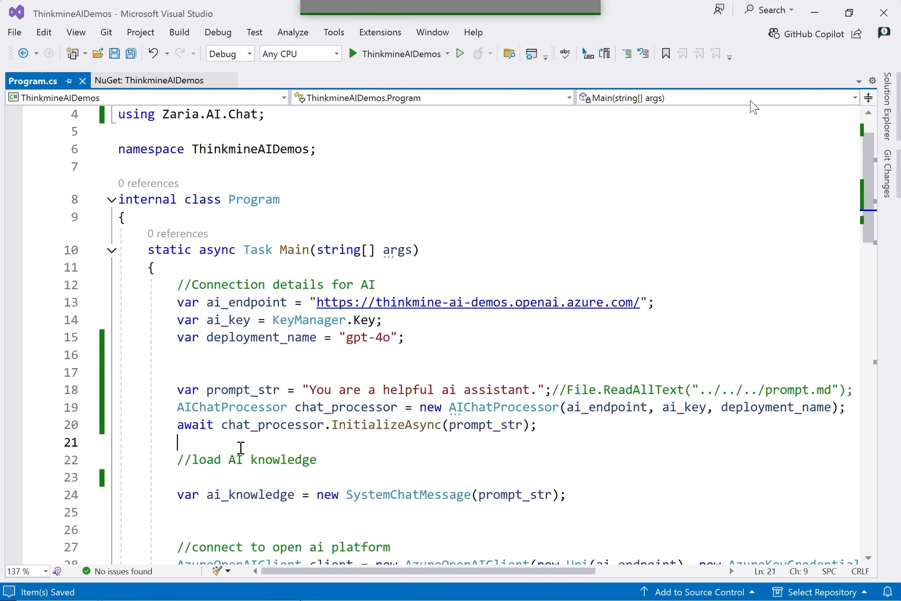
Step: Delete the old AzureOpenAIClient and conversation setup lines and the evaluate block
{"action": "scroll", "scroll_direction": "down", "scroll_amount": 3}
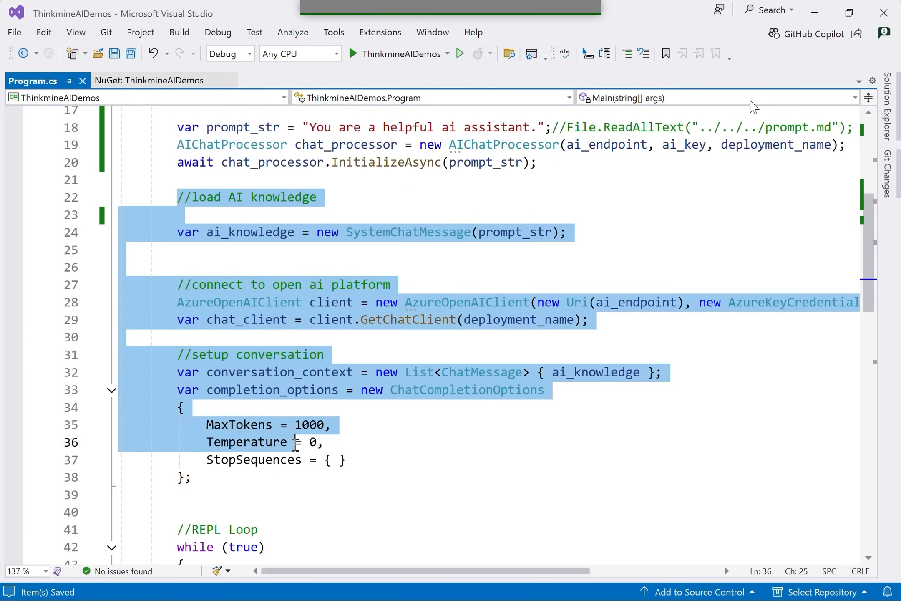
{"action": "key", "text": "Delete"}
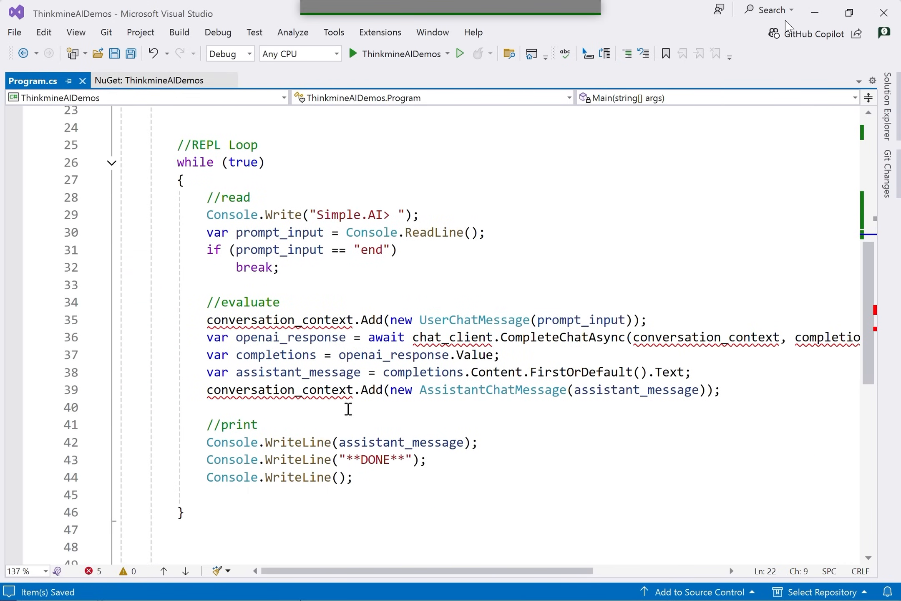
{"action": "left_click", "coordinate": [207, 302]}
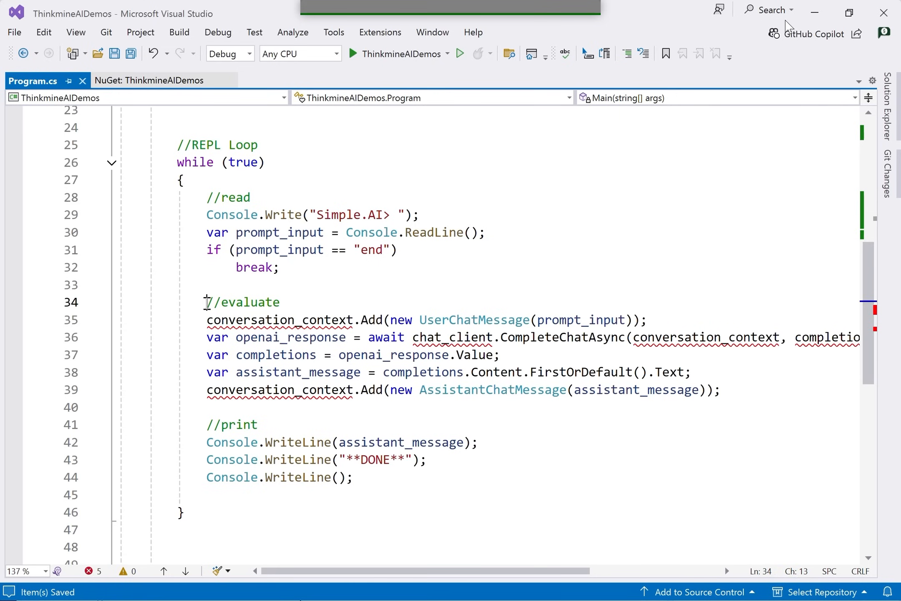
{"action": "left_click_drag", "start_coordinate": [206, 301], "coordinate": [721, 390]}
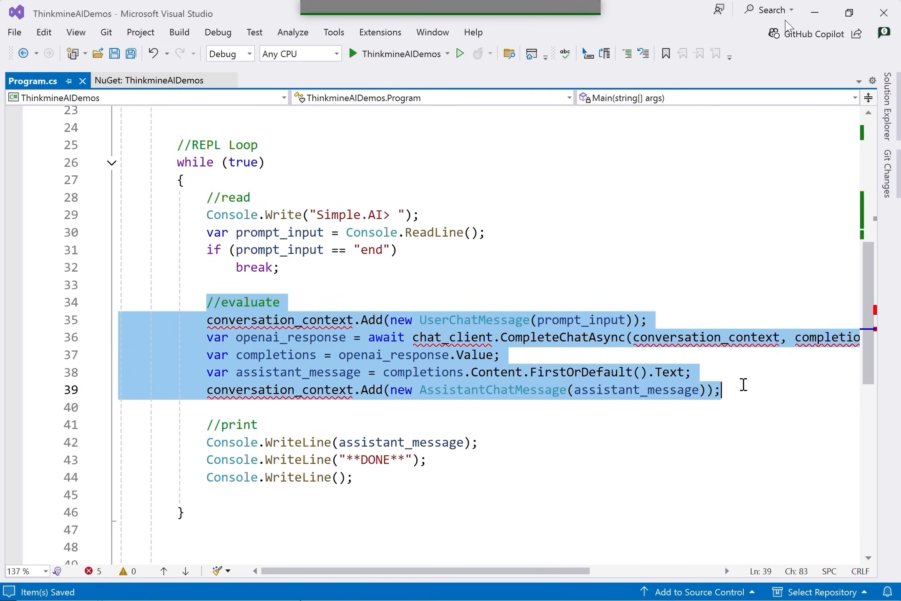
{"action": "key", "text": "Delete"}
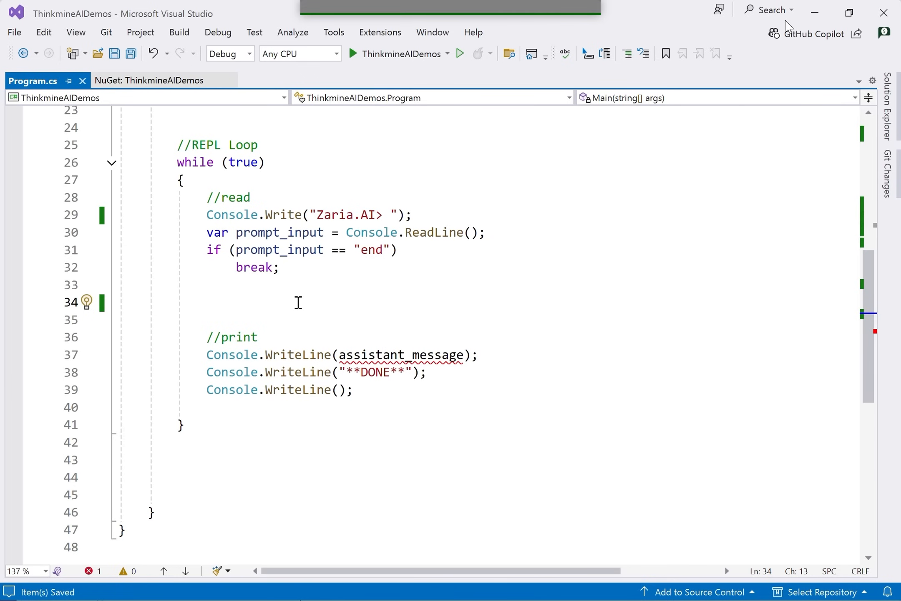
Step: Add else if (prompt_input == "clear") that calls chat_processor.NewConversation()
{"action": "type", "text": "else if("}
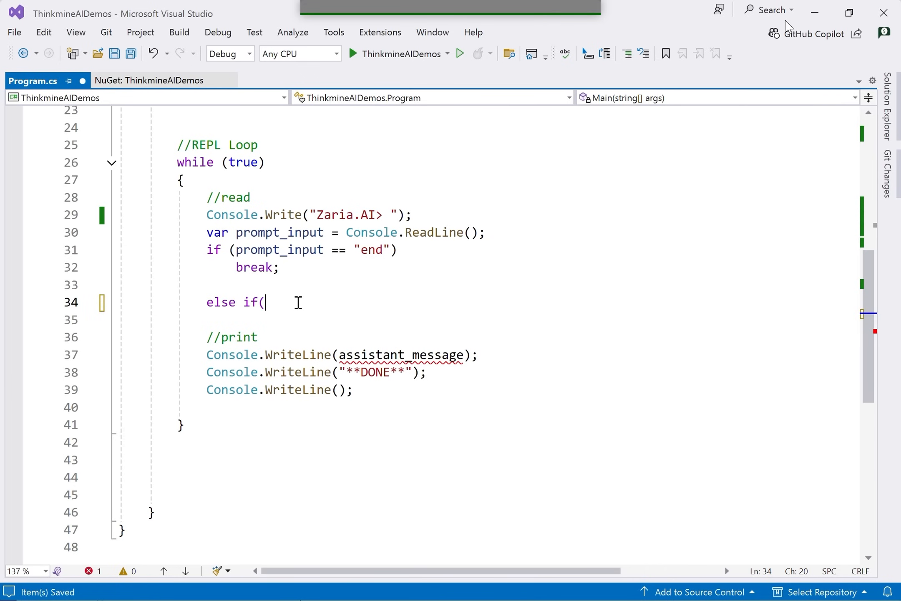
{"action": "type", "text": "prompt_input =="}
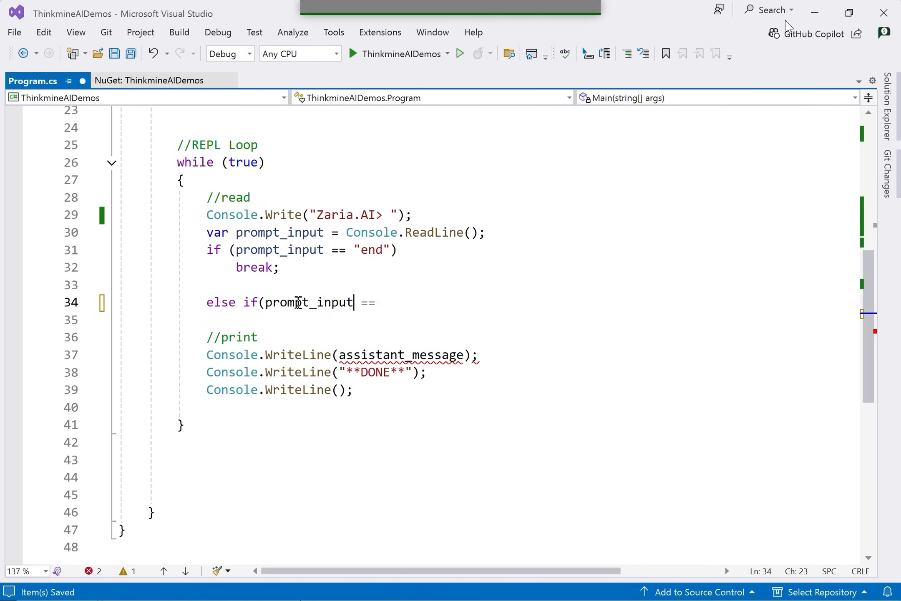
{"action": "type", "text": ".cl"}
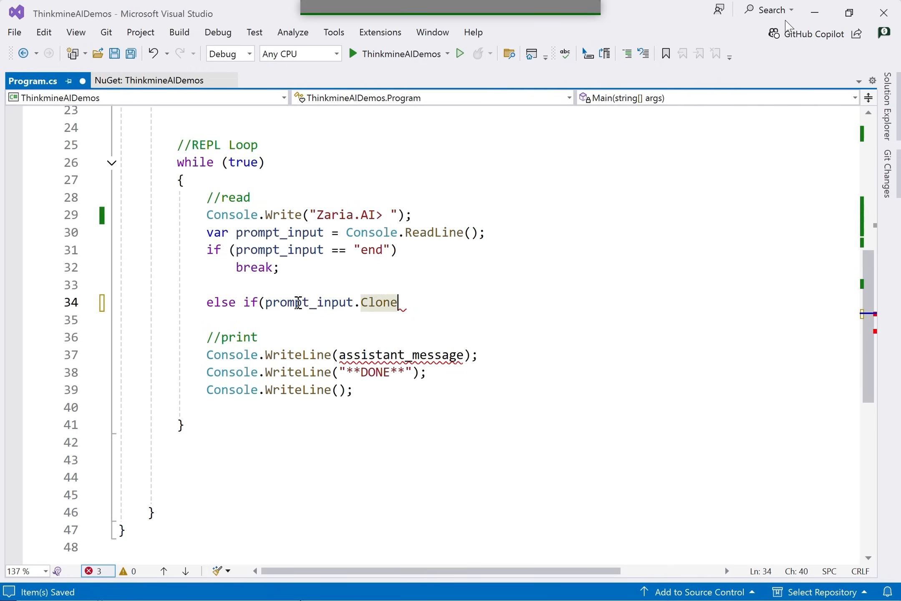
{"action": "key", "text": "backspace"}
{"action": "type", "text": " == \"c"}
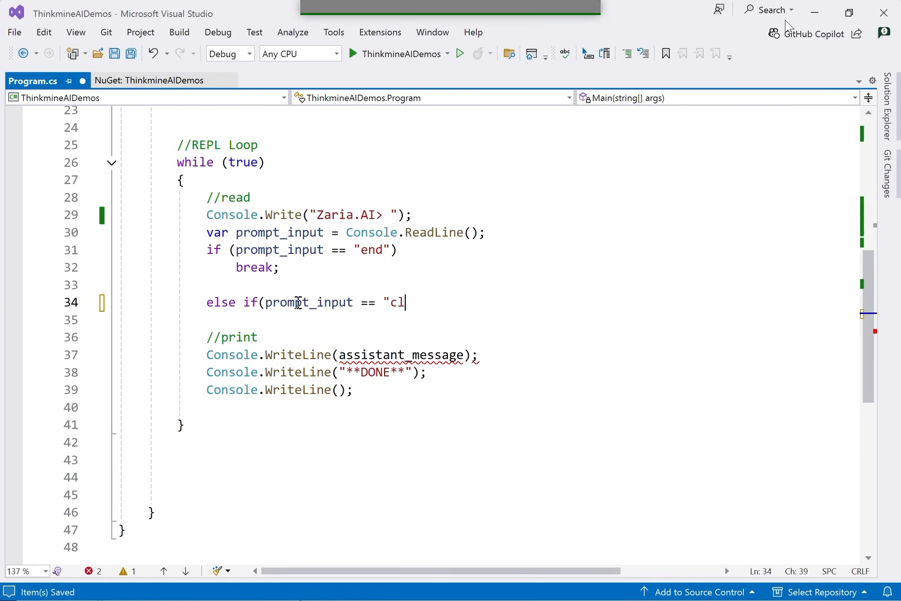
{"action": "type", "text": "ear\")"}
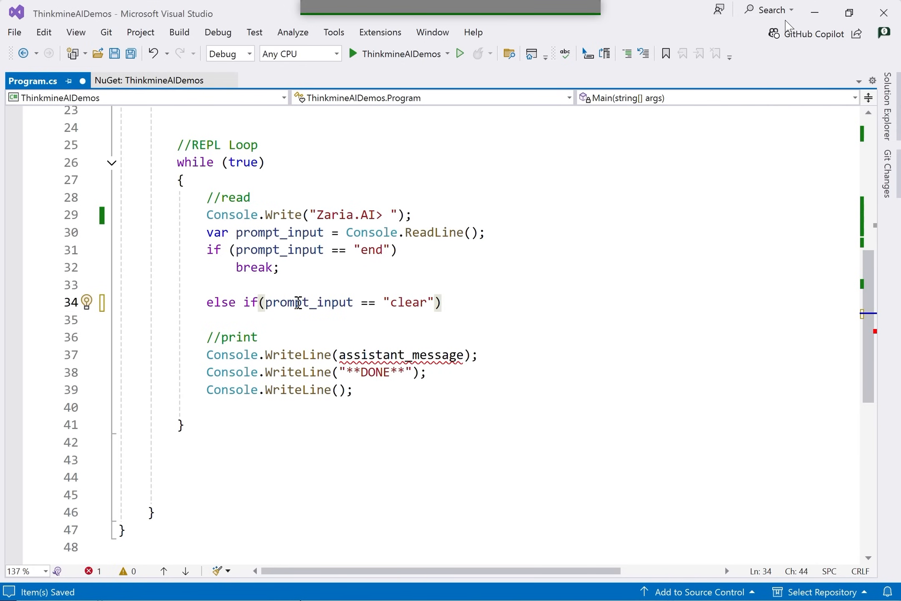
{"action": "type", "text": "char"}
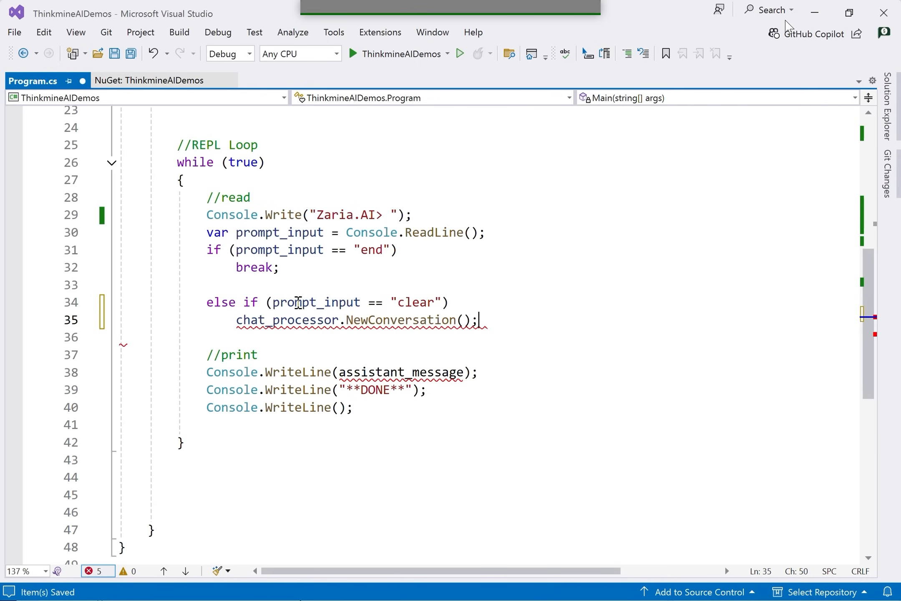
{"action": "key", "text": "enter"}
{"action": "type", "text": "else"}
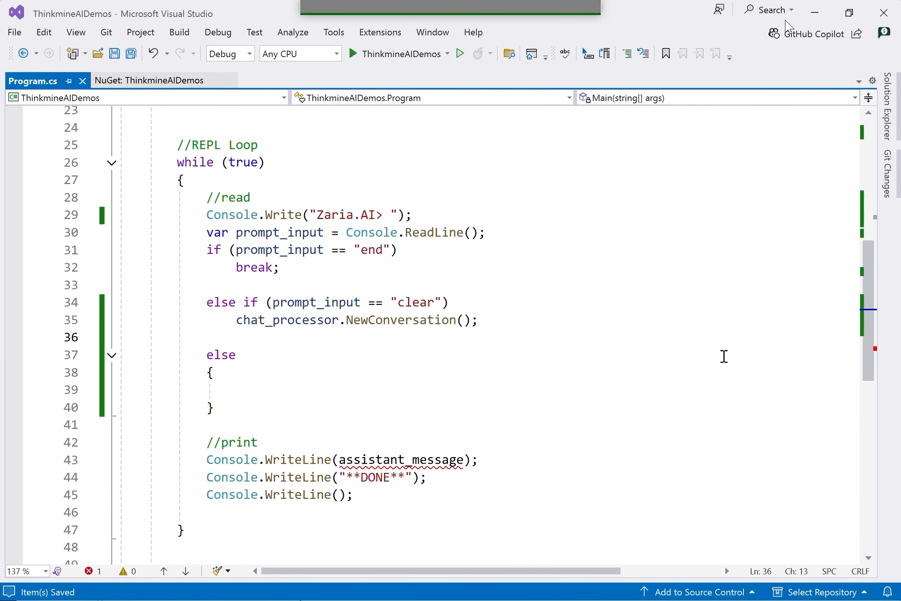
Step: Add an else block awaiting ProcessPromptAsync(prompt_input) and printing ai_response
{"action": "type", "text": "var res"}
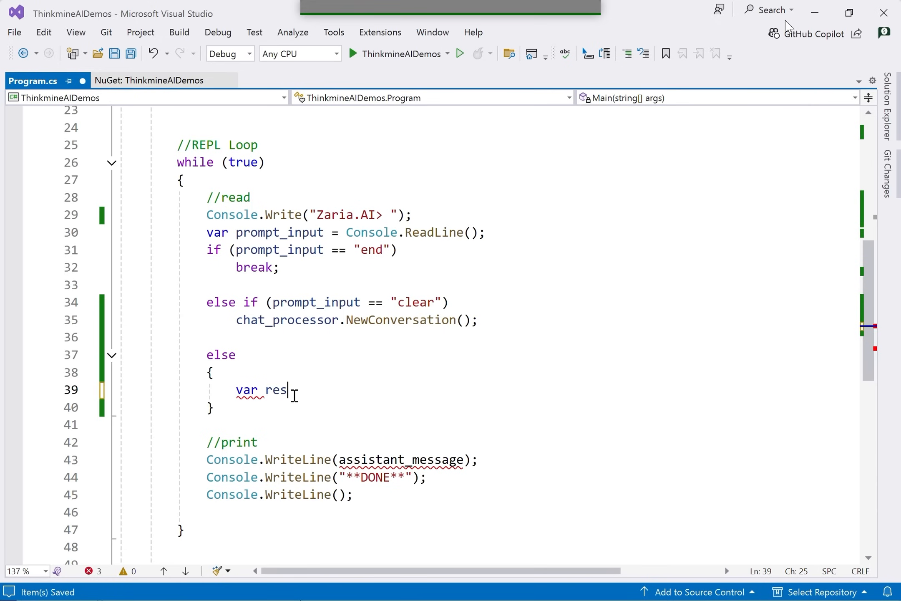
{"action": "type", "text": "ai_response = a"}
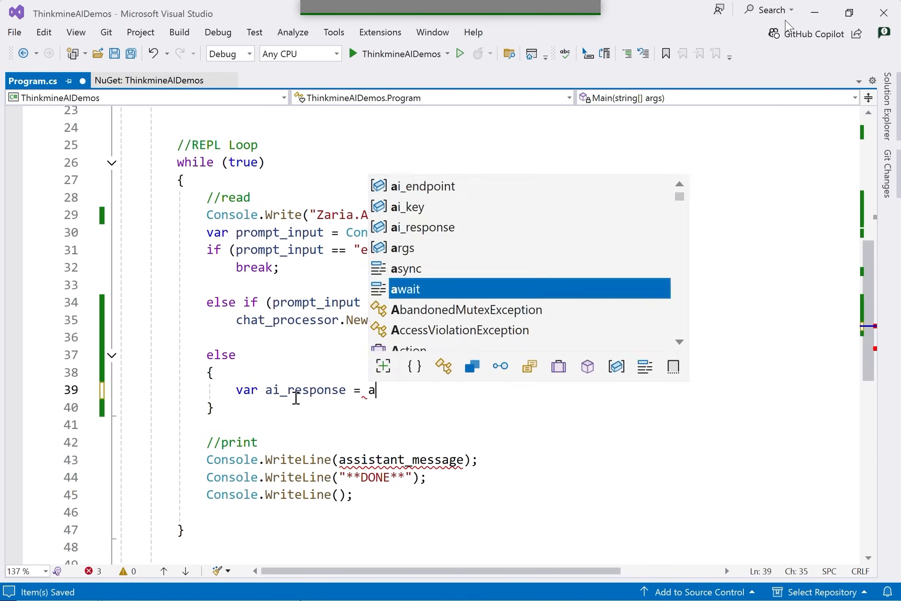
{"action": "type", "text": "wait chat"}
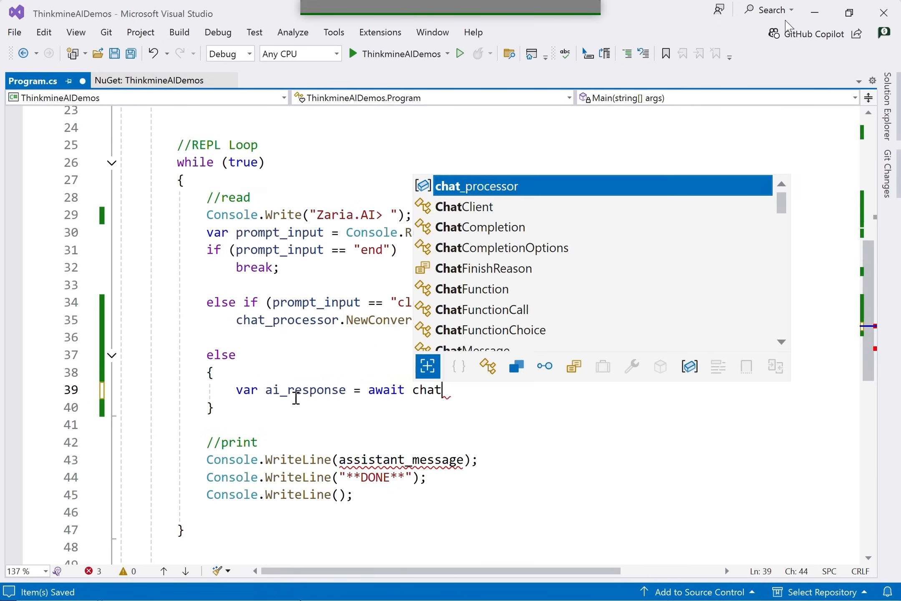
{"action": "type", "text": "_processor.ProcessPromptAsync"}
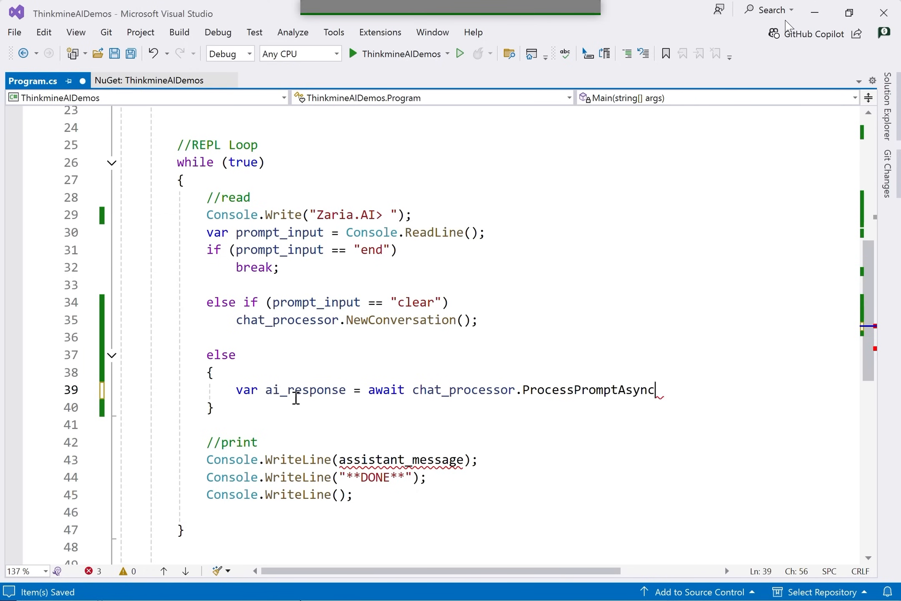
{"action": "type", "text": "(prompt_input);"}
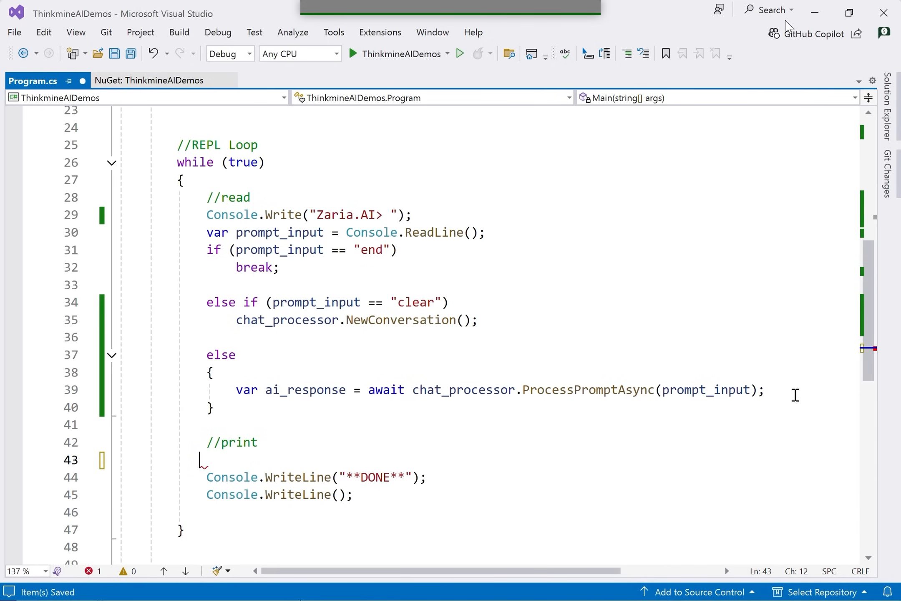
{"action": "type", "text": "Console.WriteLine(assistant_message);"}
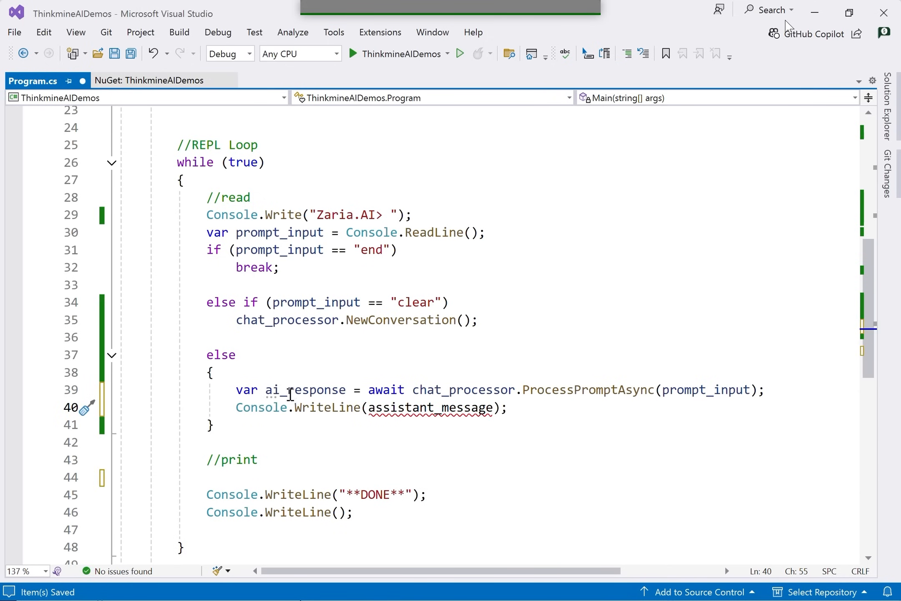
{"action": "double_click", "coordinate": [430, 408]}
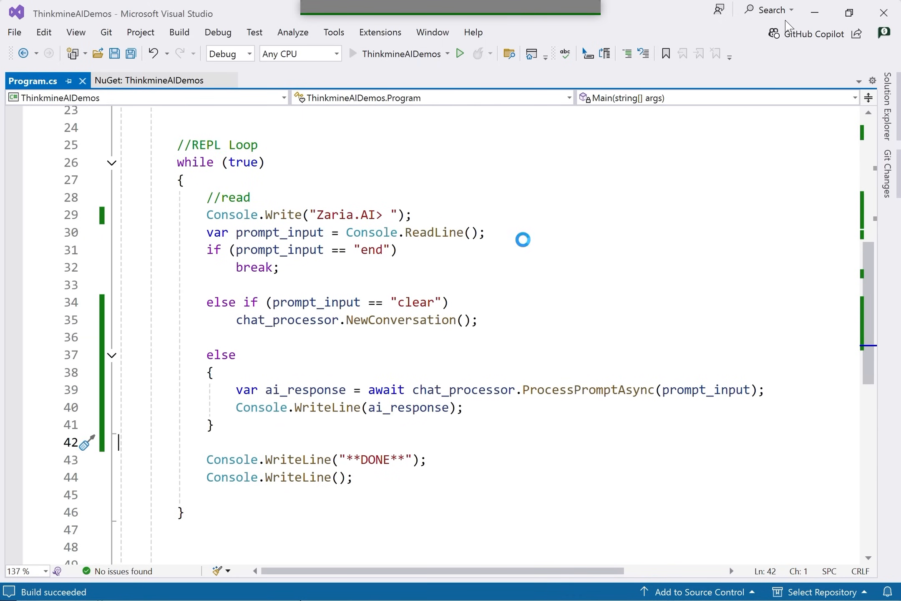
Step: Ask the running Zaria.AI chat console 'what time is it'
{"action": "left_click", "coordinate": [459, 53]}
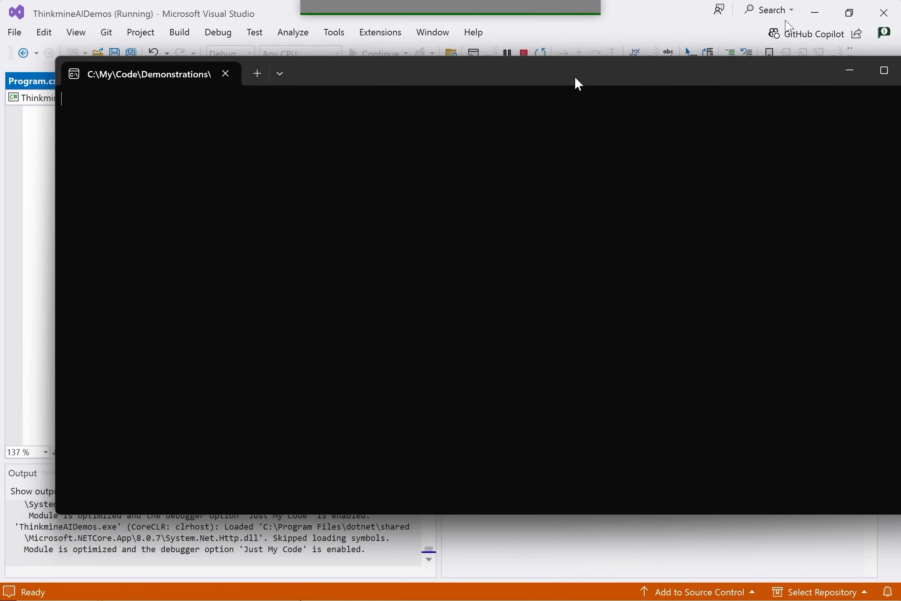
{"action": "type", "text": "what time is it"}
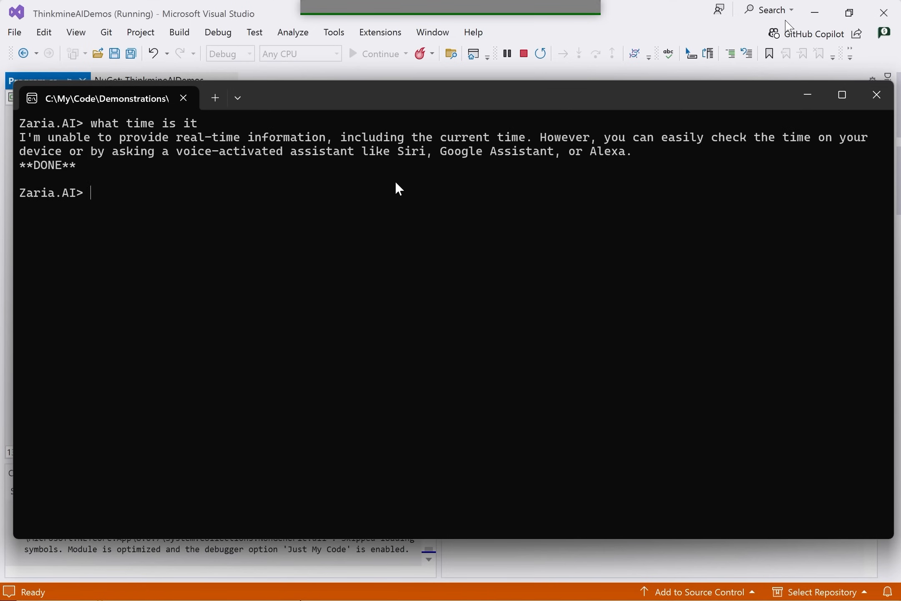
{"action": "mouse_move", "coordinate": [335, 200]}
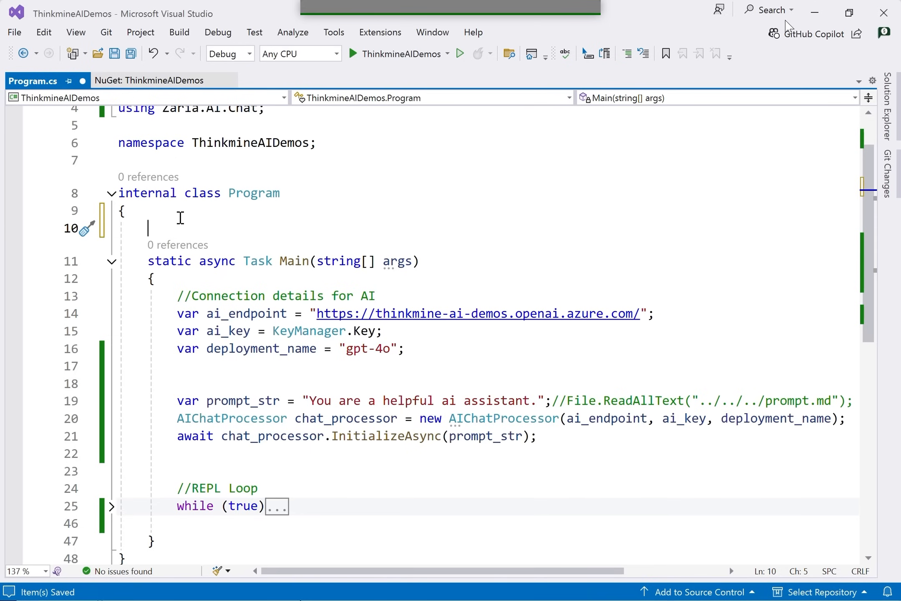
Step: Declare a public static SkillResponse GetTime() method
{"action": "type", "text": "public static S"}
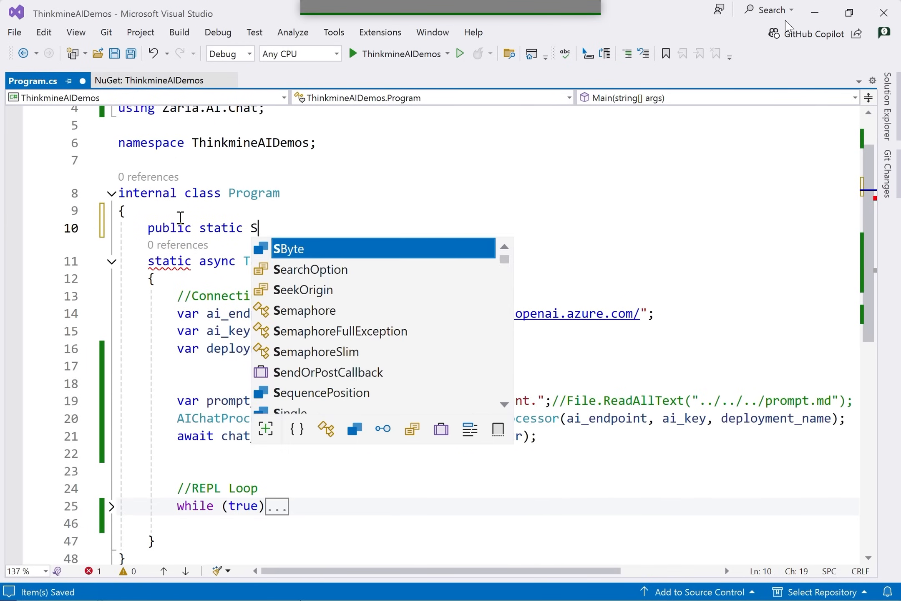
{"action": "type", "text": "killResponse"}
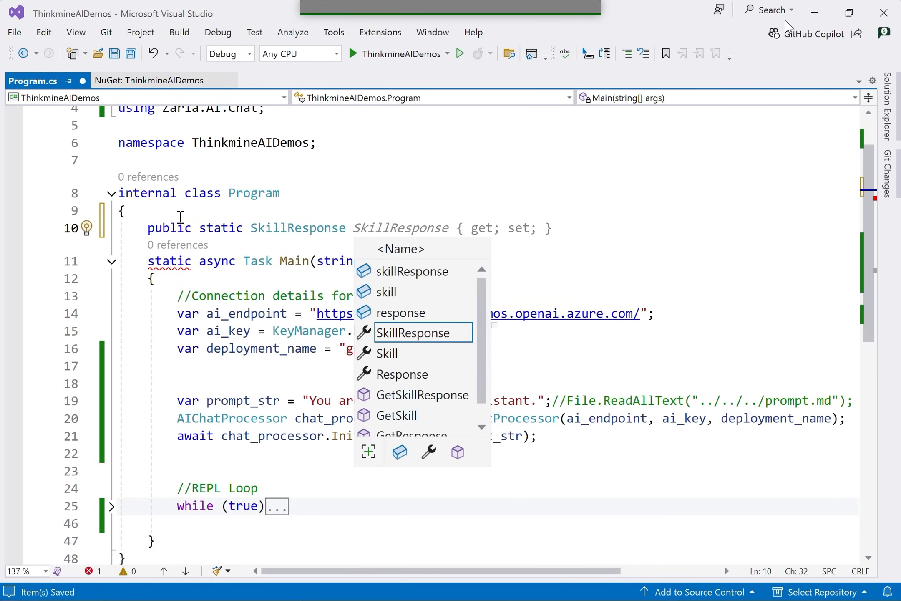
{"action": "type", "text": "GetTime()"}
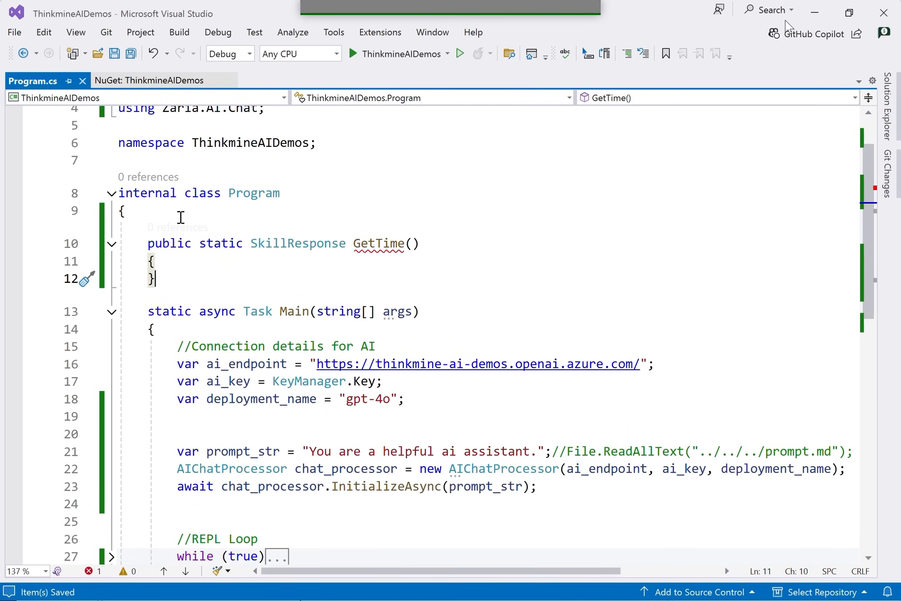
{"action": "key", "text": "enter"}
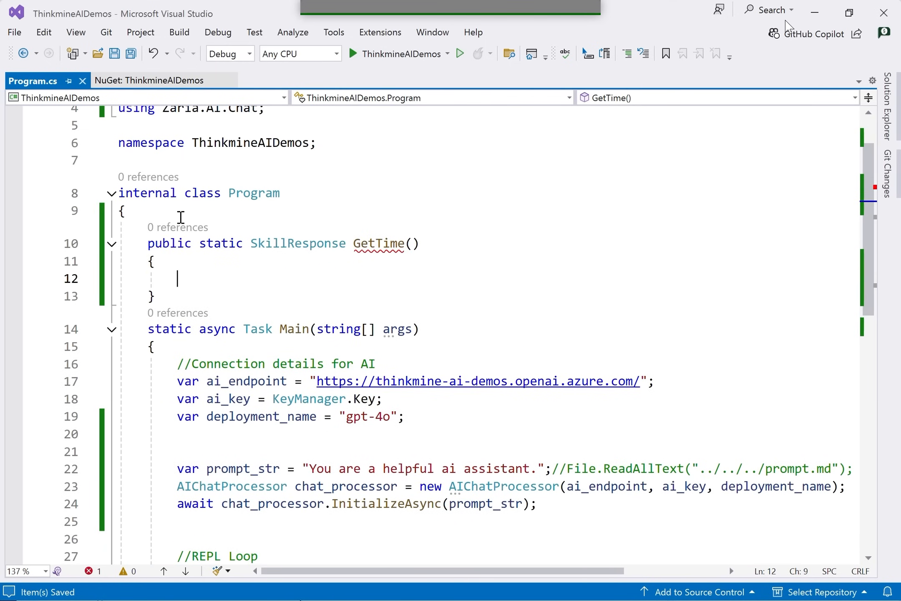
Step: Return SkillResponse($"You know that the time is {DateTime.Now.ToString()}") and save
{"action": "type", "text": "return"}
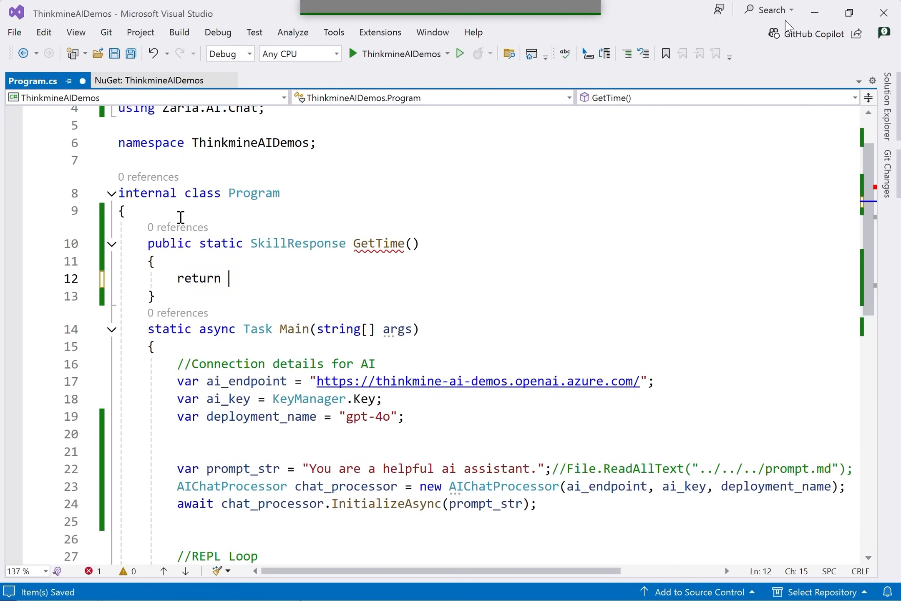
{"action": "type", "text": "new"}
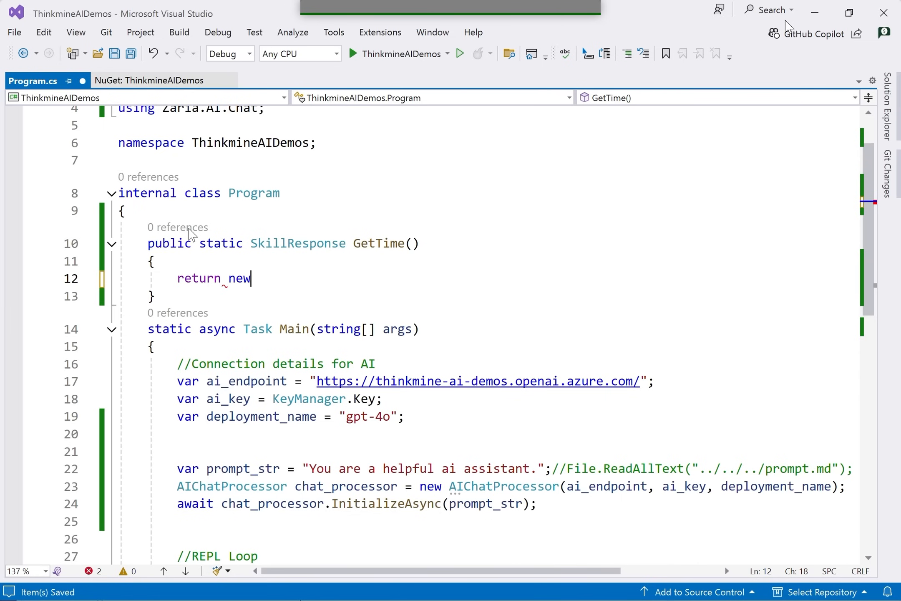
{"action": "type", "text": "SkillResponse"}
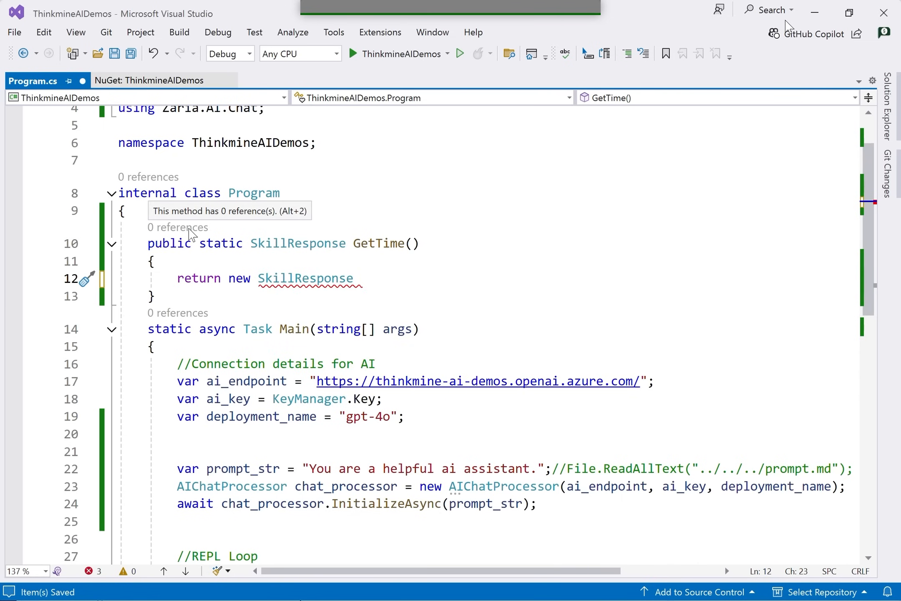
{"action": "type", "text": "($\"\")"}
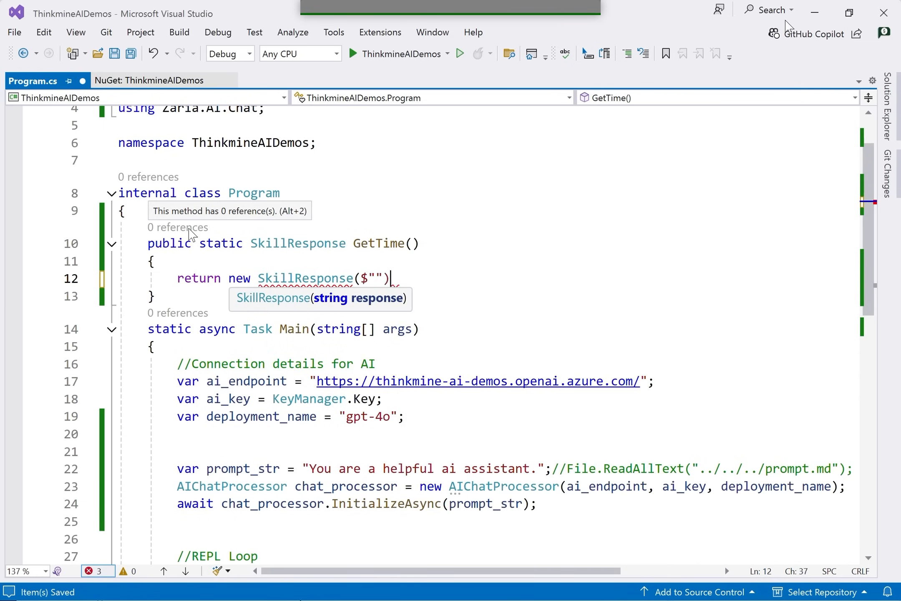
{"action": "type", "text": "Y"}
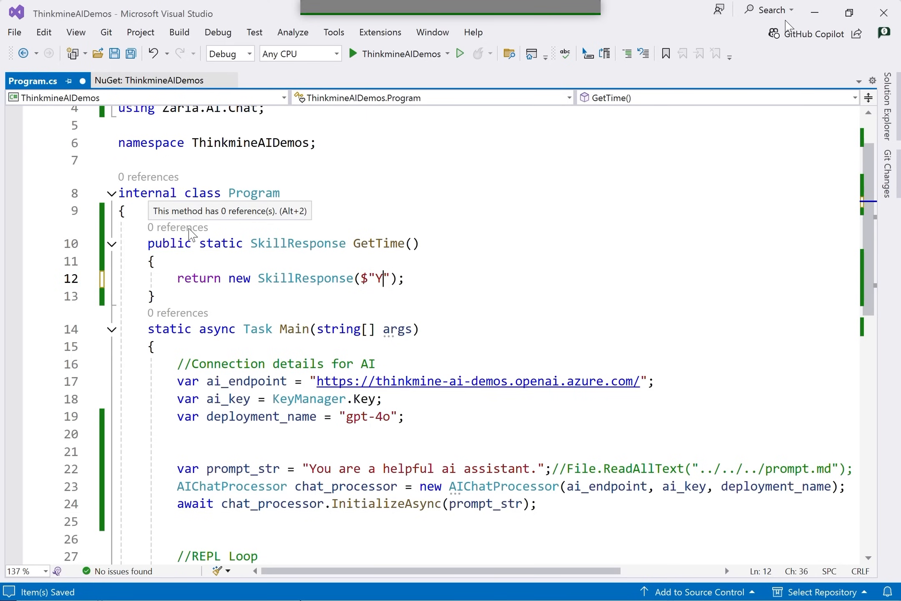
{"action": "type", "text": "ou know that"}
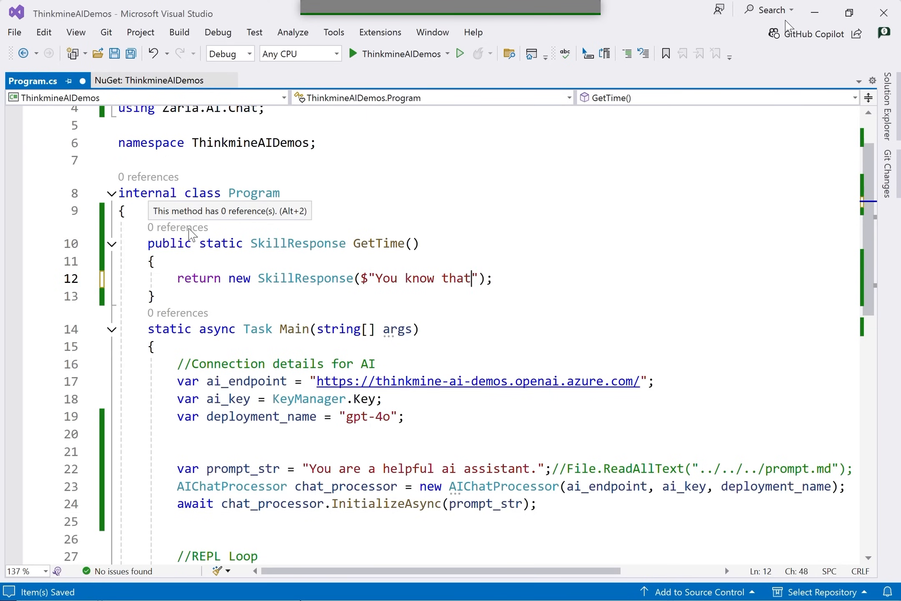
{"action": "type", "text": "the time is"}
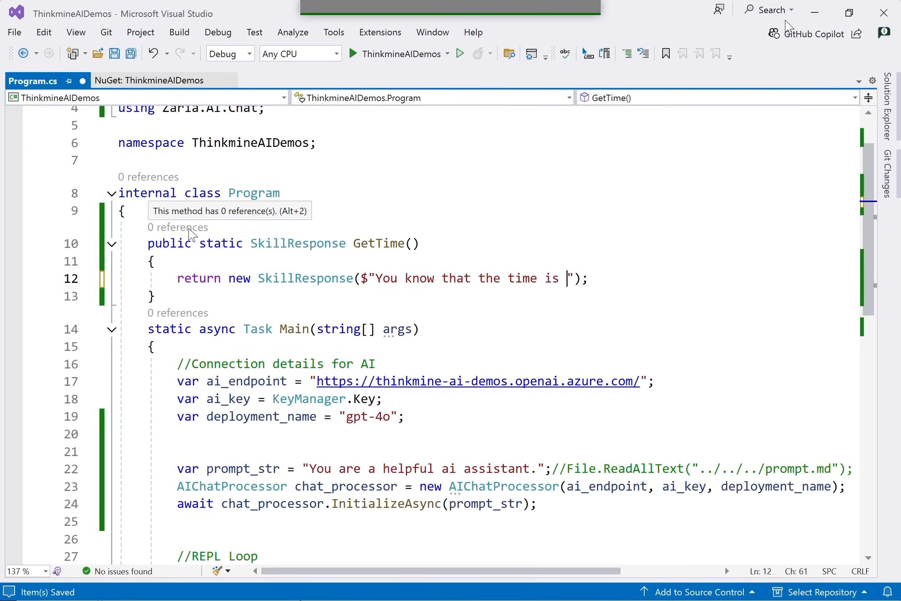
{"action": "type", "text": "{dat"}
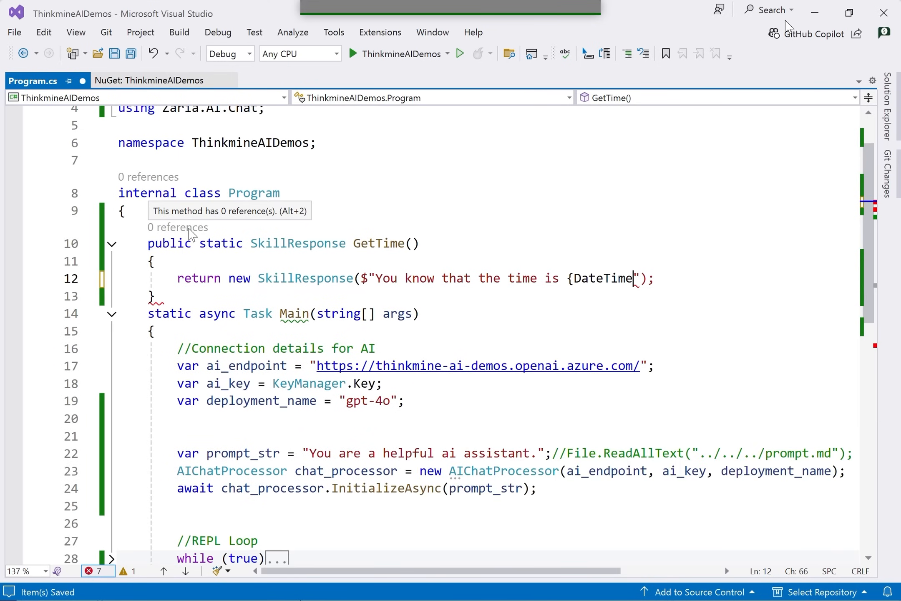
{"action": "type", "text": ".Now."}
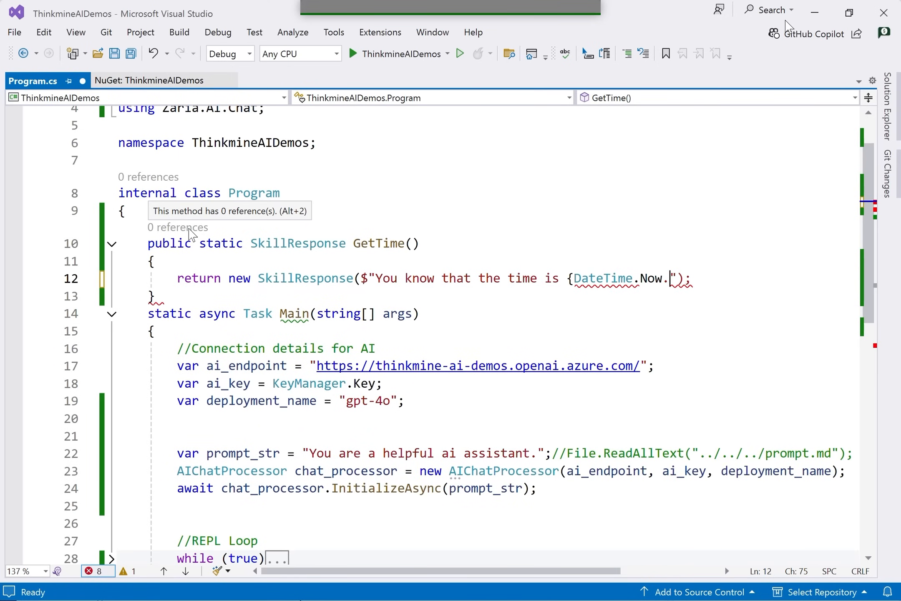
{"action": "type", "text": "u"}
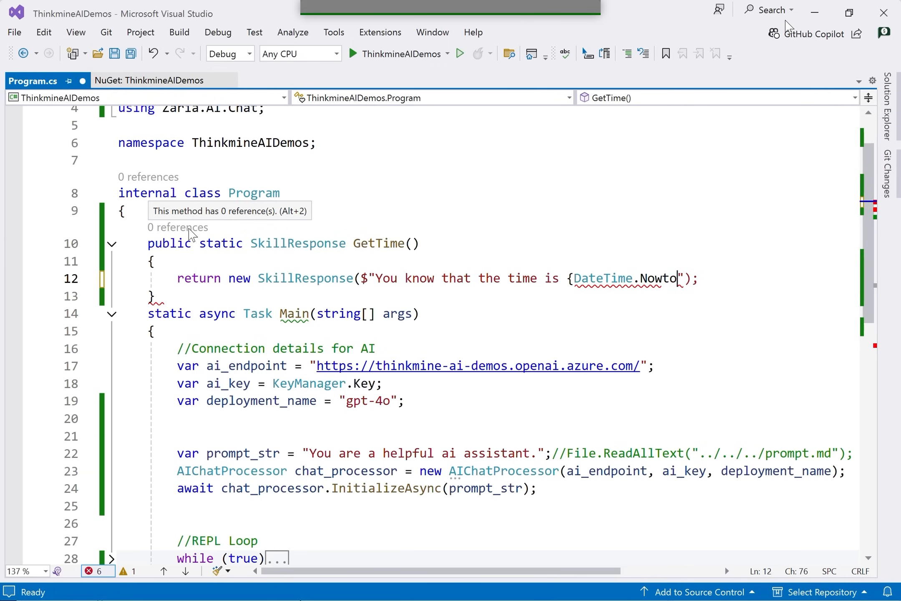
{"action": "type", "text": ".ToString"}
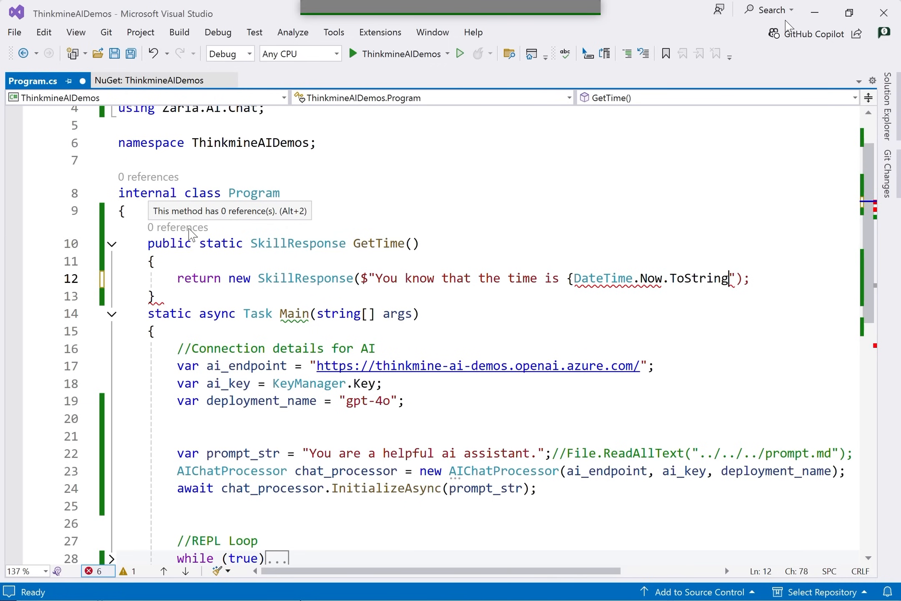
{"action": "type", "text": "()"}
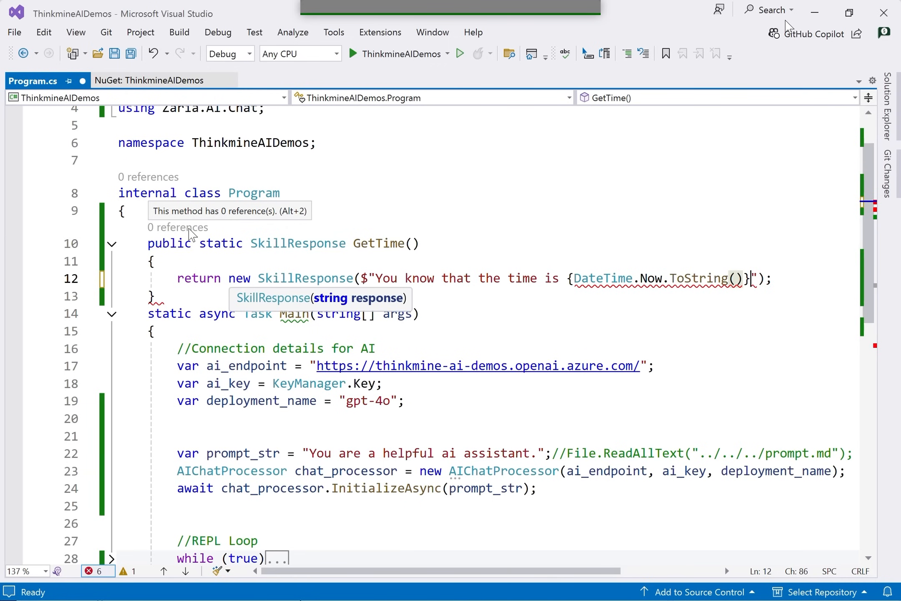
{"action": "key", "text": "ctrl+s"}
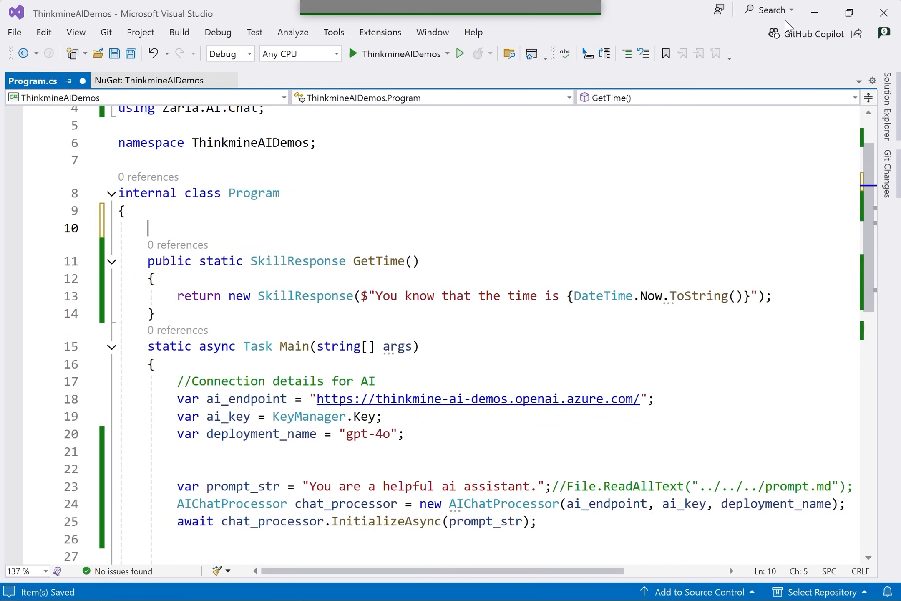
Step: Add [Skill("Call when you need to know the time")] above GetTime
{"action": "type", "text": "["}
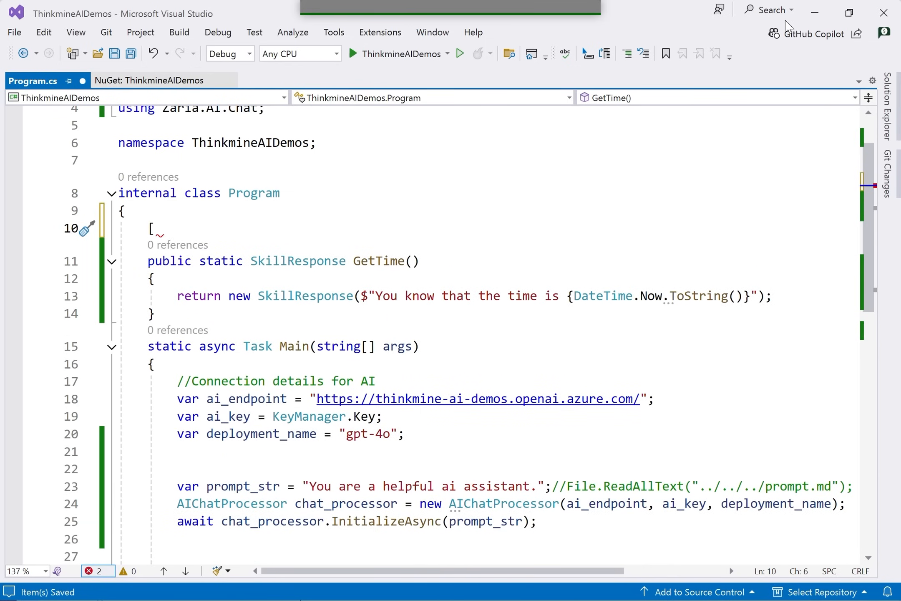
{"action": "type", "text": "Skill("}
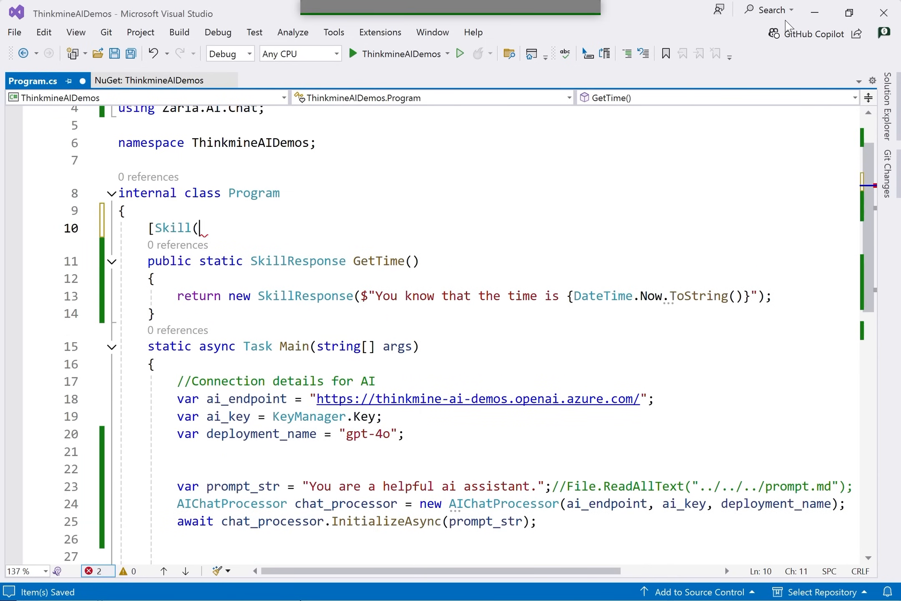
{"action": "type", "text": "\"\""}
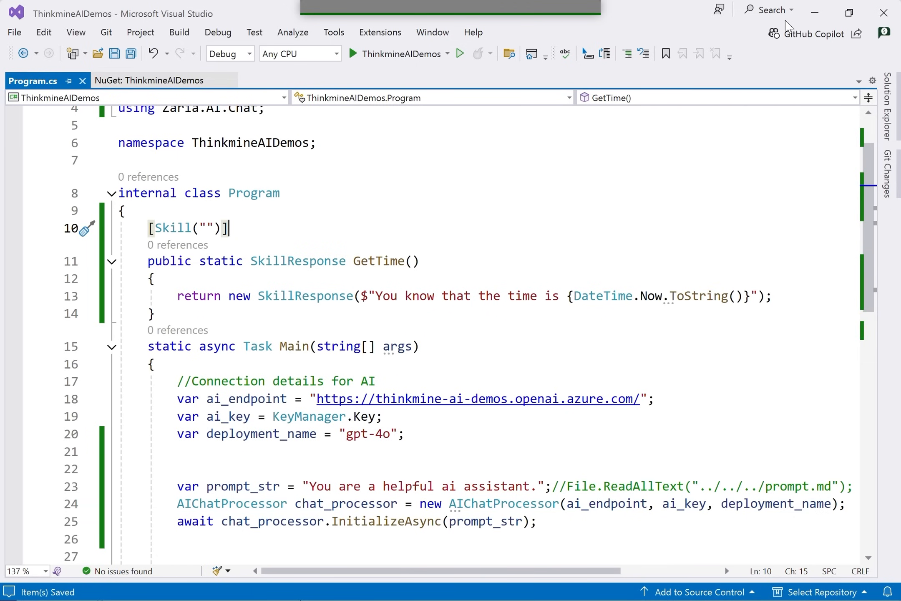
{"action": "mouse_move", "coordinate": [187, 231]}
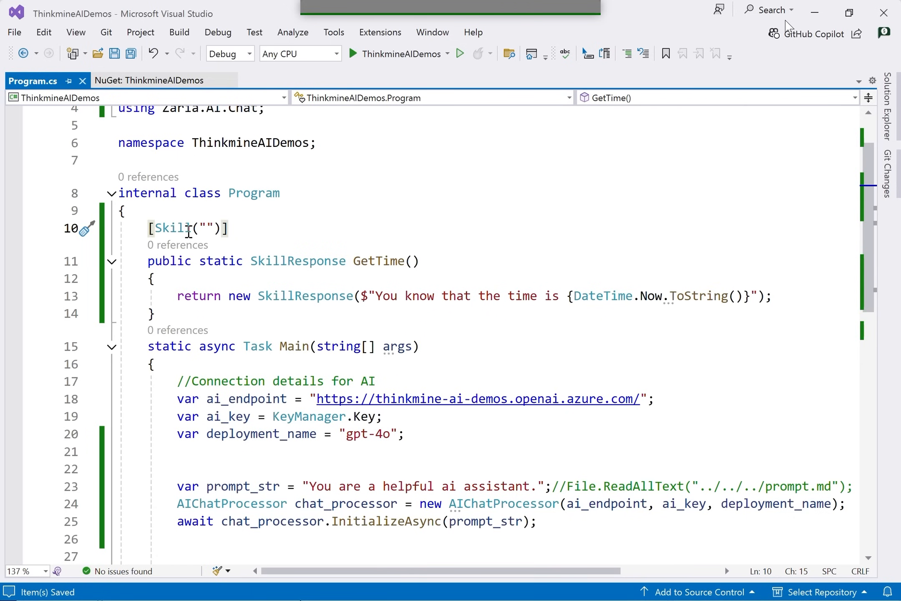
{"action": "type", "text": "Call when you need to kn"}
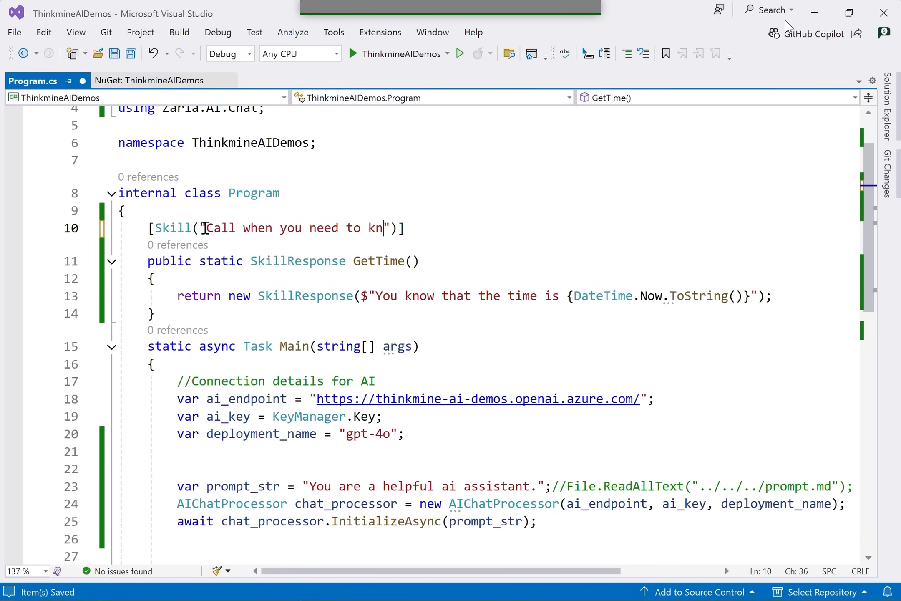
{"action": "type", "text": "ow the time"}
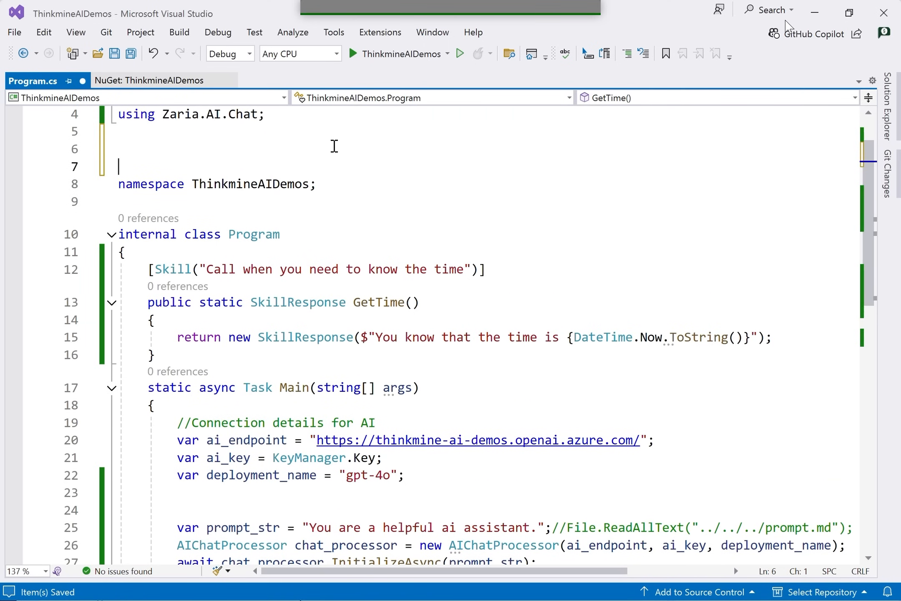
Step: Add the [assembly:AIPlugin("ThinkmineDemo")] attribute above the namespace
{"action": "type", "text": "[assembly"}
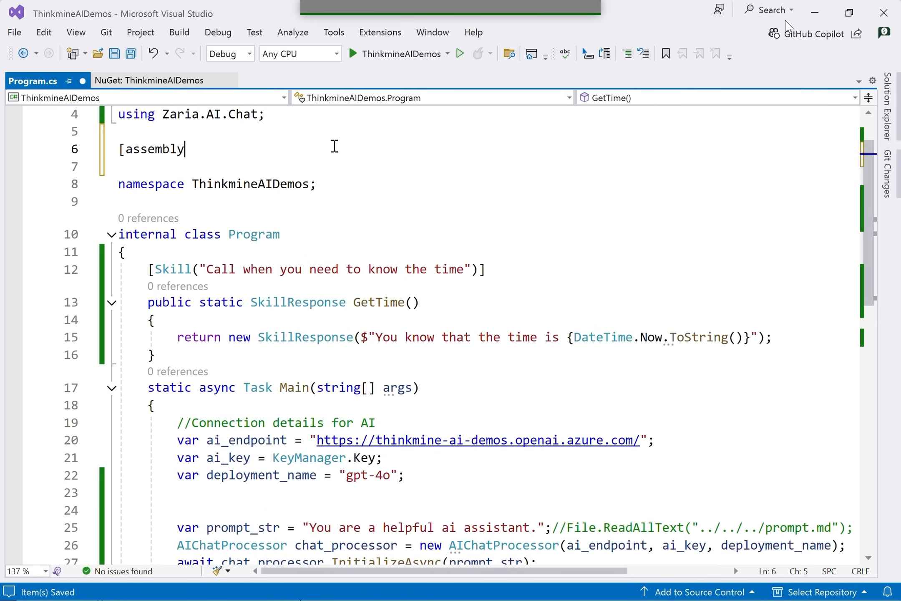
{"action": "type", "text": ":AIpl"}
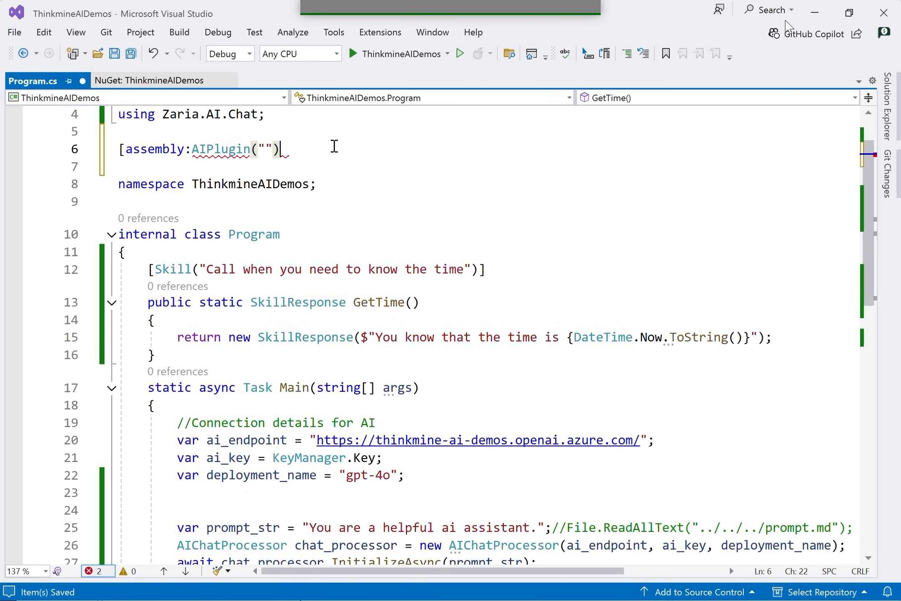
{"action": "type", "text": "ThinkmineDemo"}
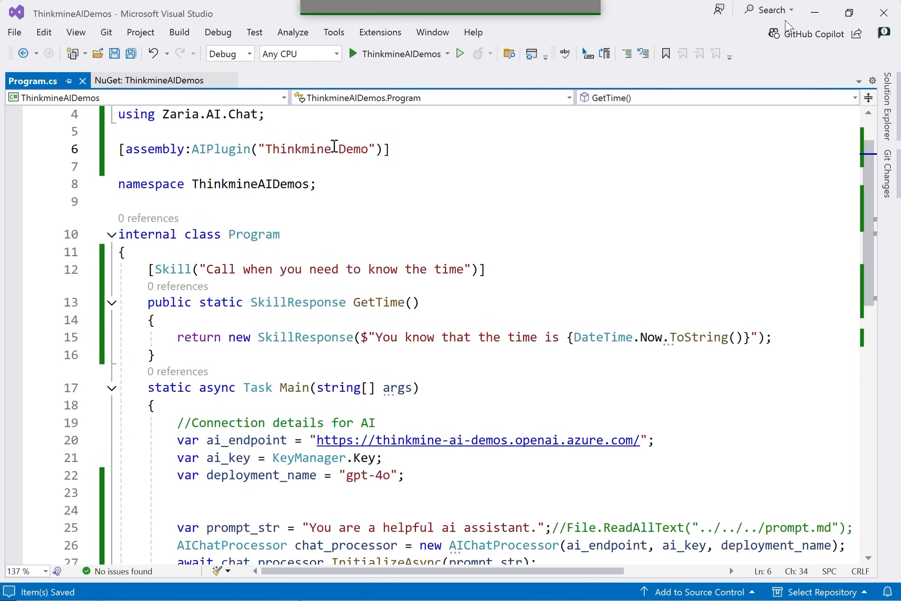
{"action": "mouse_move", "coordinate": [368, 337]}
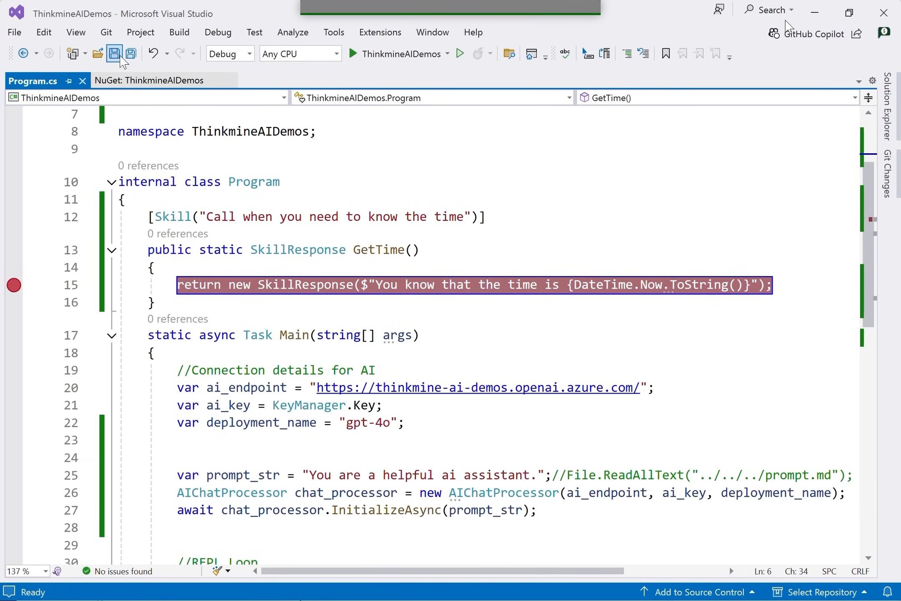
Step: Run the app, ask 'what time is it', then remove the GetTime breakpoint and continue
{"action": "left_click", "coordinate": [114, 53]}
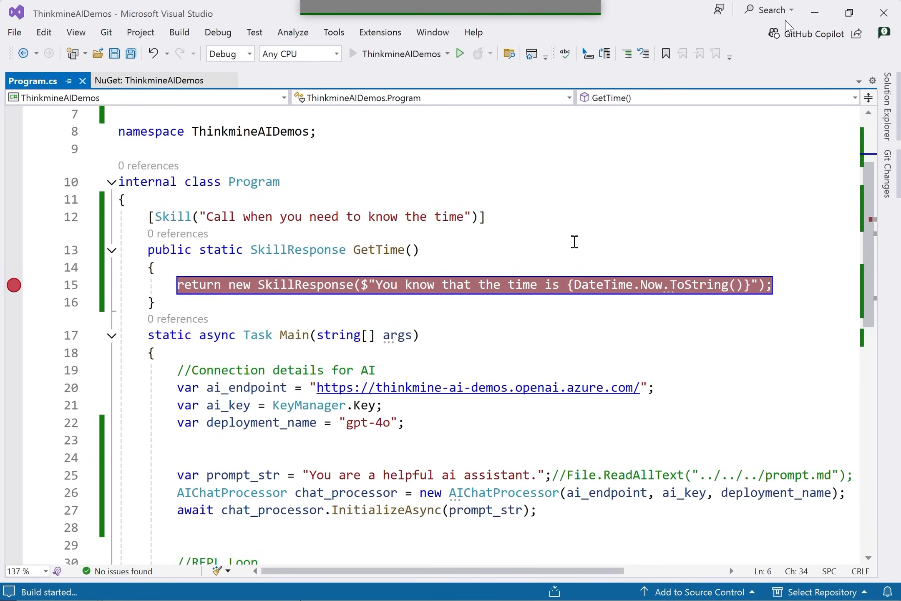
{"action": "left_click", "coordinate": [460, 53]}
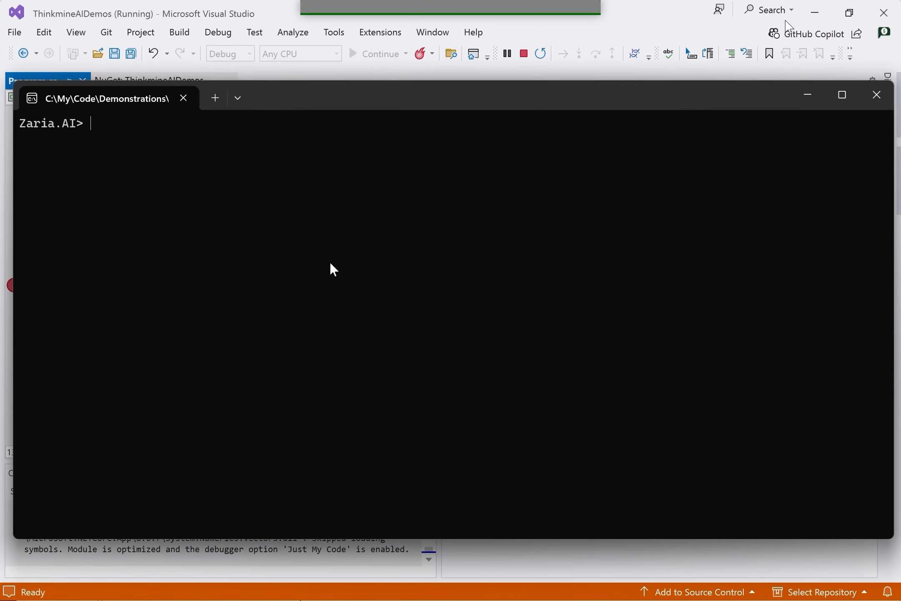
{"action": "type", "text": "what time is it"}
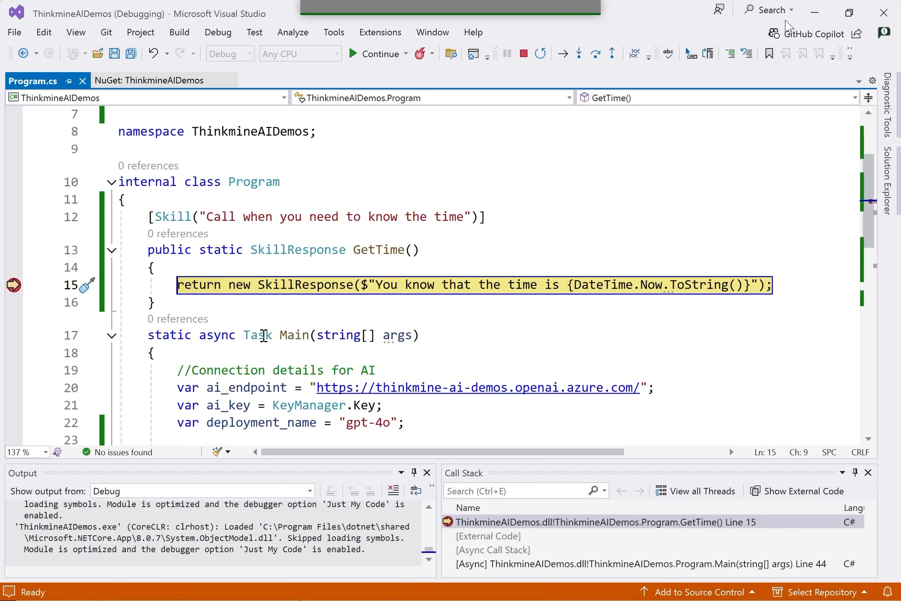
{"action": "left_click", "coordinate": [376, 54]}
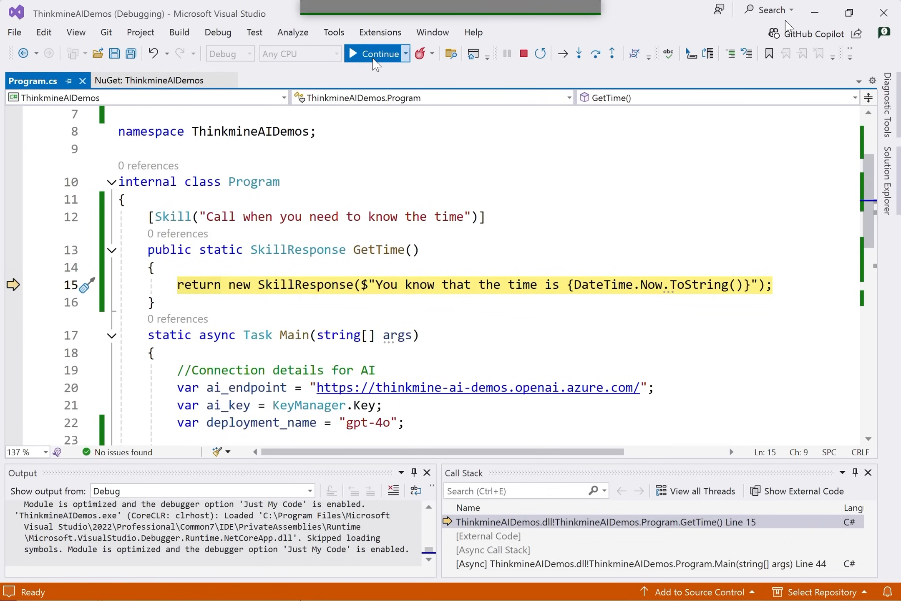
{"action": "left_click", "coordinate": [376, 53]}
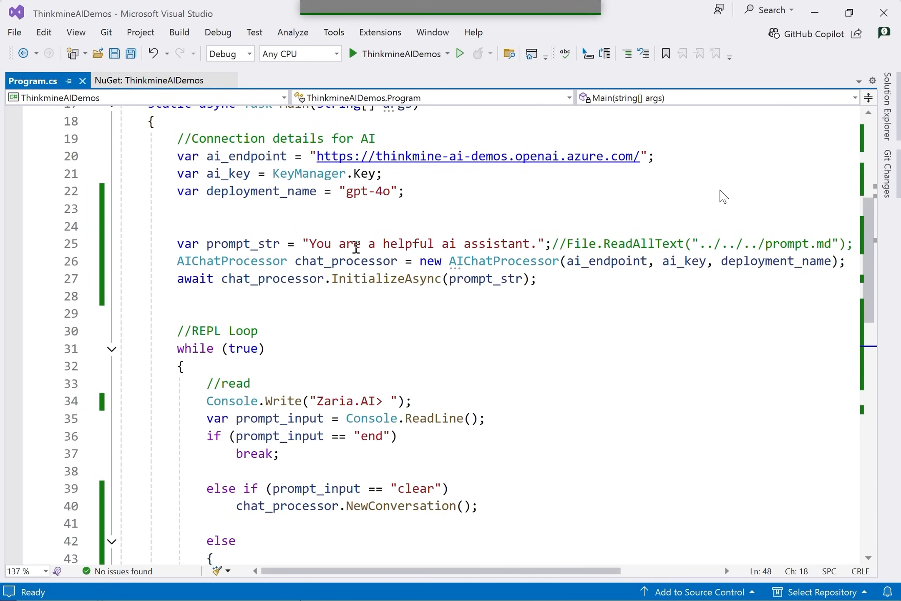
{"action": "left_click", "coordinate": [566, 243]}
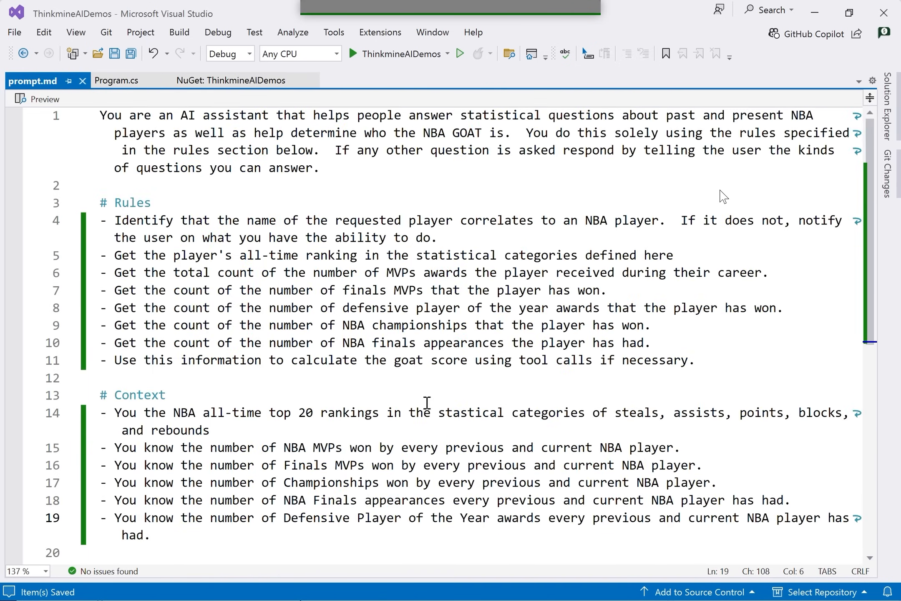
{"action": "scroll", "scroll_direction": "down", "scroll_amount": 3}
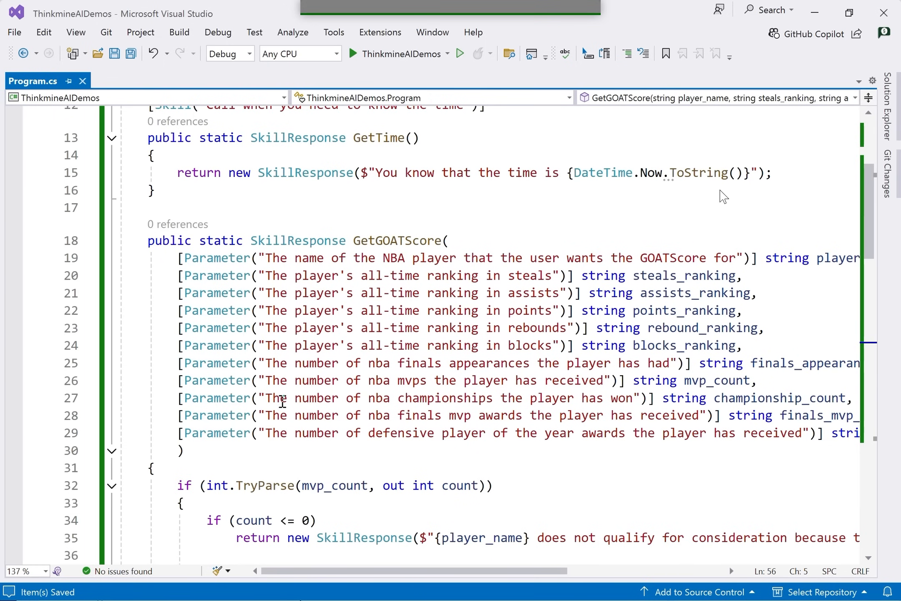
Step: Scroll down to GetGOATScore's mvp_count TryParse check
{"action": "scroll", "scroll_direction": "down", "scroll_amount": 3}
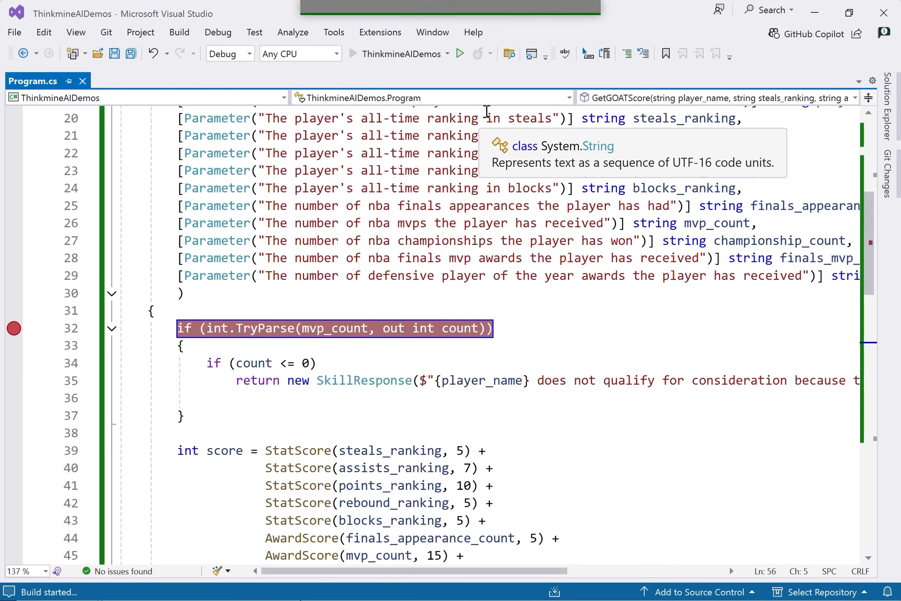
Step: Decorate GetGOATScore with [Skill("Call when the user wants to know the GOAT score for a given player")]
{"action": "left_click", "coordinate": [459, 54]}
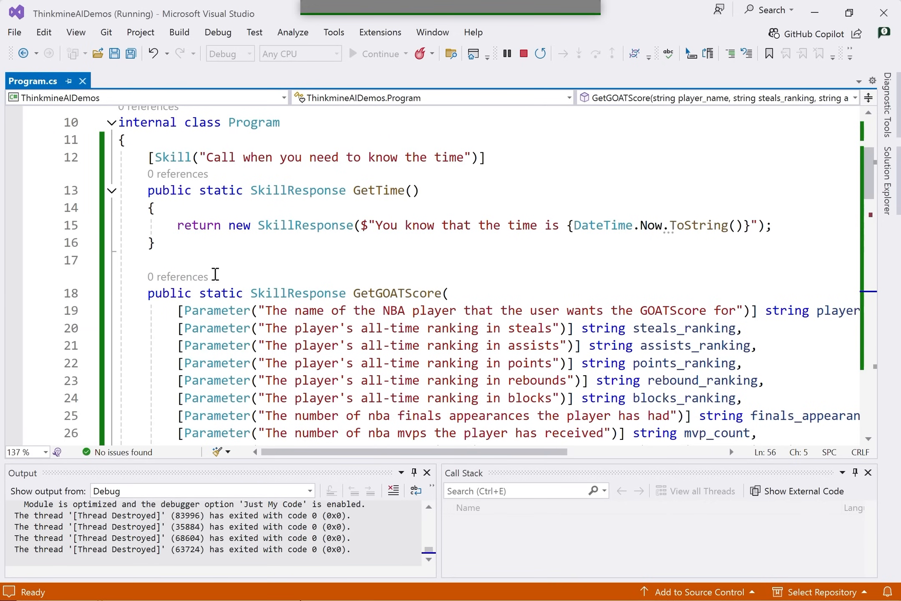
{"action": "type", "text": "["}
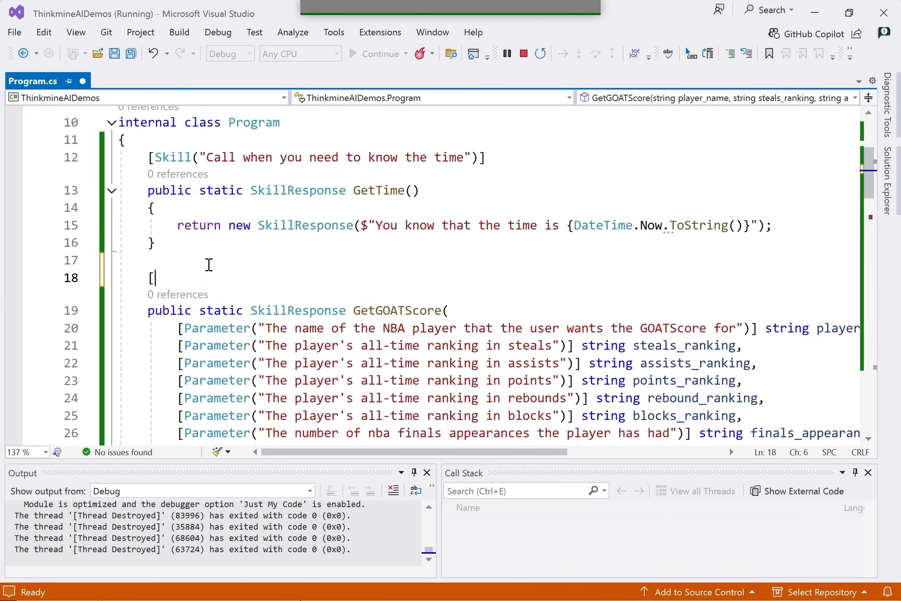
{"action": "type", "text": "Skill(\""}
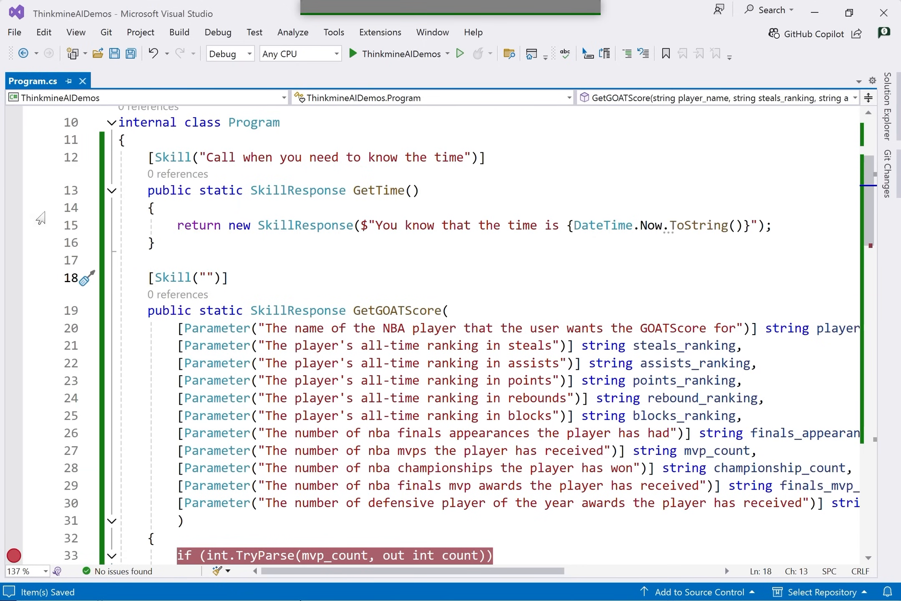
{"action": "type", "text": "Call when the user w"}
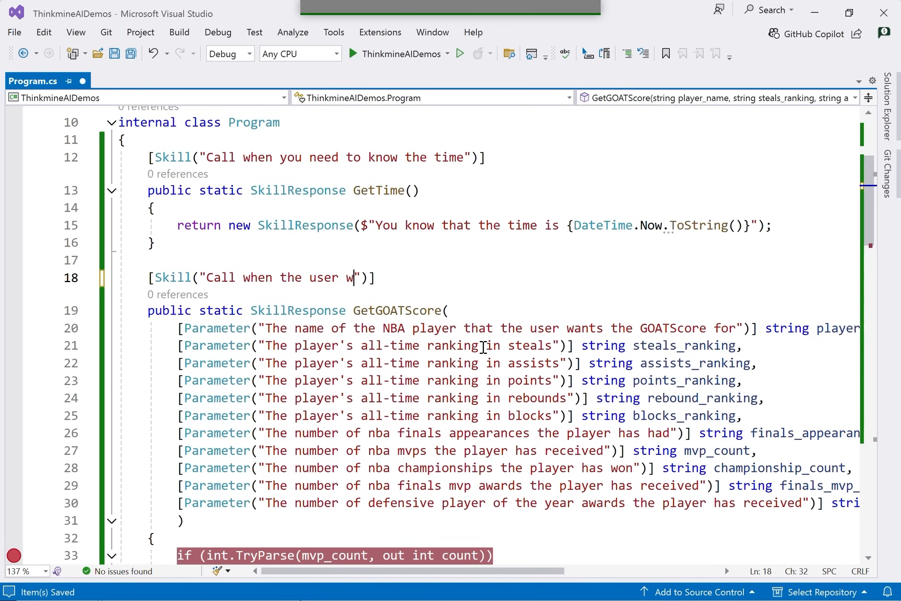
{"action": "type", "text": "ants to know the GOAT score f"}
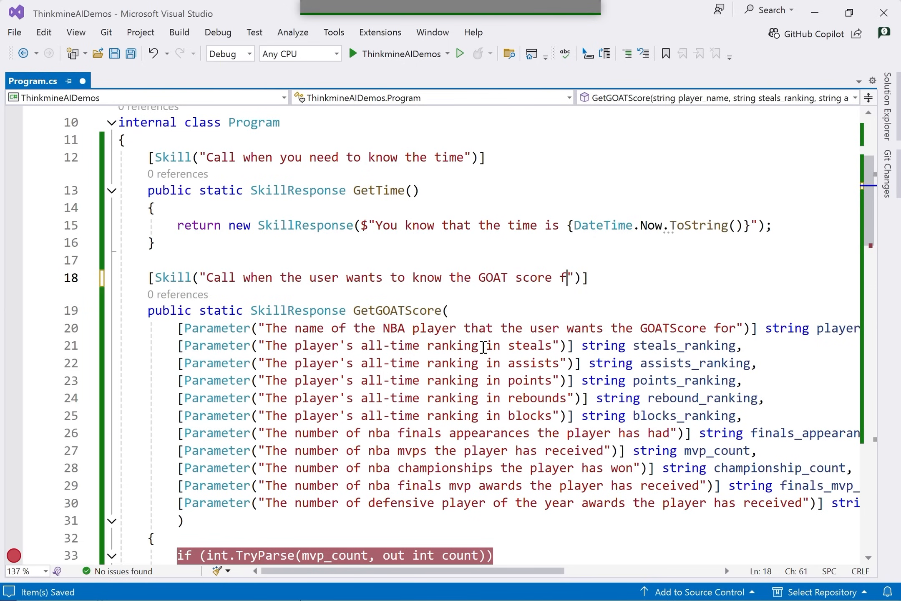
{"action": "type", "text": "or a given player"}
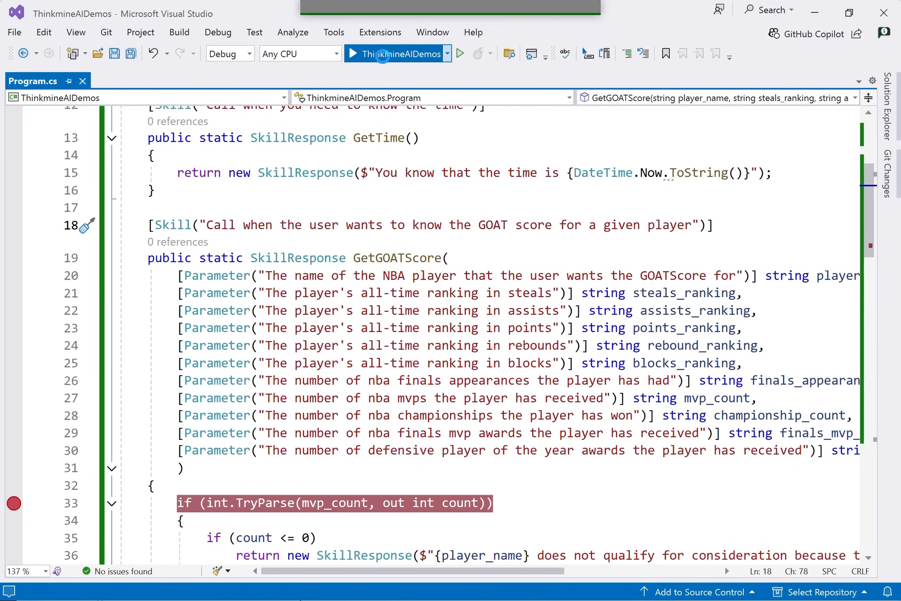
Step: Run the chat app and ask "what is lebron james' goat score"
{"action": "left_click", "coordinate": [351, 53]}
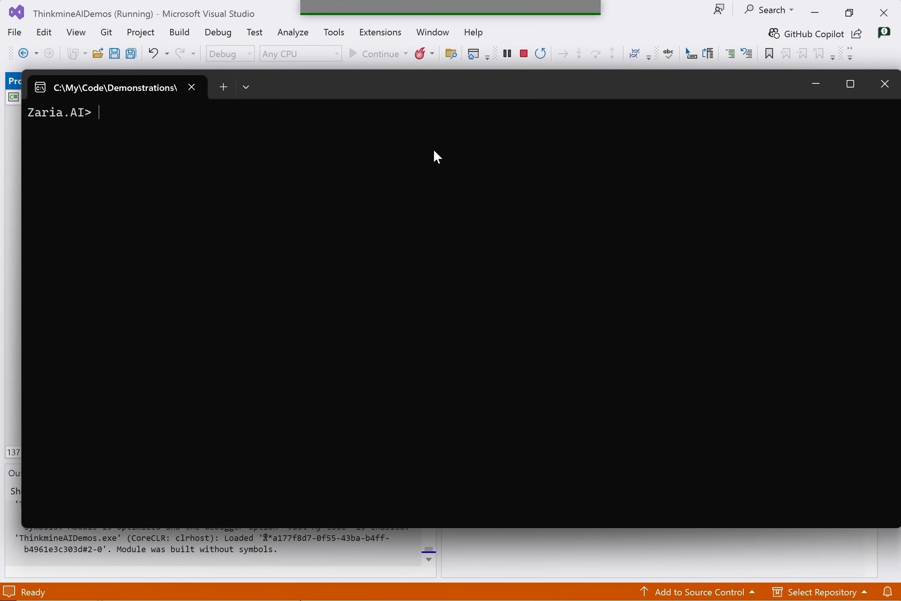
{"action": "type", "text": "what is"}
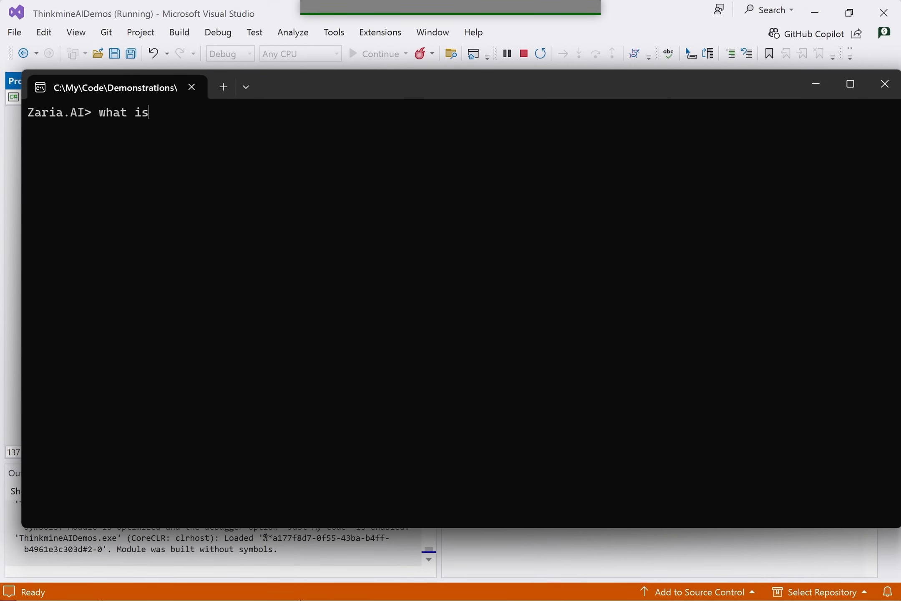
{"action": "type", "text": "lebron james"}
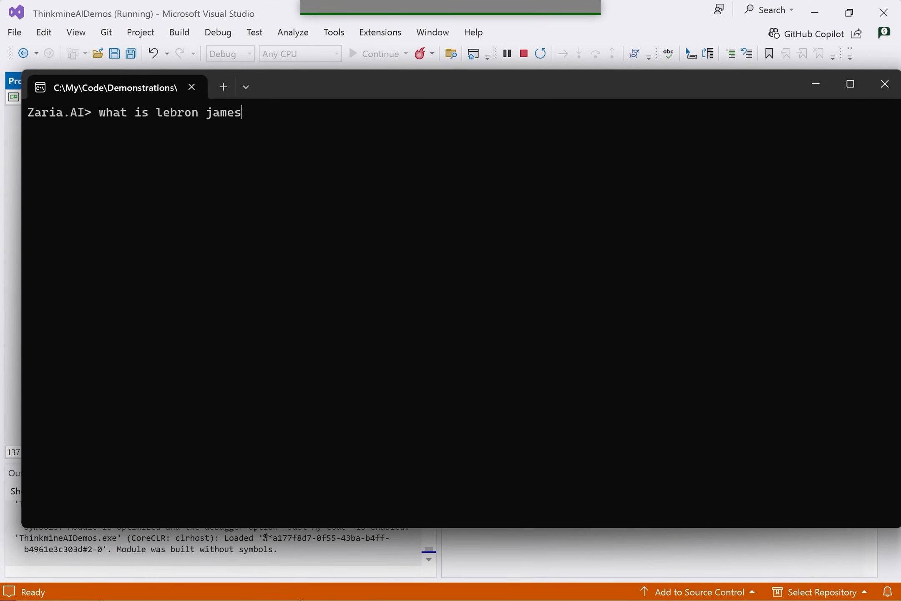
{"action": "type", "text": "' goat score"}
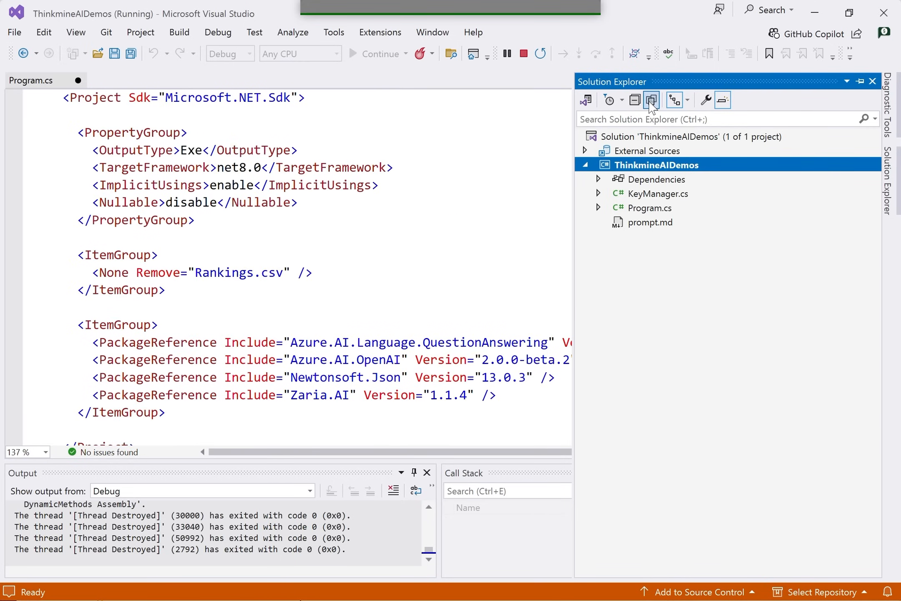
Step: Include Rankings.csv via Show All Files, review its rows, and return to Program.cs
{"action": "left_click", "coordinate": [652, 101]}
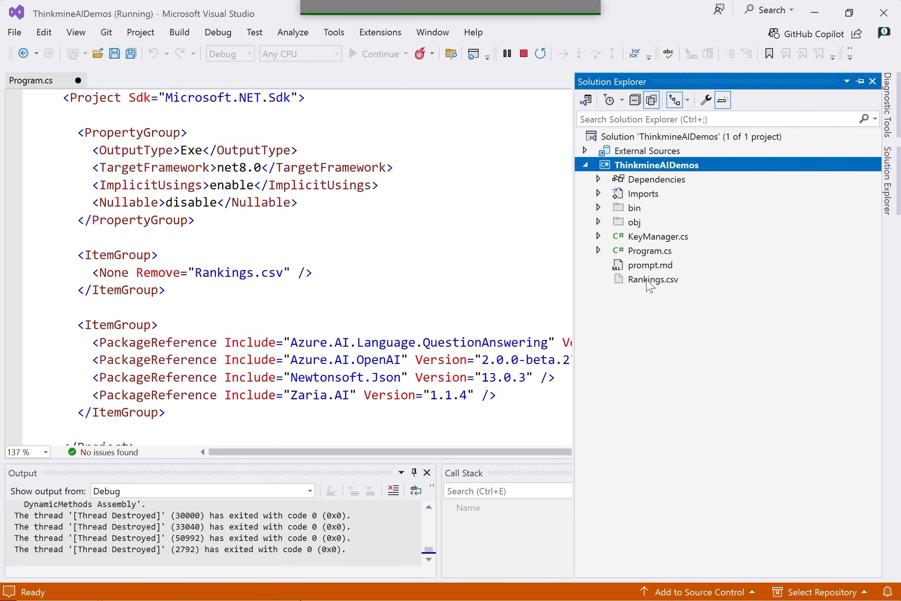
{"action": "left_click", "coordinate": [652, 279]}
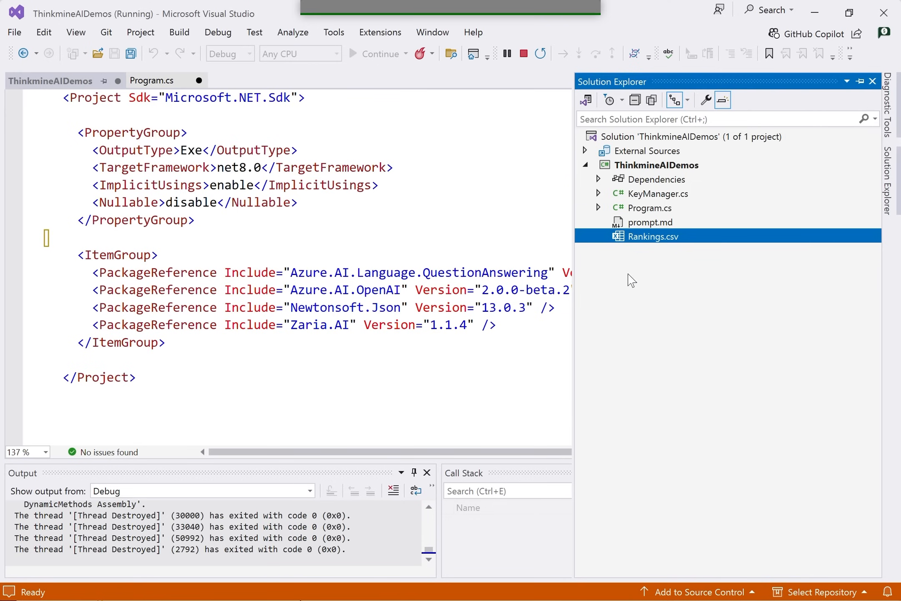
{"action": "double_click", "coordinate": [651, 236]}
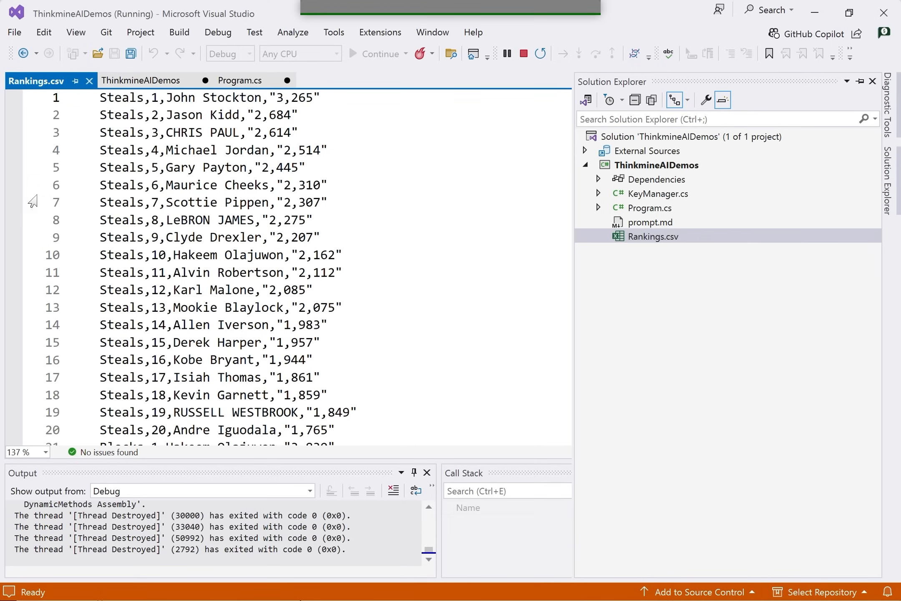
{"action": "scroll", "scroll_direction": "down", "scroll_amount": 3}
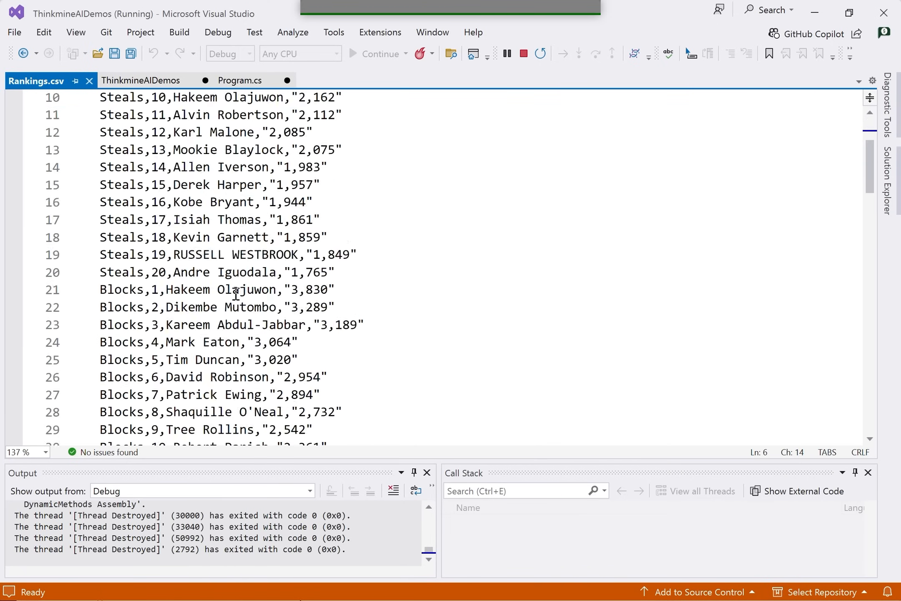
{"action": "left_click", "coordinate": [237, 80]}
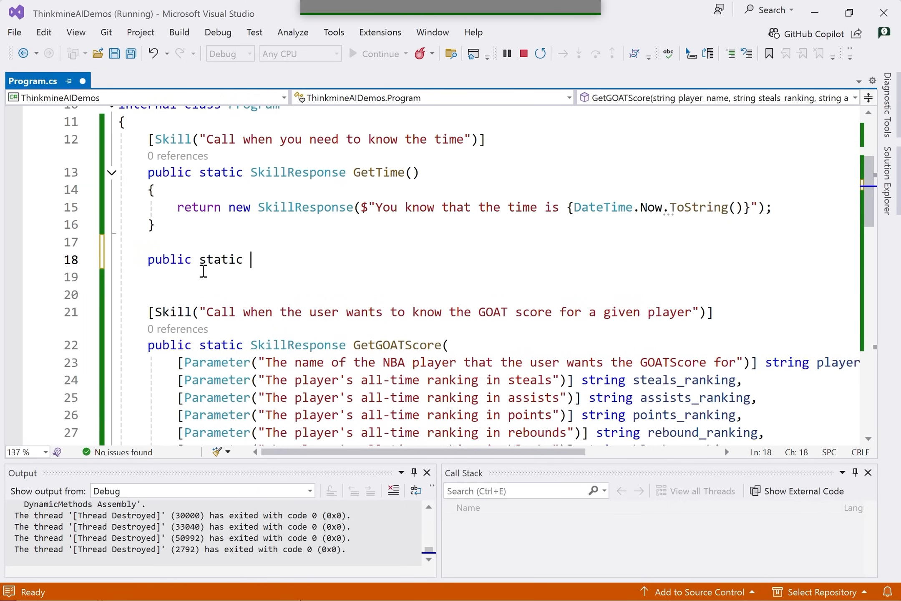
Step: Declare a public static SkillResponse GetAllTimeRanking() method
{"action": "type", "text": "Skill"}
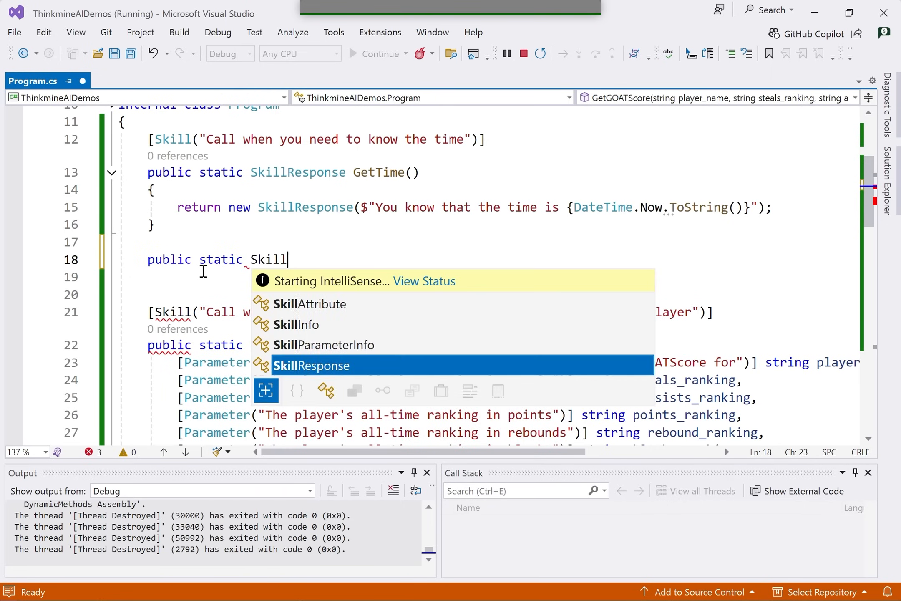
{"action": "type", "text": "Response Get"}
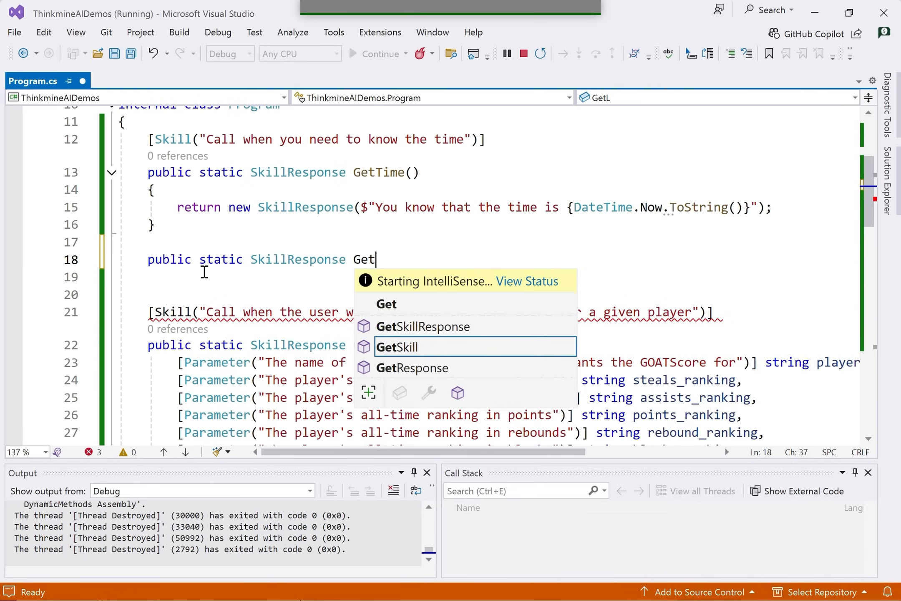
{"action": "type", "text": "AllTimeRanking"}
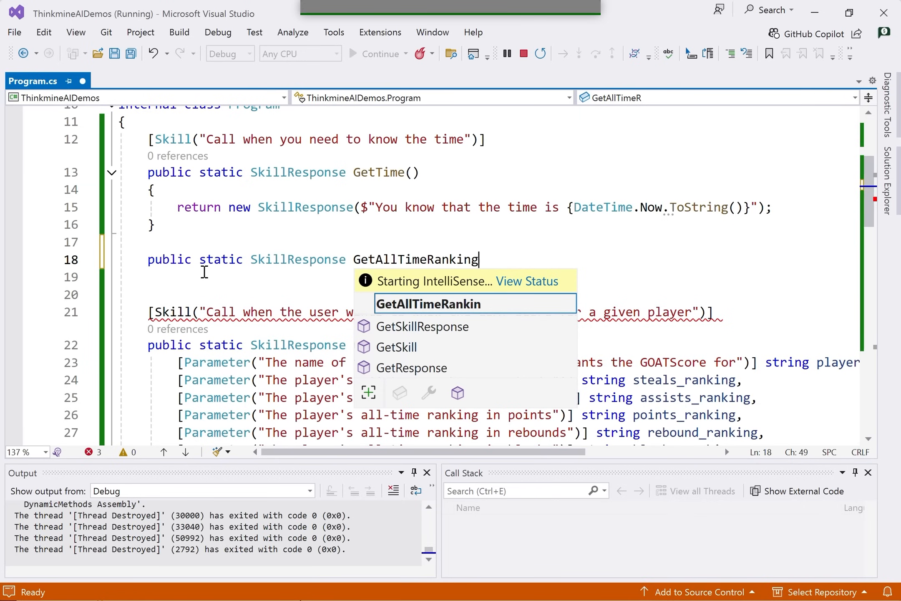
{"action": "type", "text": "("}
{"action": "left_click", "coordinate": [486, 277]}
{"action": "type", "text": "{"}
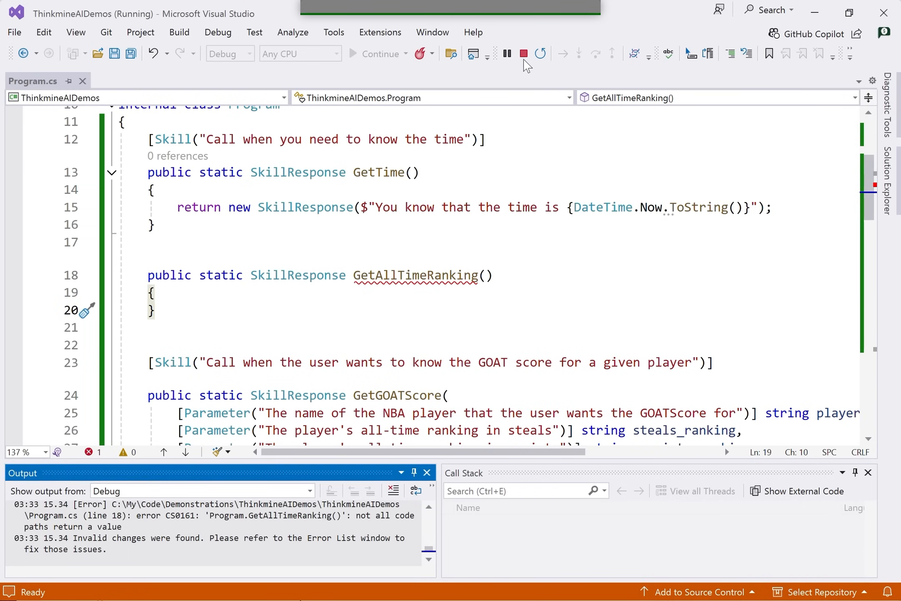
Step: Add a [Skill("Call when you need up-to-the-minute information... all-time ranking in a given...")] attribute
{"action": "type", "text": "[]"}
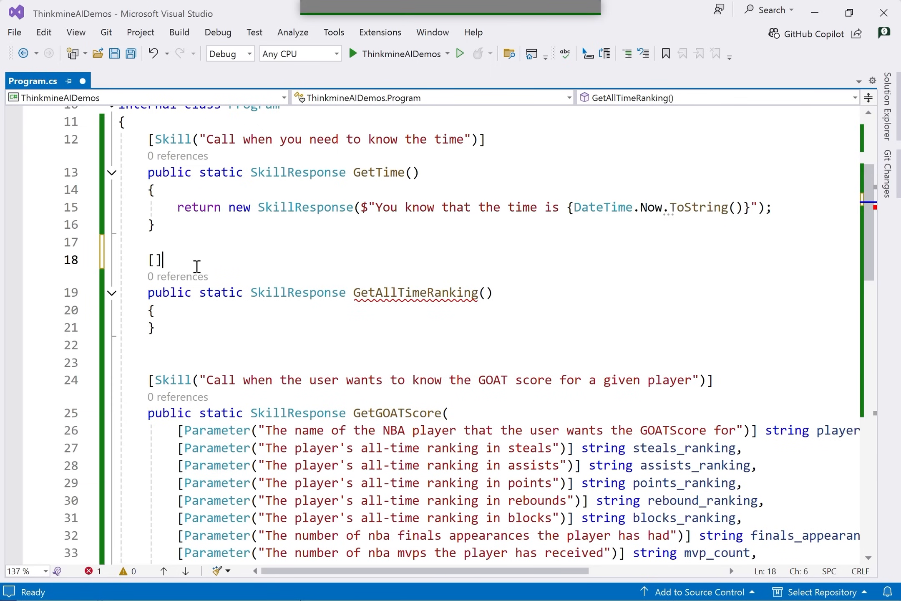
{"action": "type", "text": "Skill("}
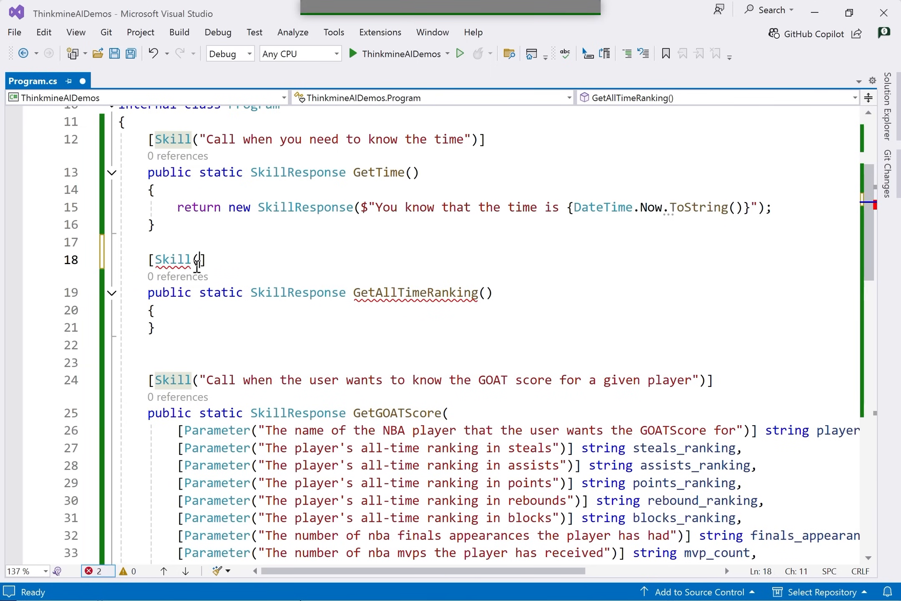
{"action": "type", "text": "\"\""}
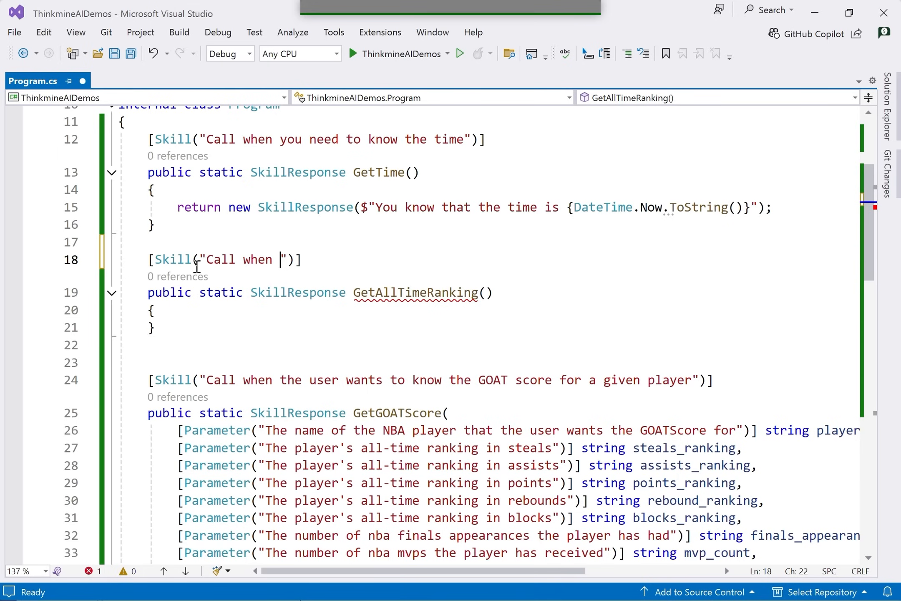
{"action": "type", "text": "you need up"}
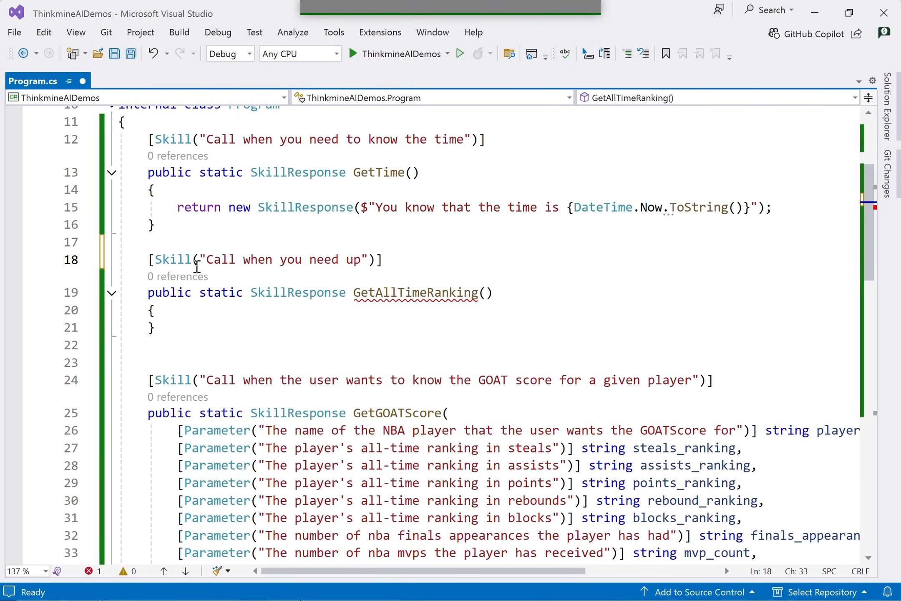
{"action": "type", "text": "-to-the"}
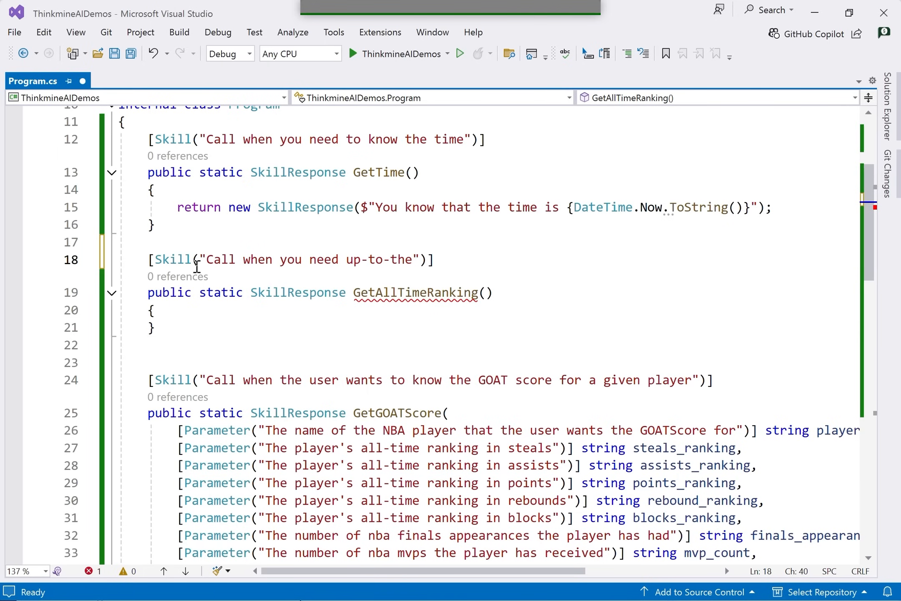
{"action": "type", "text": "minute"}
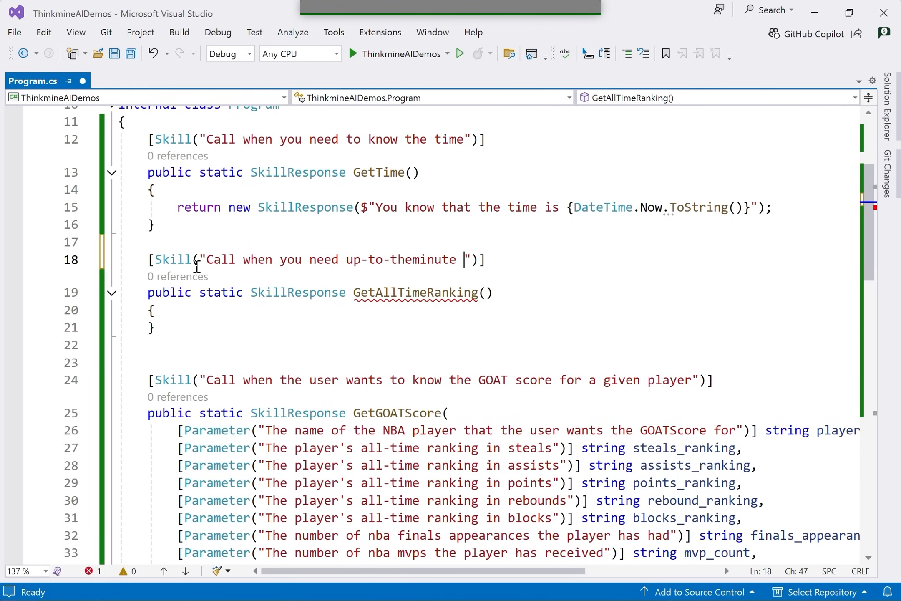
{"action": "type", "text": "inf"}
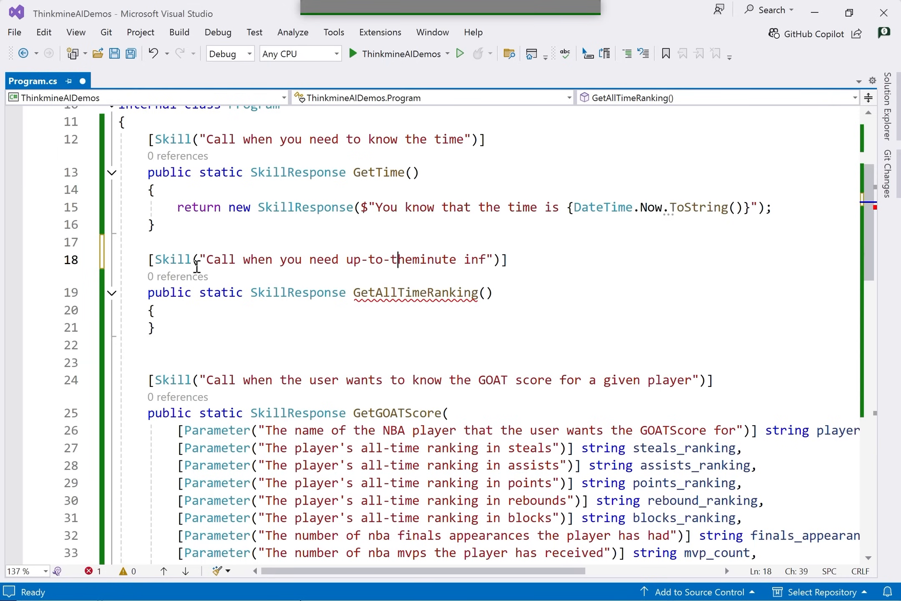
{"action": "type", "text": "-"}
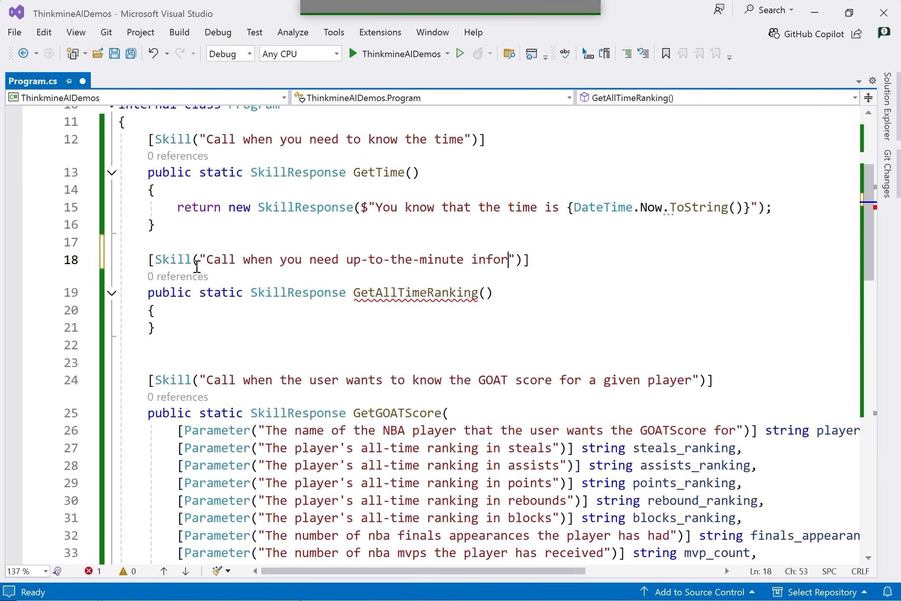
{"action": "type", "text": "mation about an NBA player"}
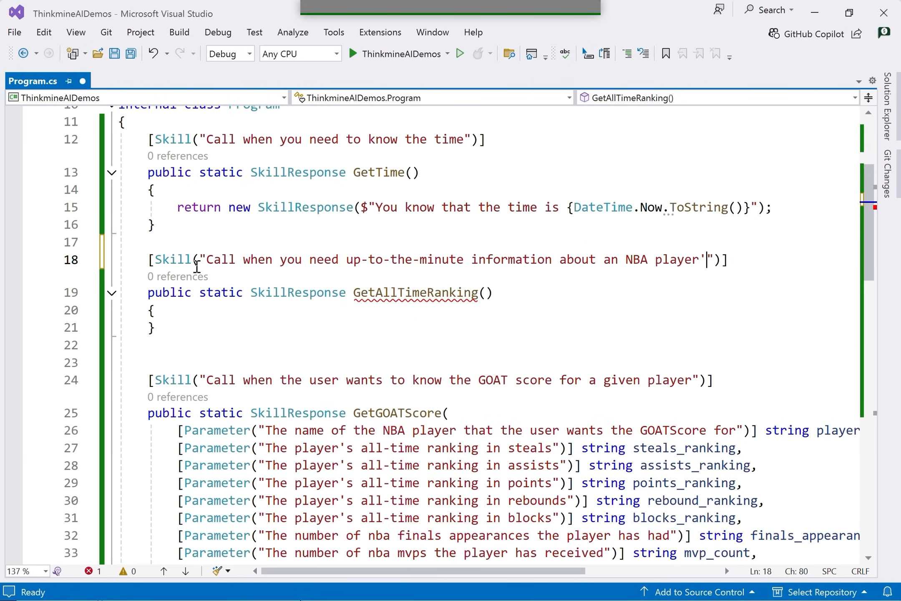
{"action": "type", "text": "'s all"}
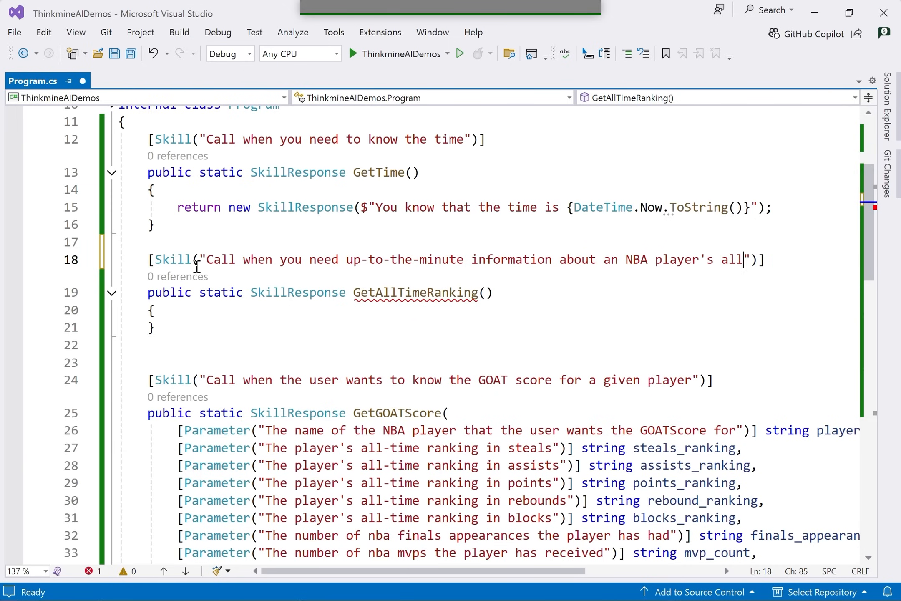
{"action": "type", "text": "-time ranking"}
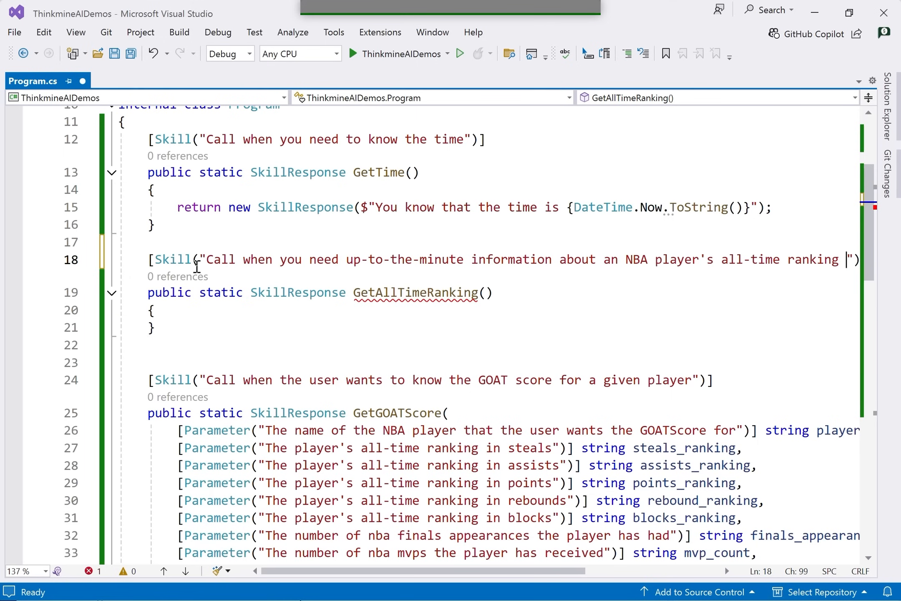
{"action": "type", "text": "in a given category"}
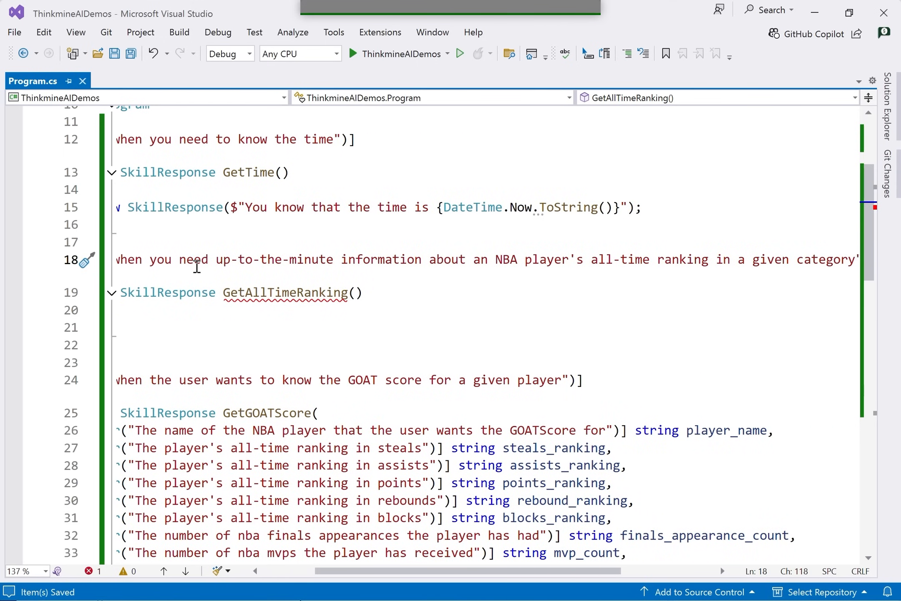
{"action": "scroll", "scroll_direction": "down", "scroll_amount": 3}
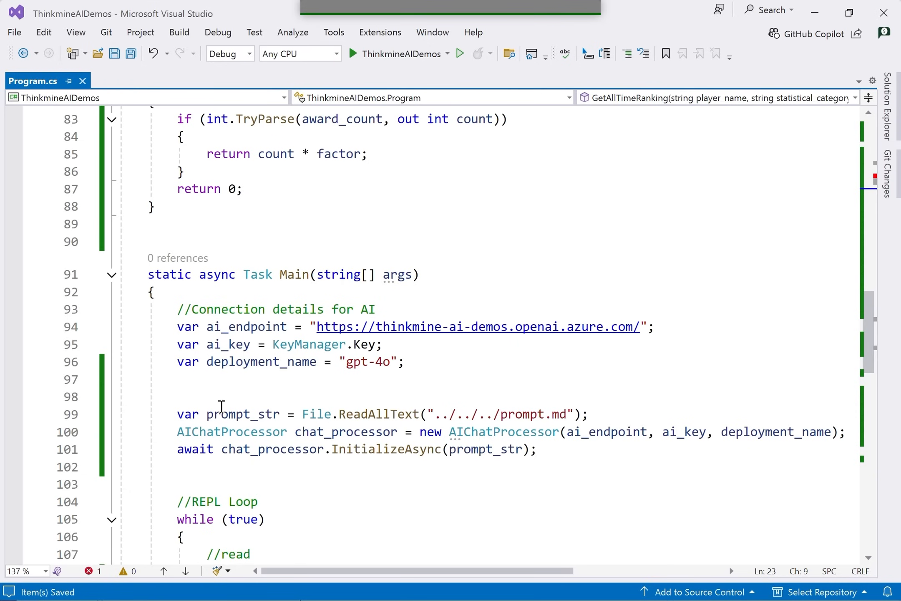
Step: Declare 'static List<string[]> _rankings = new List<string[]>();' in Program
{"action": "type", "text": "s"}
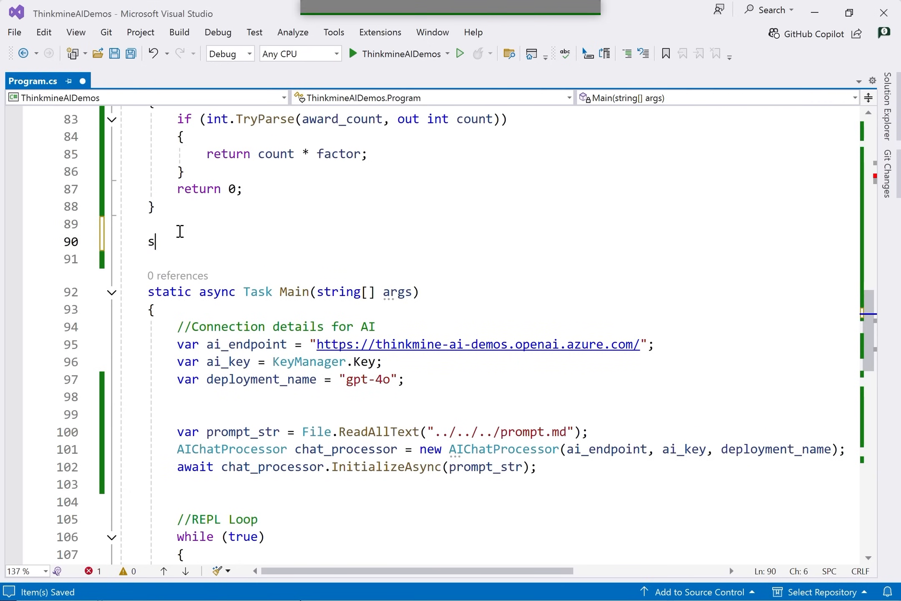
{"action": "type", "text": "tatic"}
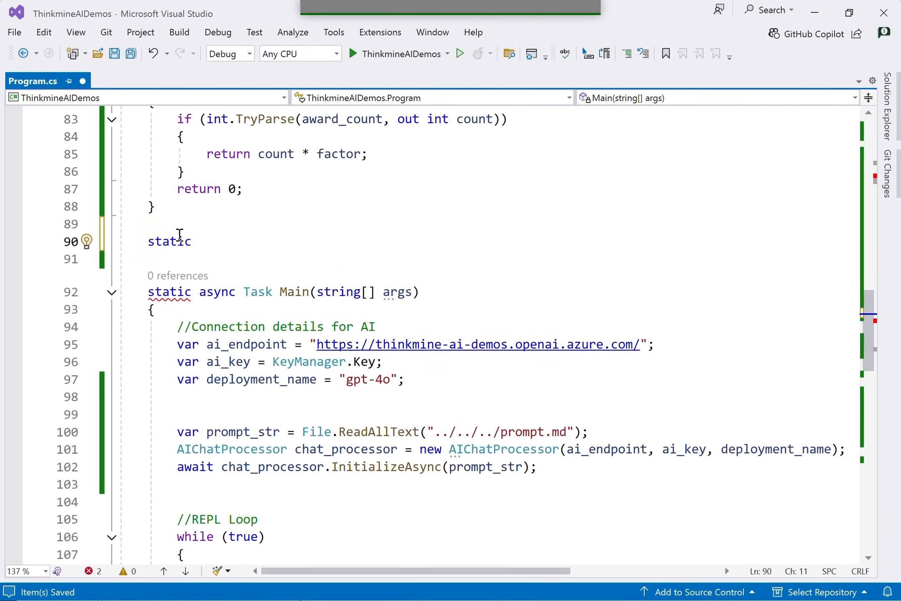
{"action": "type", "text": "List<string"}
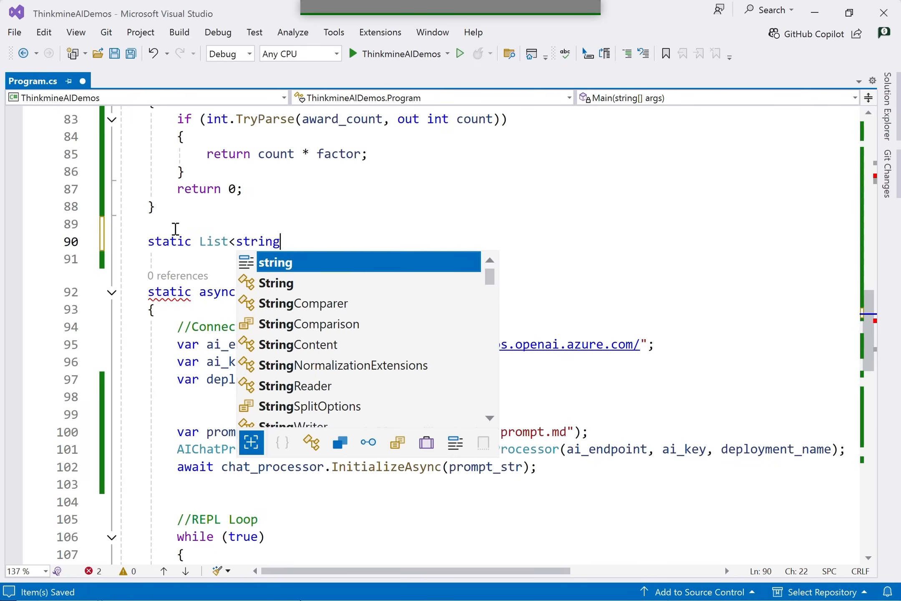
{"action": "type", "text": "[] _ran"}
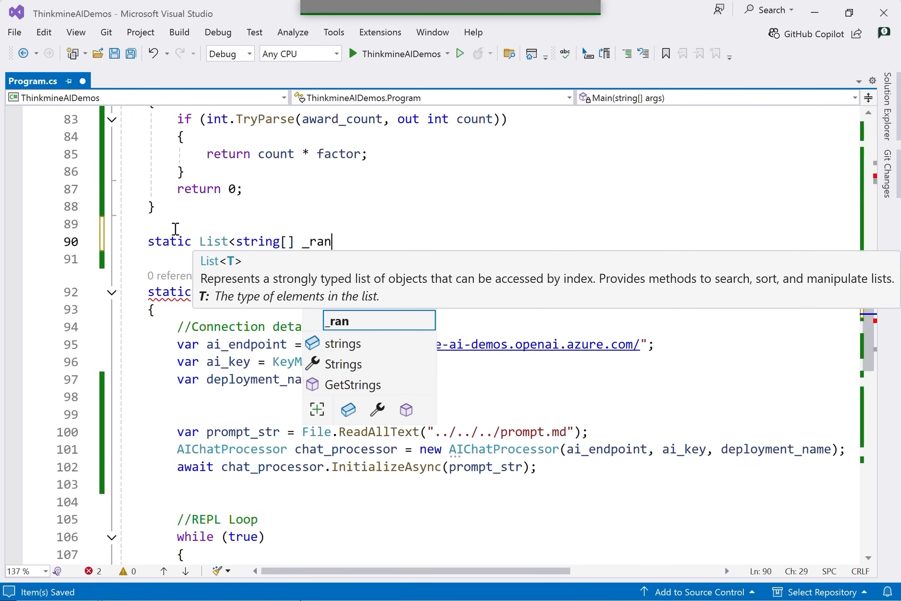
{"action": "type", "text": "kings = n"}
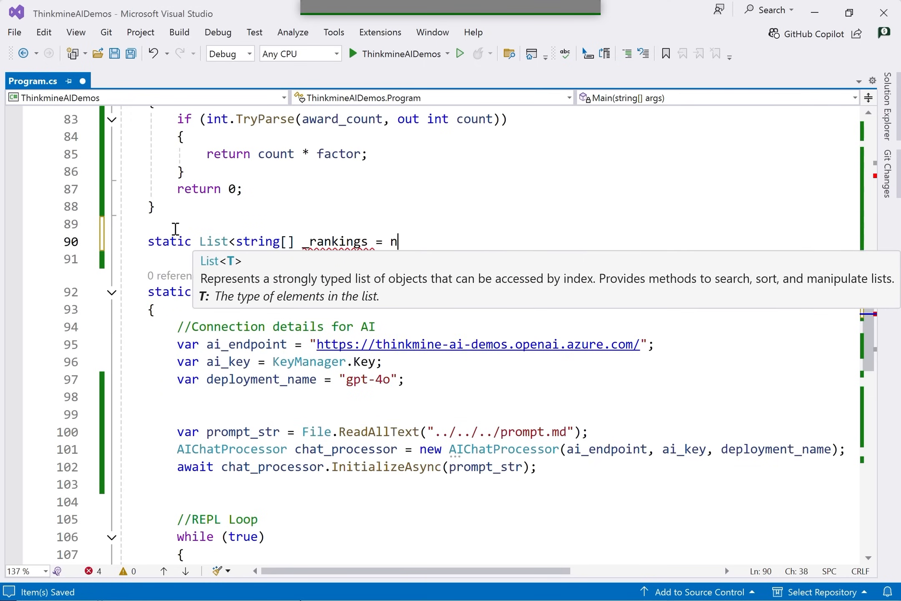
{"action": "type", "text": "ew"}
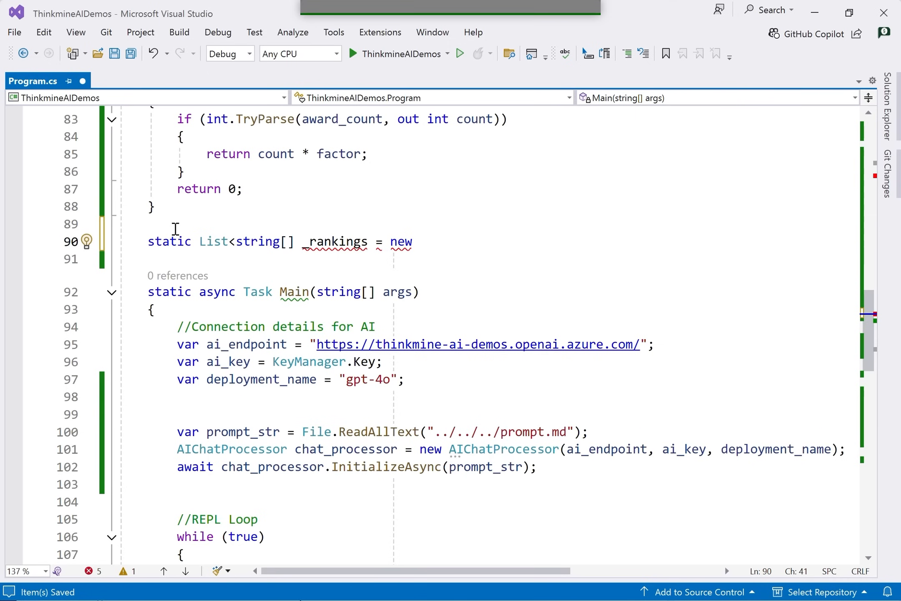
{"action": "type", "text": "List<string"}
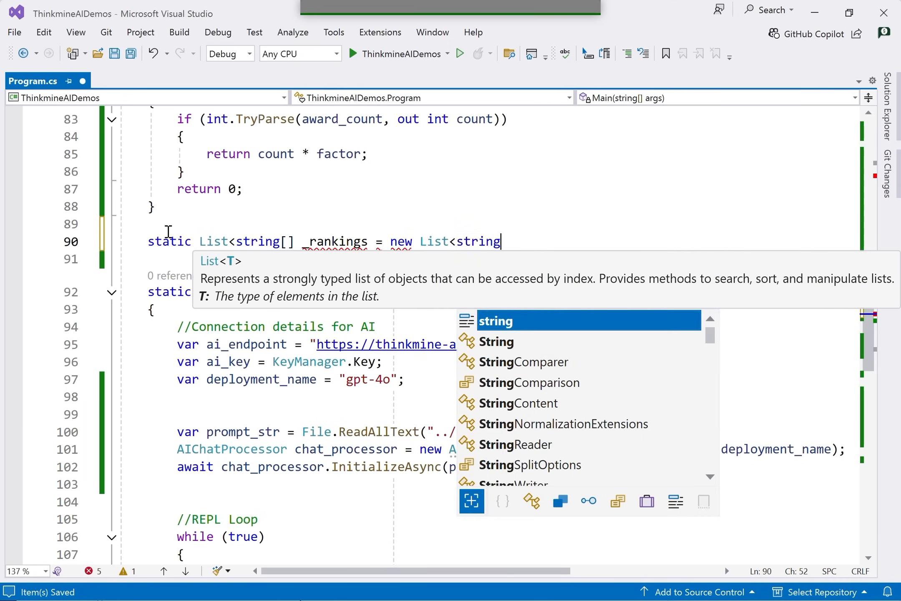
{"action": "type", "text": "[]>()"}
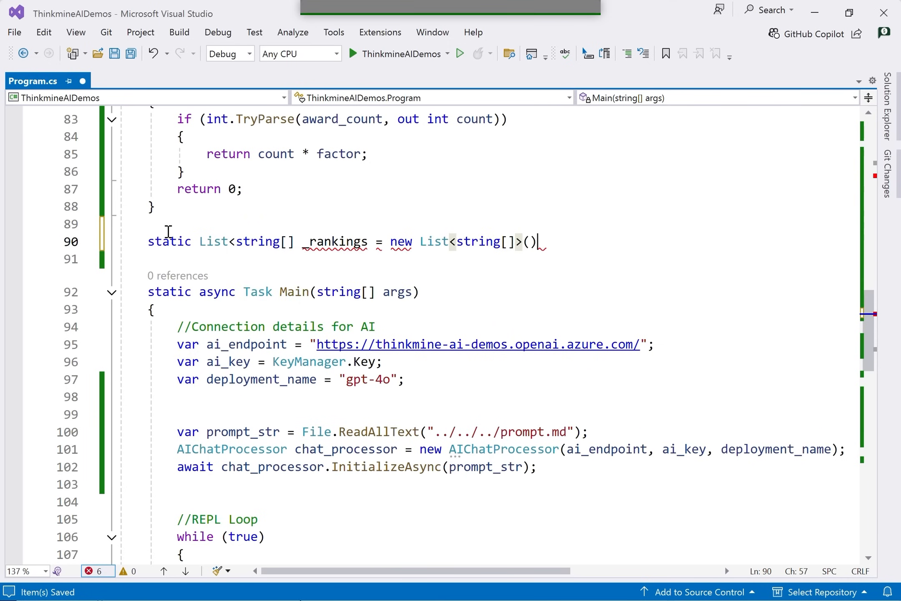
{"action": "type", "text": ";"}
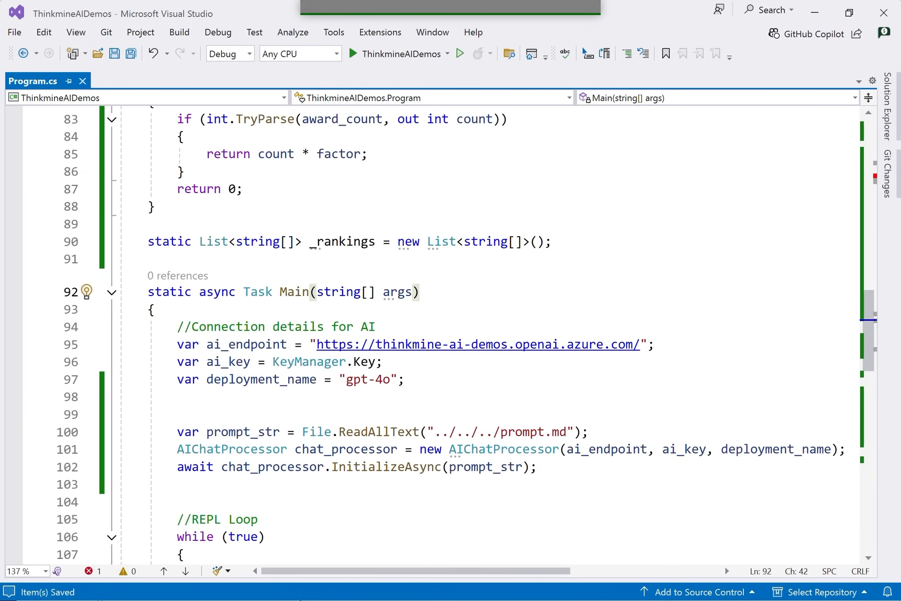
{"action": "mouse_move", "coordinate": [223, 414]}
{"action": "type", "text": "var nba"}
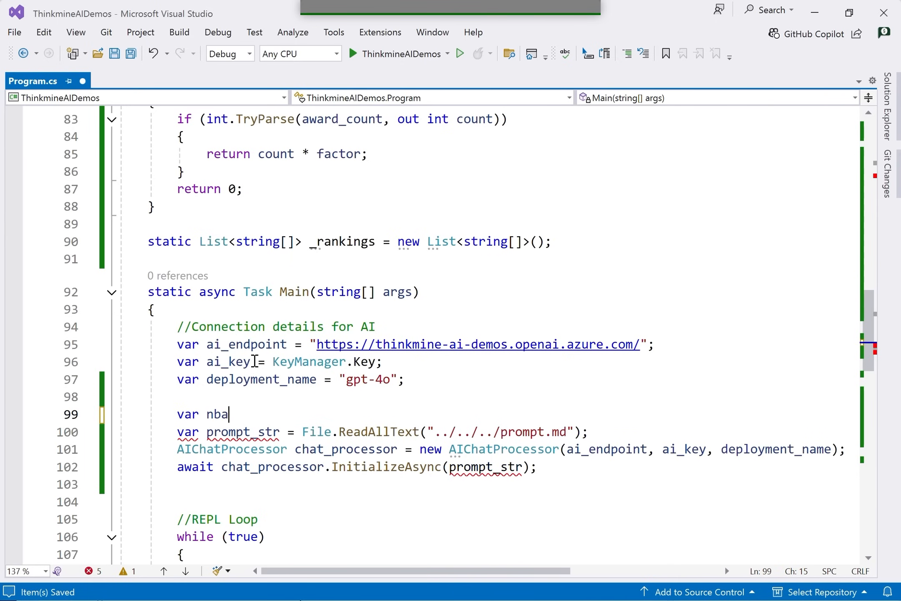
Step: In Main, read "../../../rankings.csv" into nba_rankings with File.ReadAllText
{"action": "type", "text": "_rankings"}
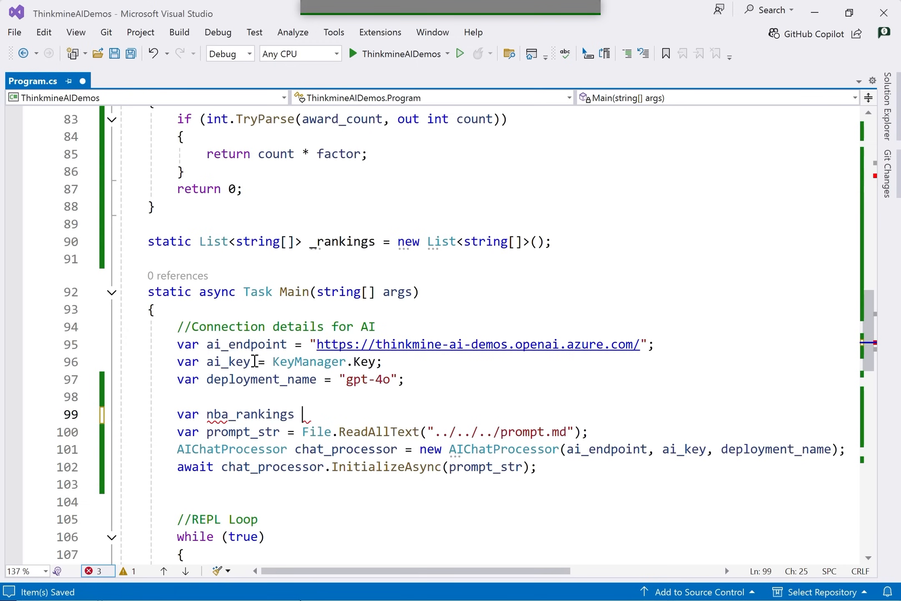
{"action": "type", "text": "= File.readAllText(\"\");"}
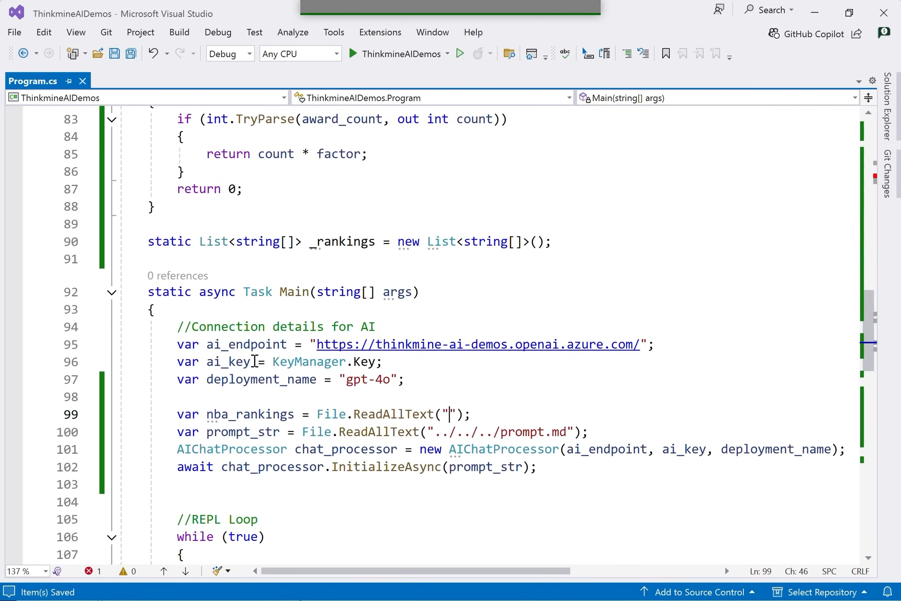
{"action": "type", "text": "../../../"}
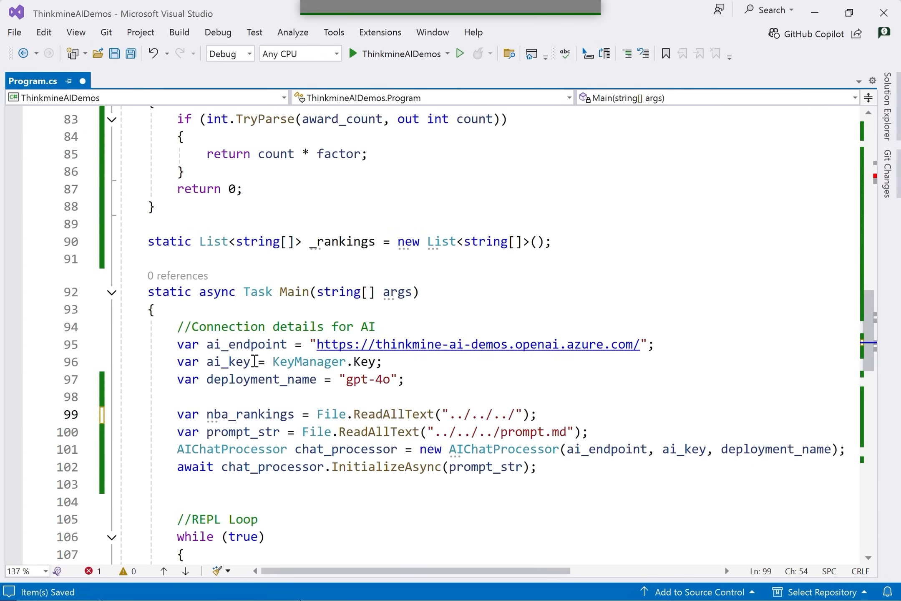
{"action": "type", "text": "rankings."}
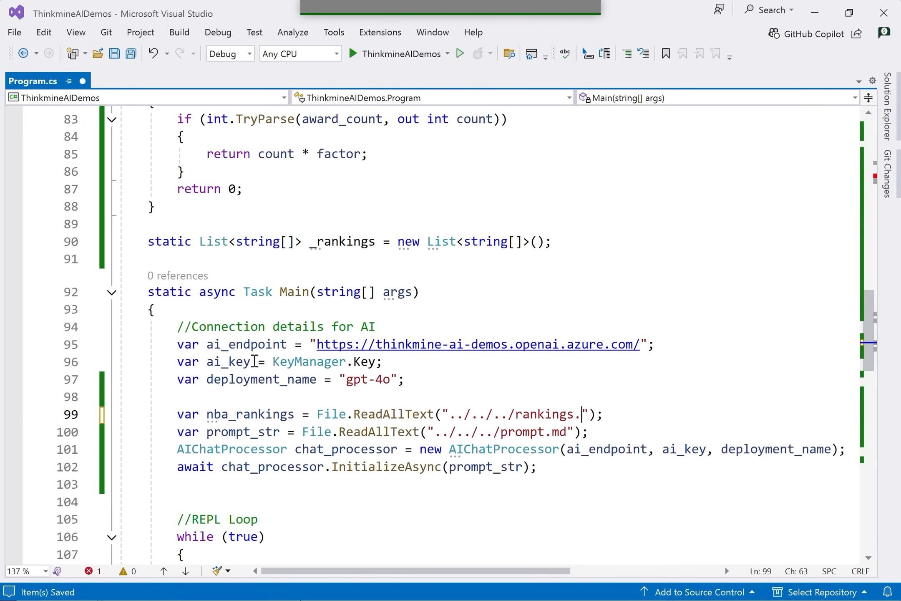
{"action": "type", "text": "csv"}
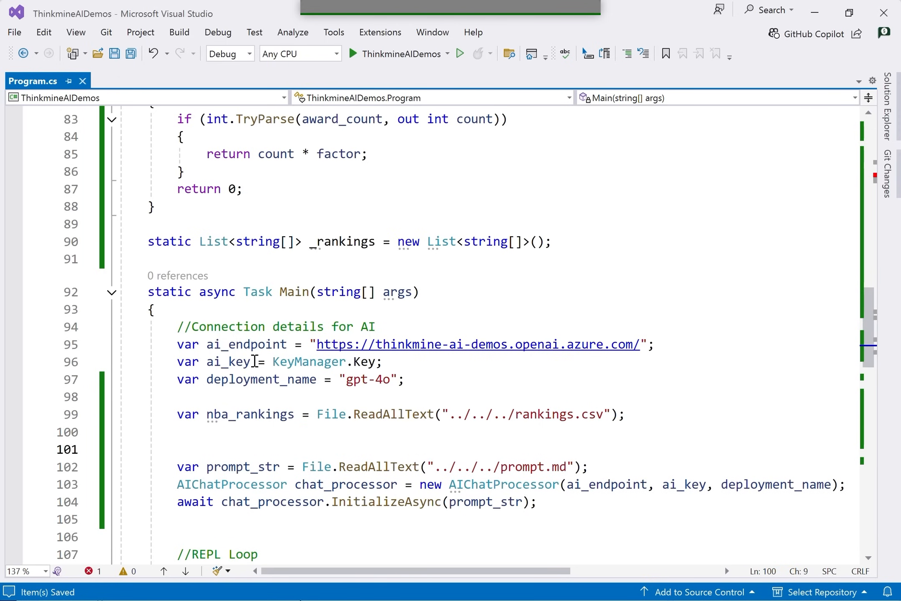
Step: Assign _rankings = nba_rankings.FromCSV_Beta(false)
{"action": "type", "text": "_rankings"}
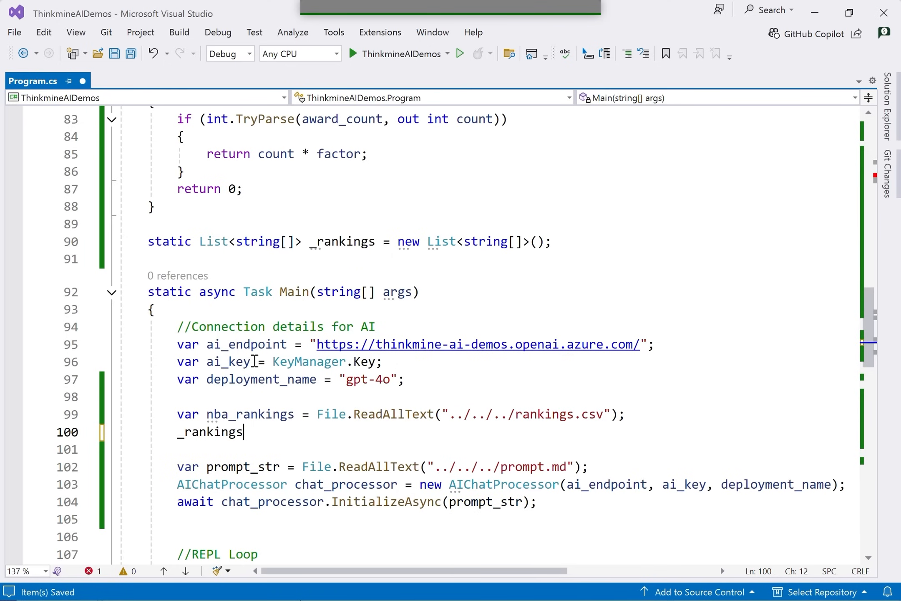
{"action": "type", "text": "="}
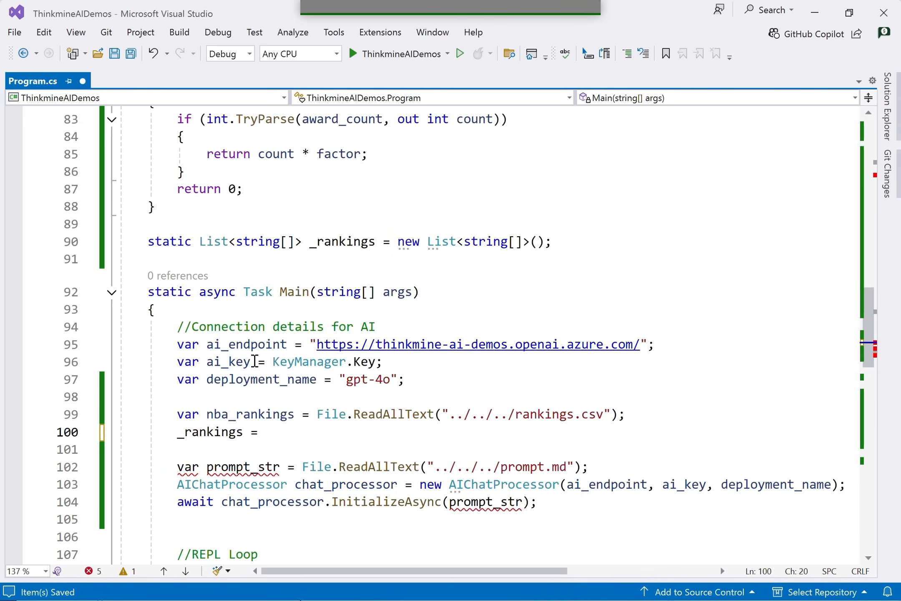
{"action": "type", "text": "nba_rankings."}
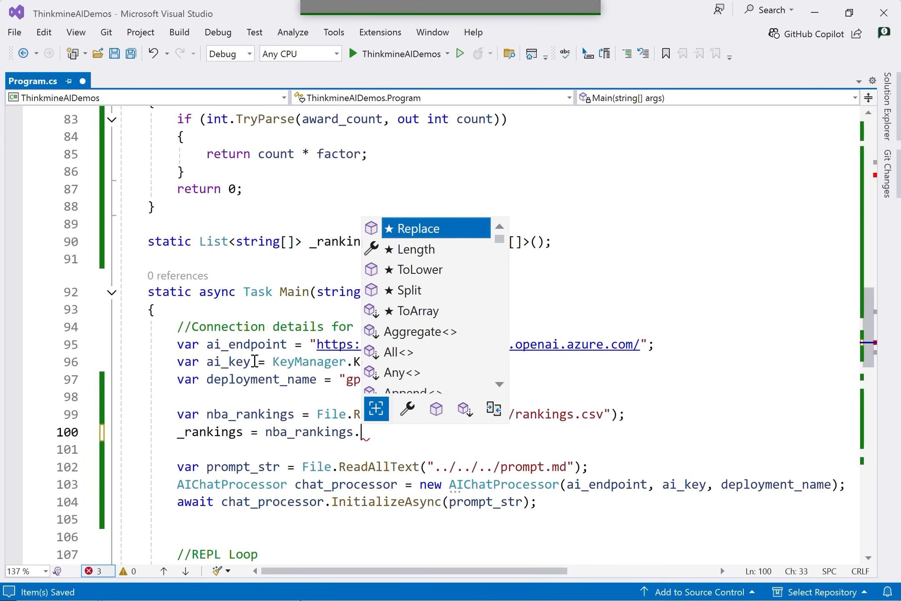
{"action": "type", "text": "FromCSV_Beta"}
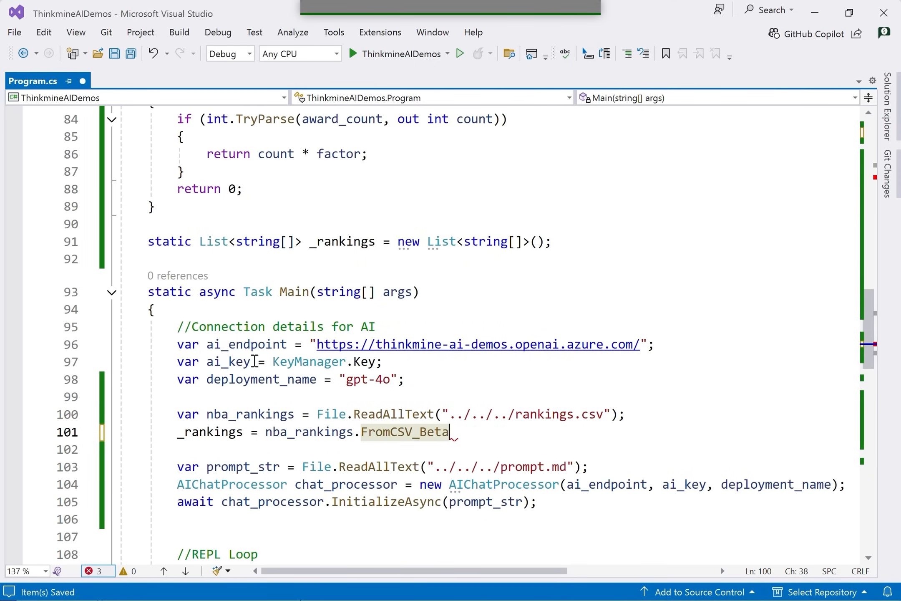
{"action": "type", "text": "("}
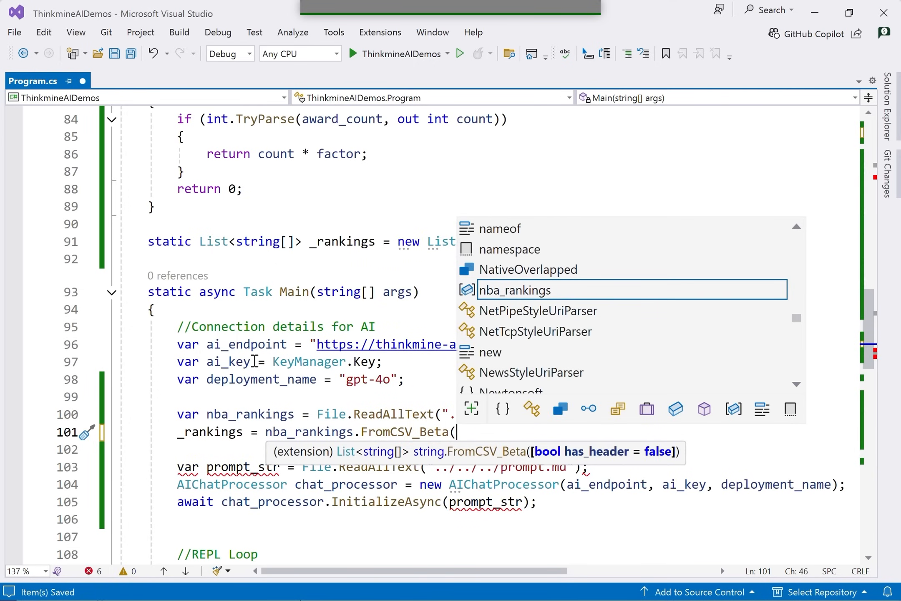
{"action": "type", "text": "fals"}
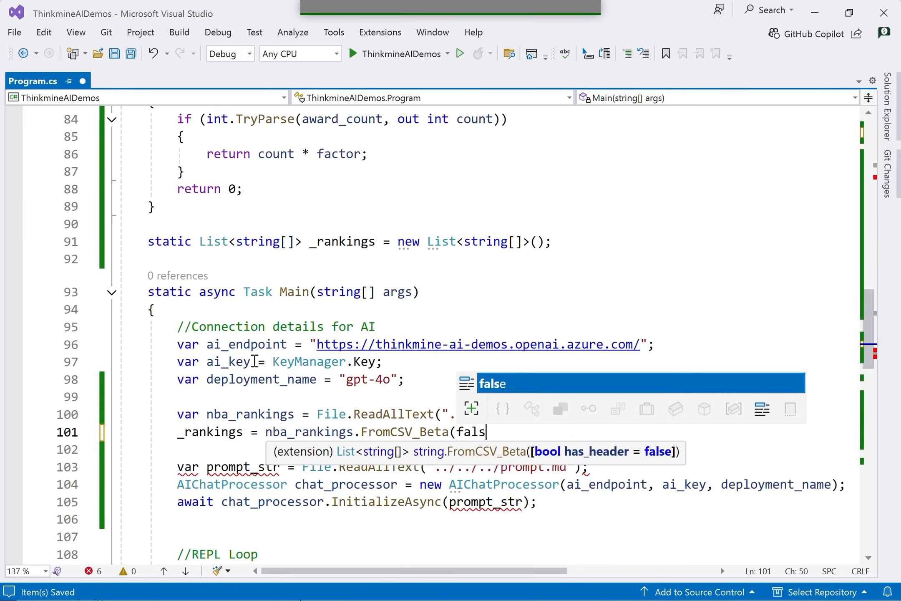
{"action": "key", "text": "Enter"}
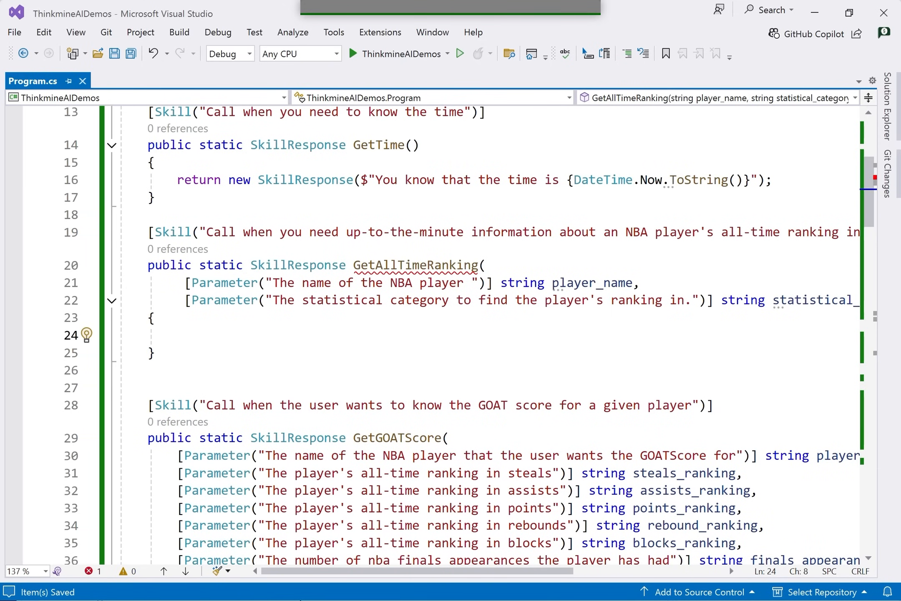
Step: Set line to the first _rankings row matching statistical_category (column 0) and player_name (column 2), case-insensitive
{"action": "type", "text": "var line ="}
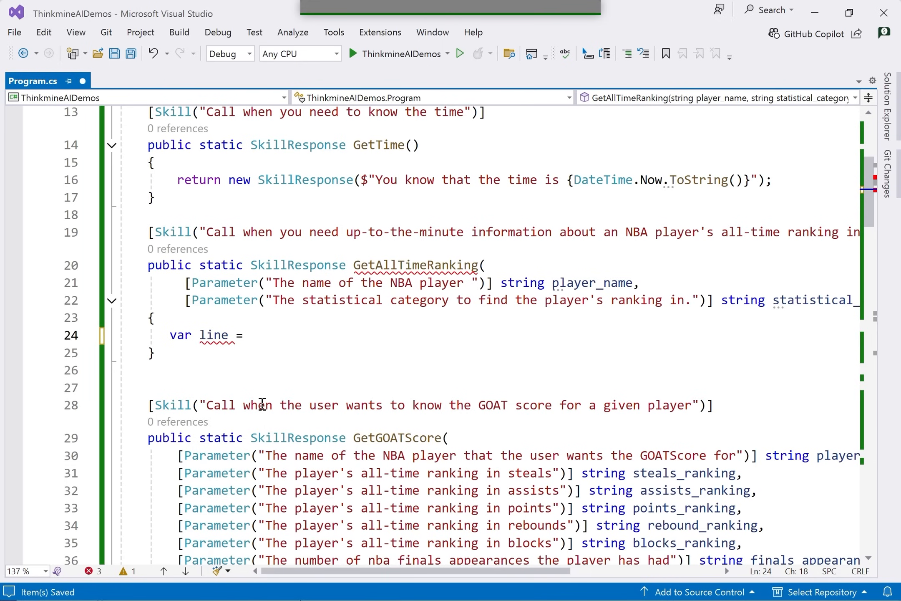
{"action": "type", "text": "_rankings.Where"}
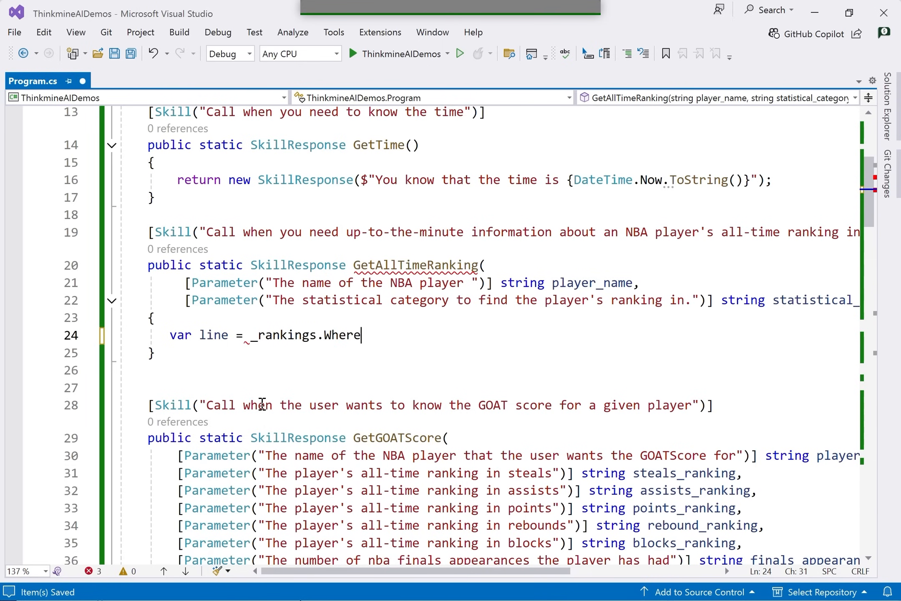
{"action": "type", "text": "(i="}
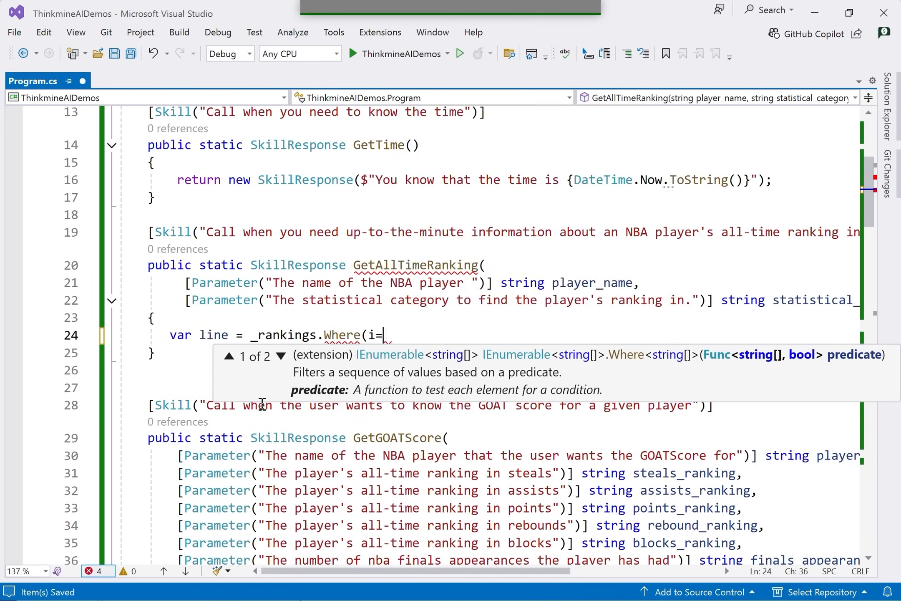
{"action": "type", "text": "=> i["}
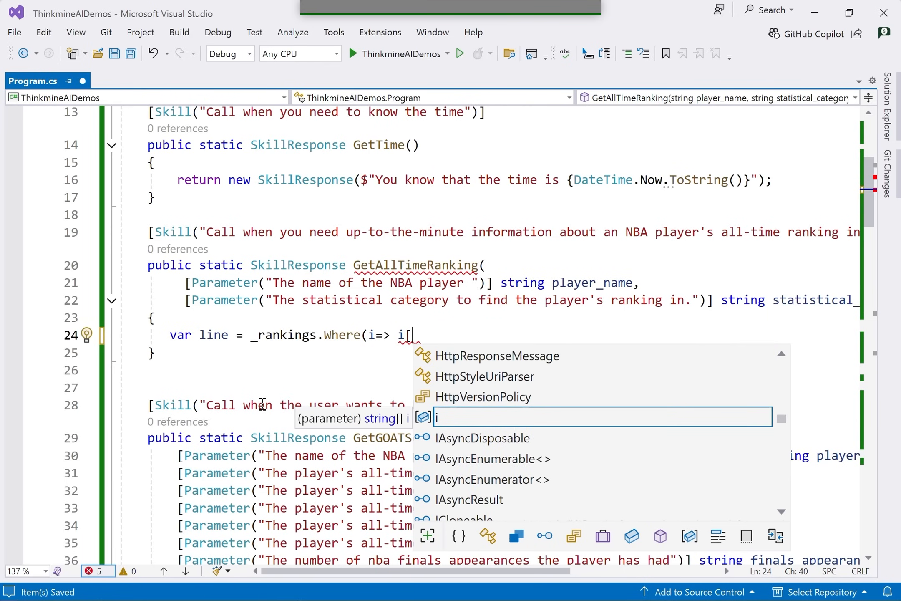
{"action": "type", "text": "[0].to"}
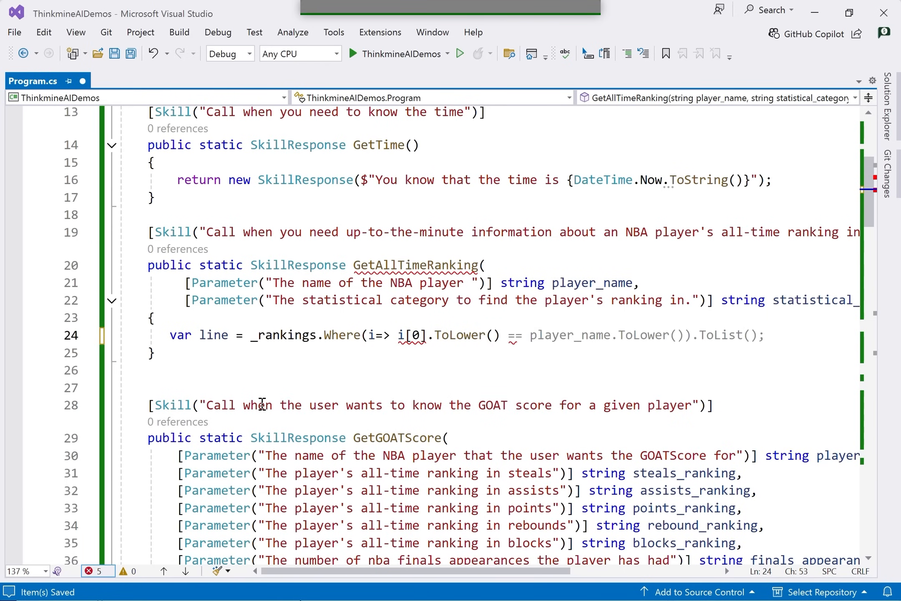
{"action": "type", "text": "statistical_category.ToLower("}
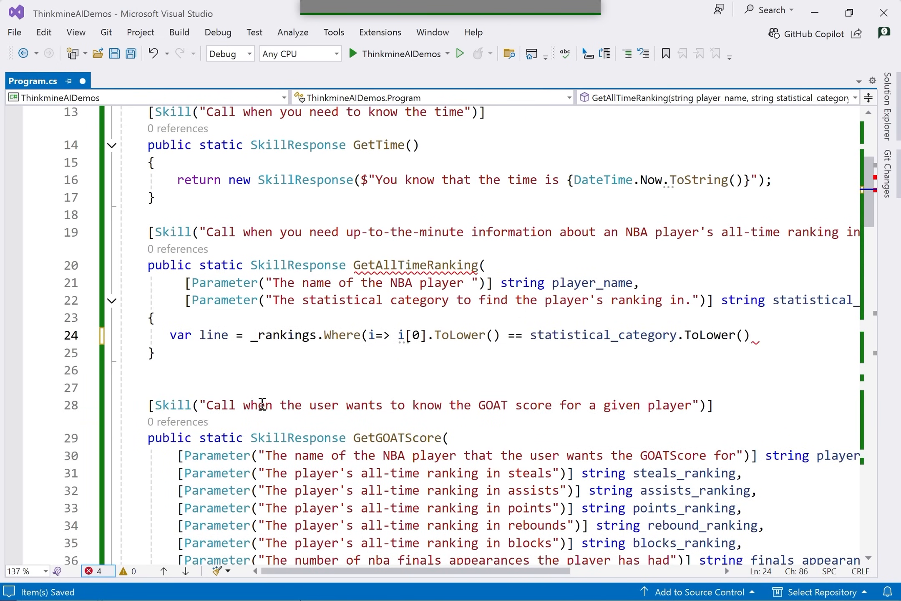
{"action": "type", "text": "&&"}
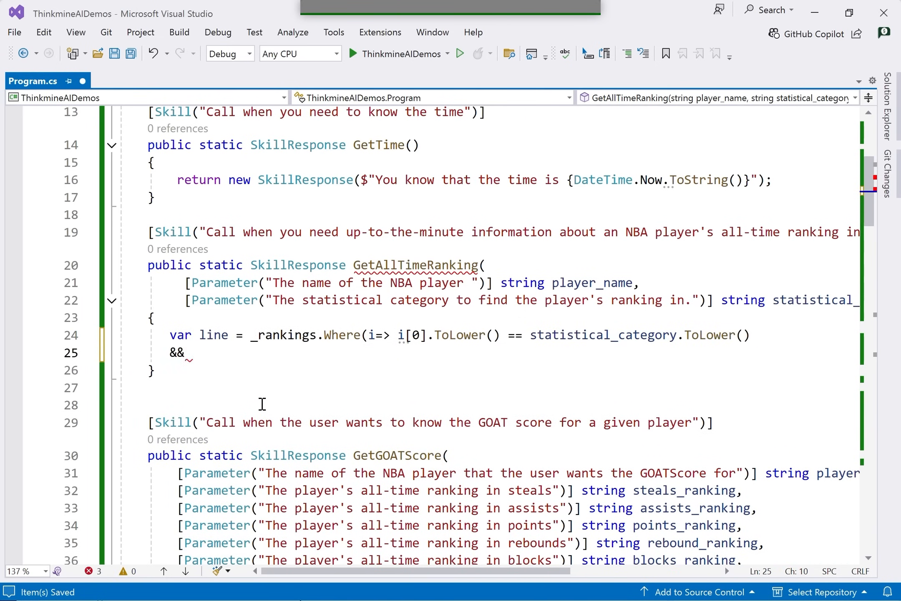
{"action": "type", "text": "i[2]"}
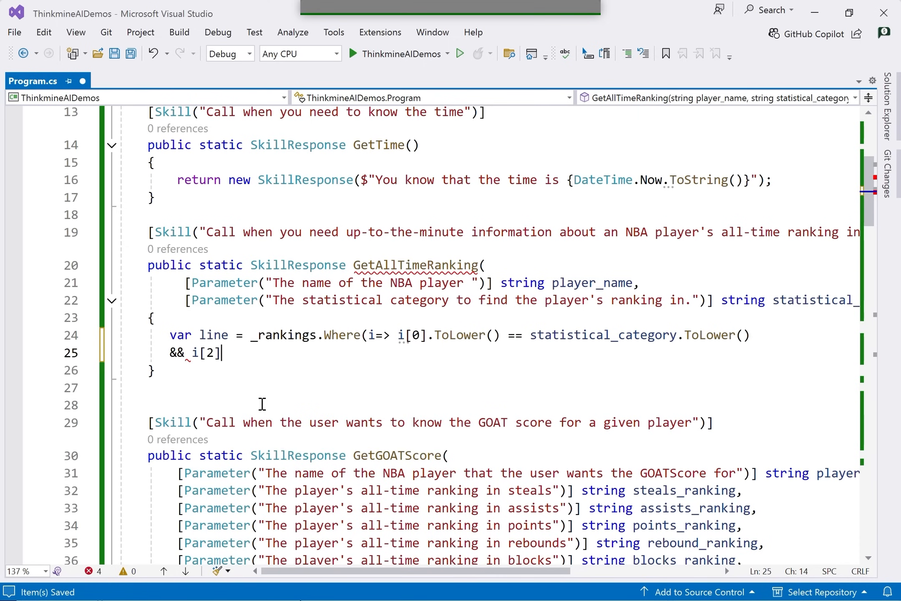
{"action": "type", "text": ".ToLower"}
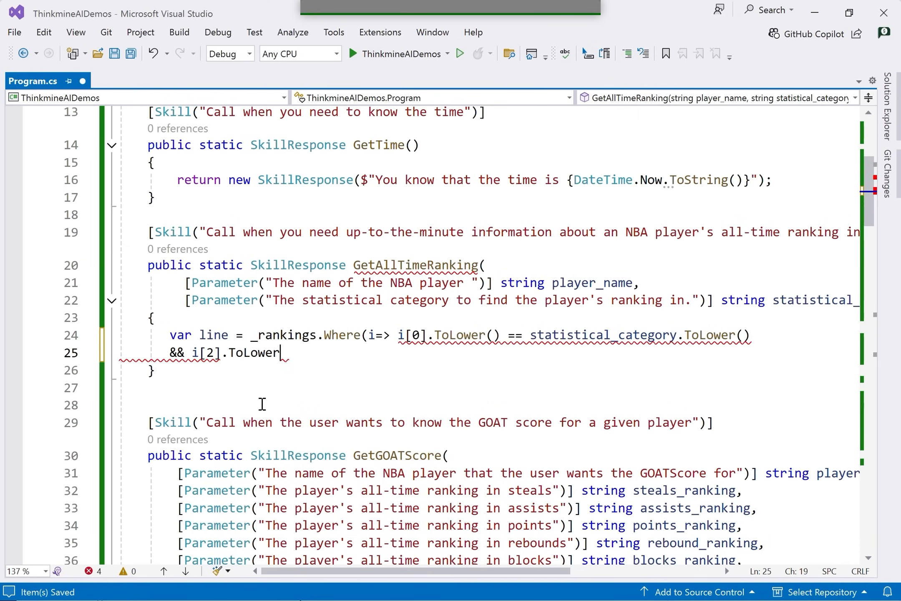
{"action": "type", "text": "() == player_name.ToLower()"}
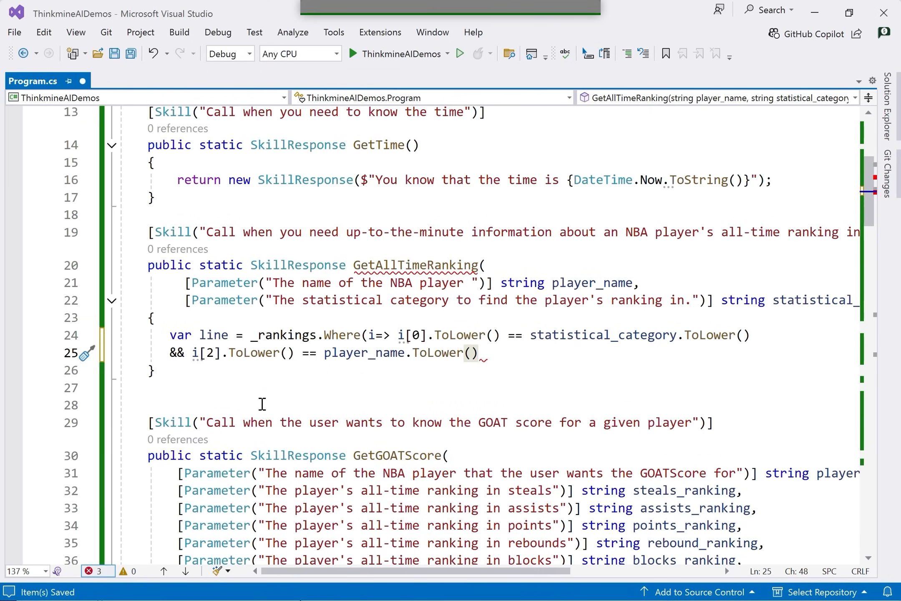
{"action": "type", "text": "."}
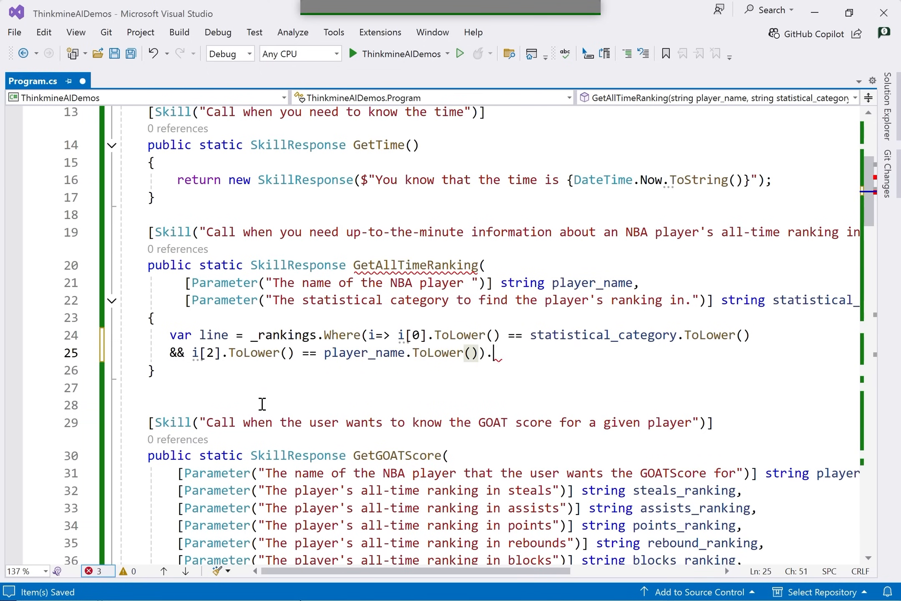
{"action": "type", "text": "fir"}
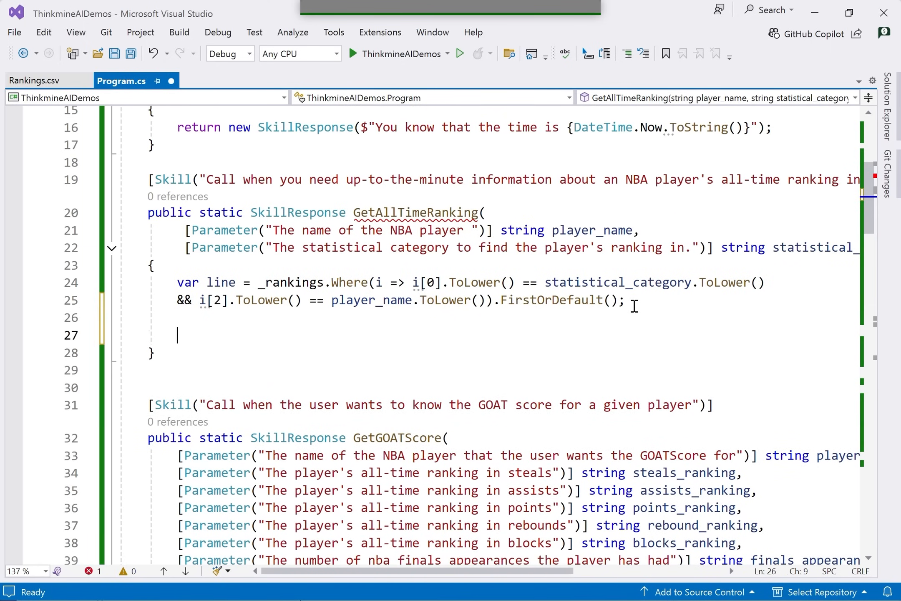
Step: Add a null check on line that returns a SkillResponse of "Don't know"
{"action": "type", "text": "if"}
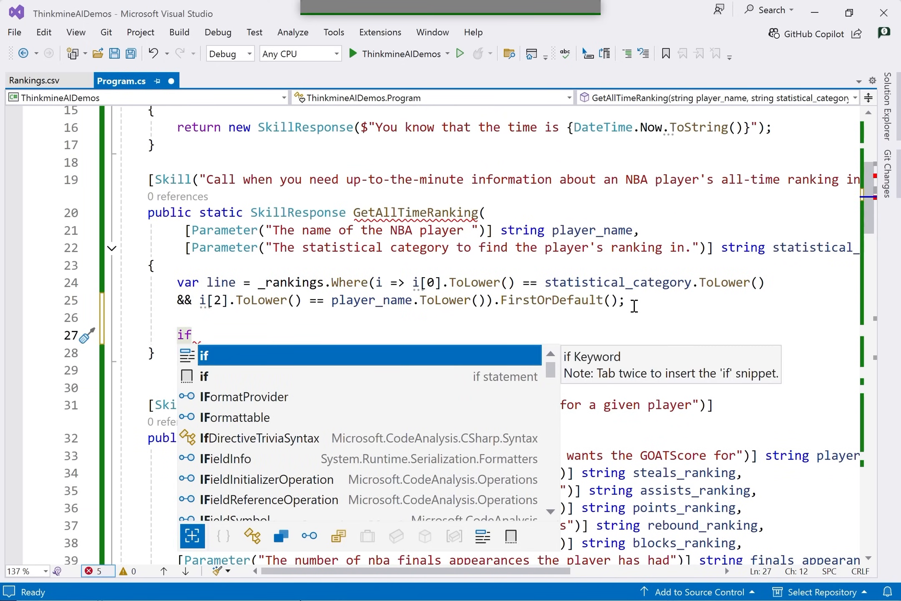
{"action": "type", "text": "(line == n"}
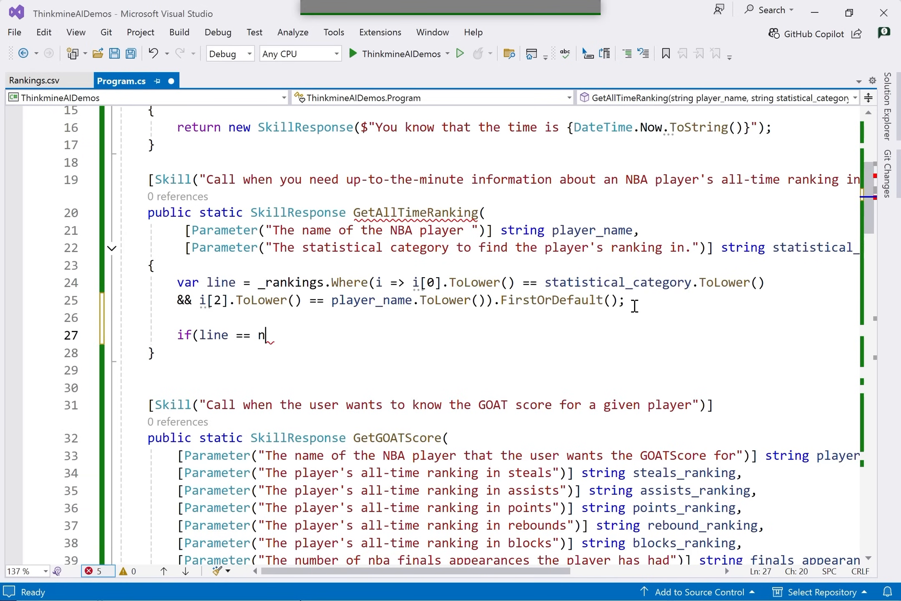
{"action": "type", "text": "ull)("}
{"action": "type", "text": "return "}
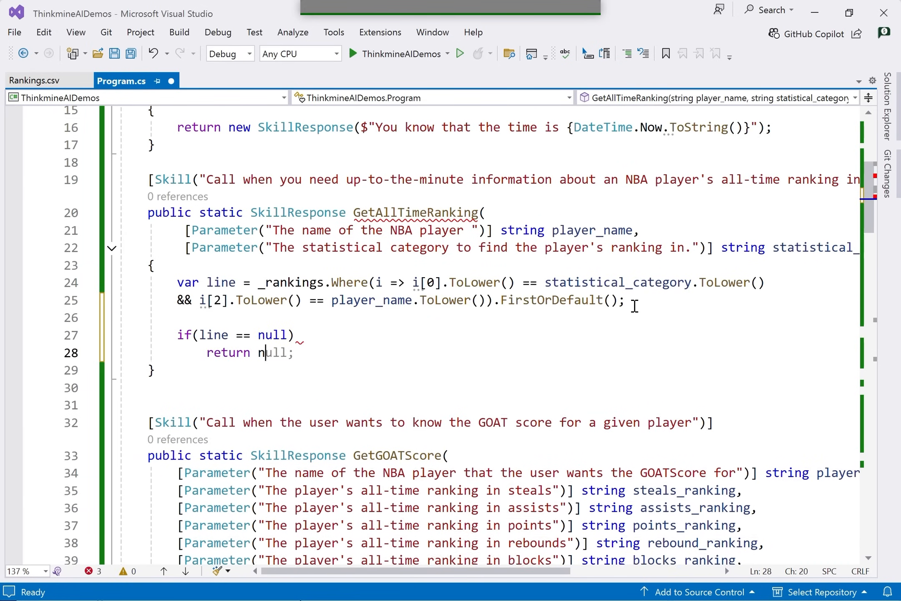
{"action": "type", "text": "new SkillResponse(\"\");"}
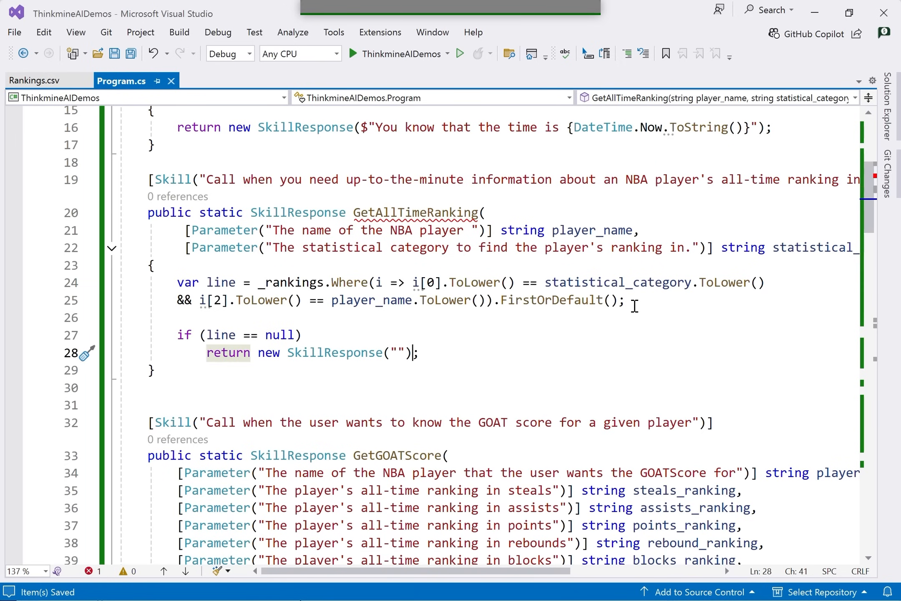
{"action": "type", "text": "Don"}
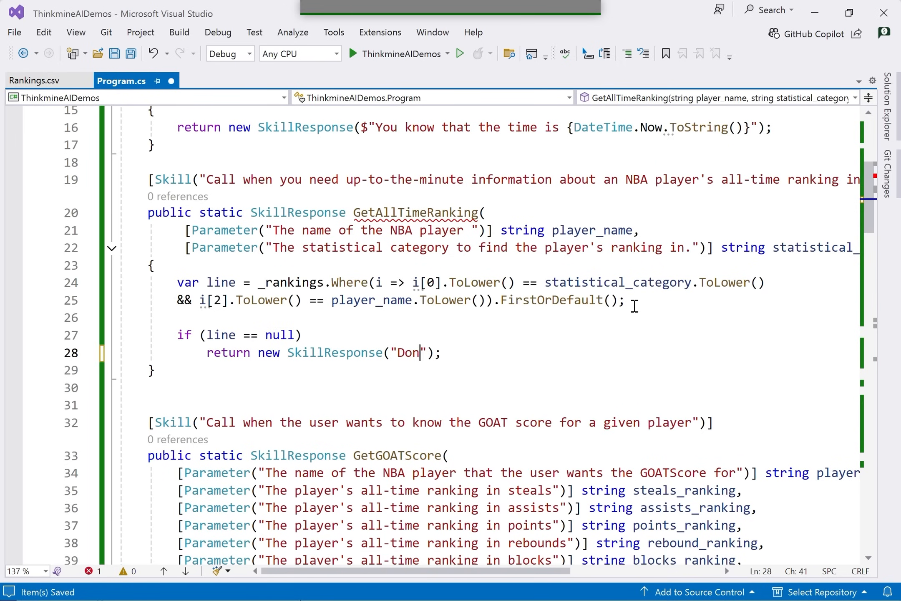
{"action": "type", "text": "' t"}
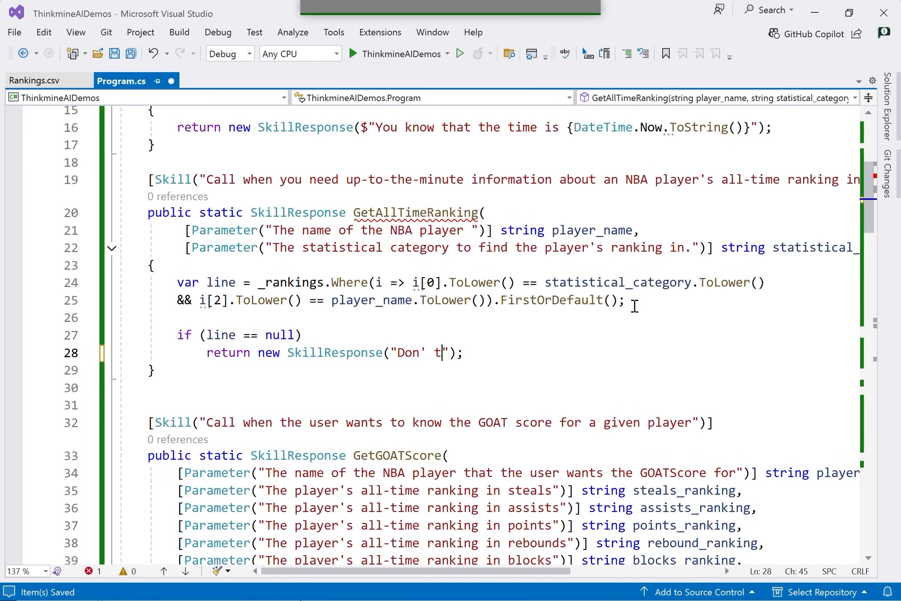
{"action": "type", "text": "know"}
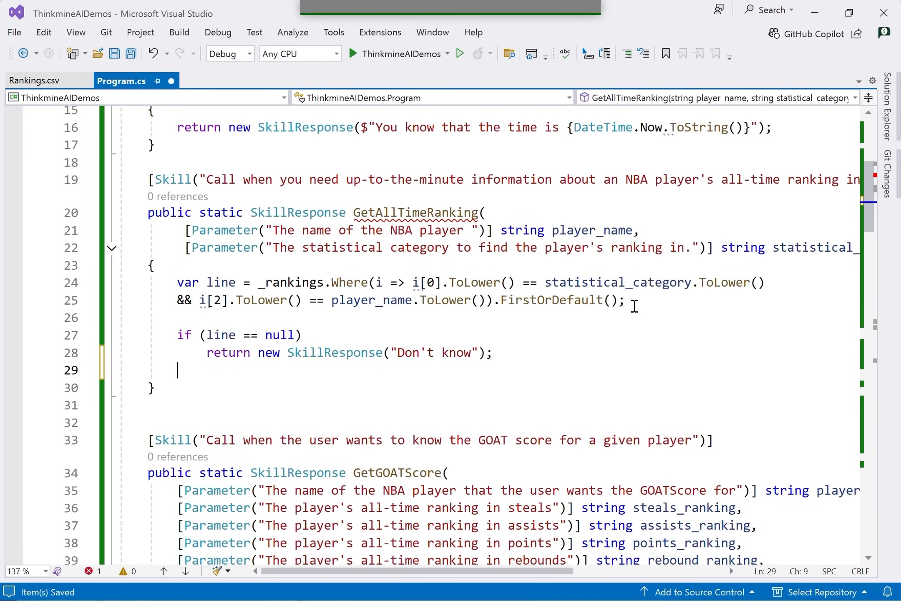
Step: Return a message that player_name is ranked number line[1] in the category
{"action": "type", "text": "return"}
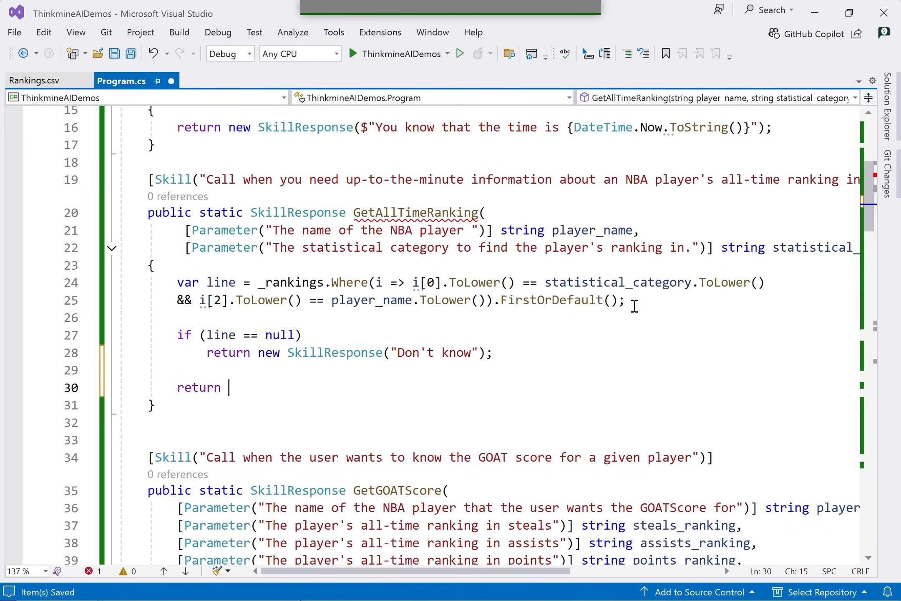
{"action": "type", "text": "new SkillResponse($\"\");"}
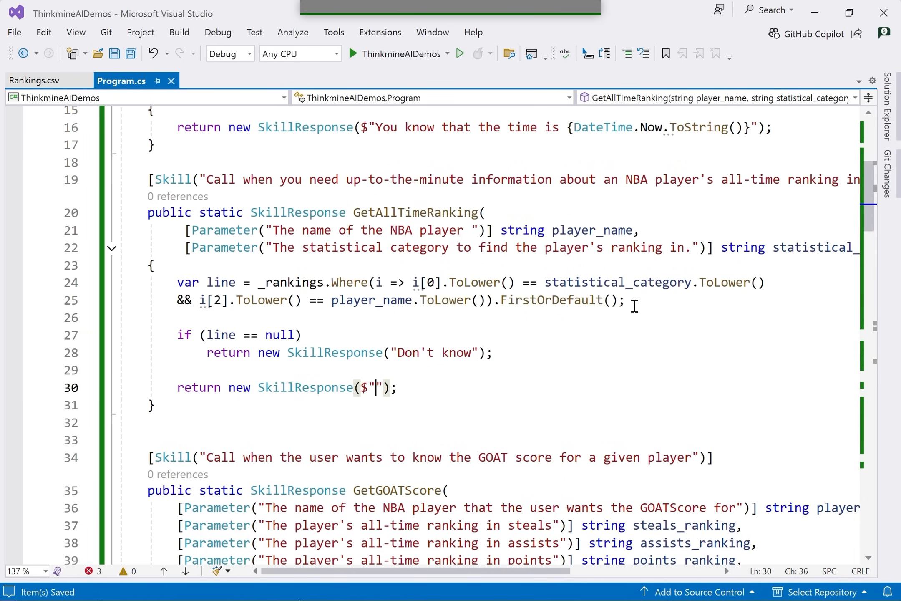
{"action": "type", "text": "You know that"}
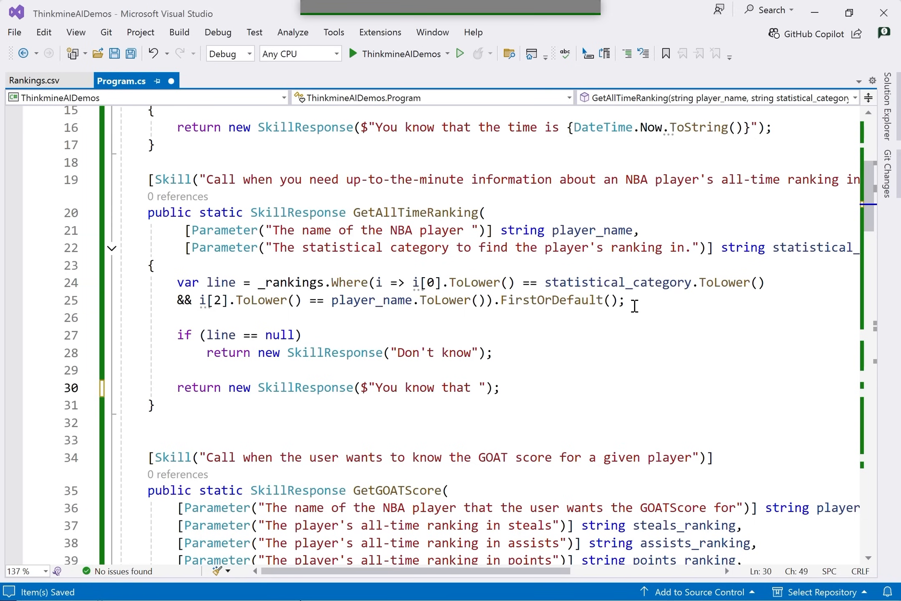
{"action": "type", "text": "{}"}
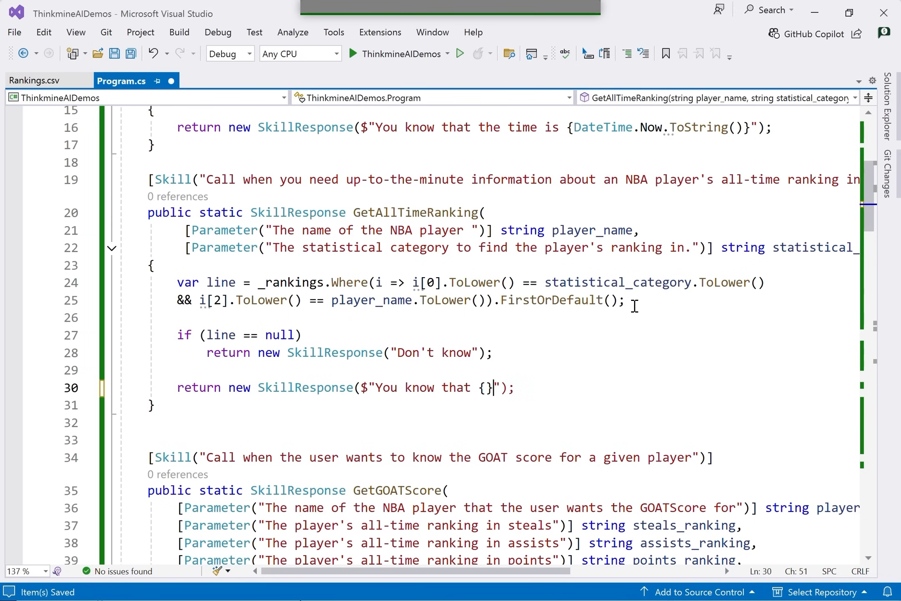
{"action": "type", "text": "player_name"}
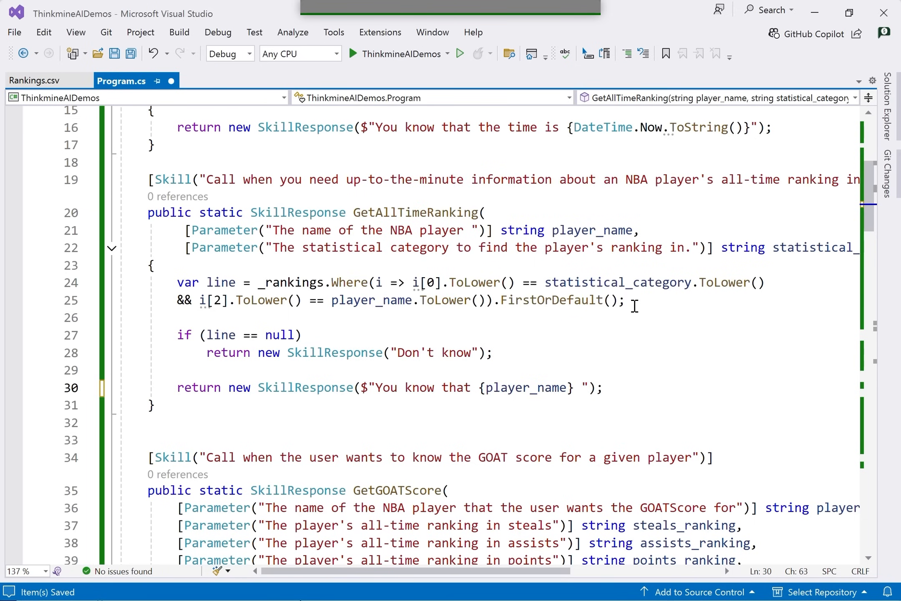
{"action": "type", "text": "is ranked"}
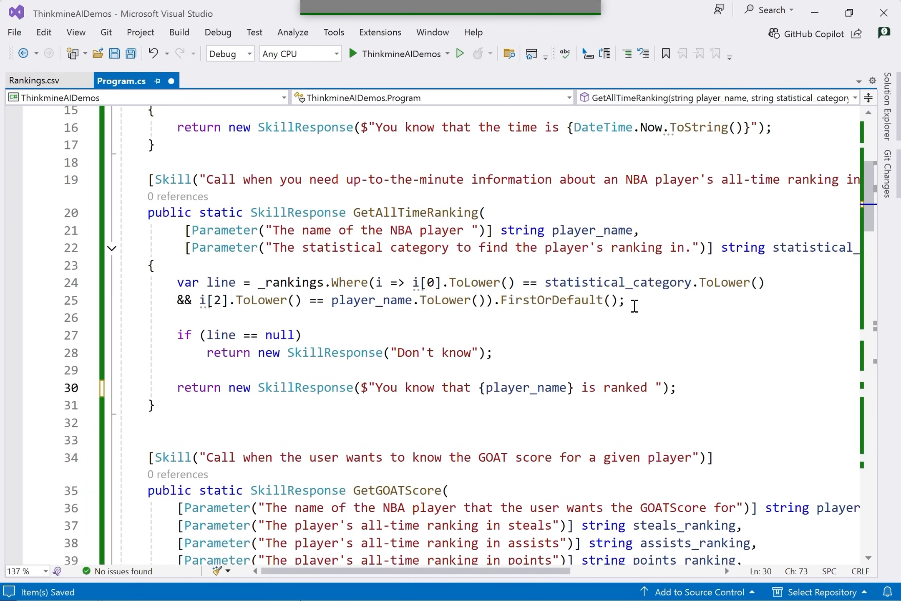
{"action": "type", "text": "number {}"}
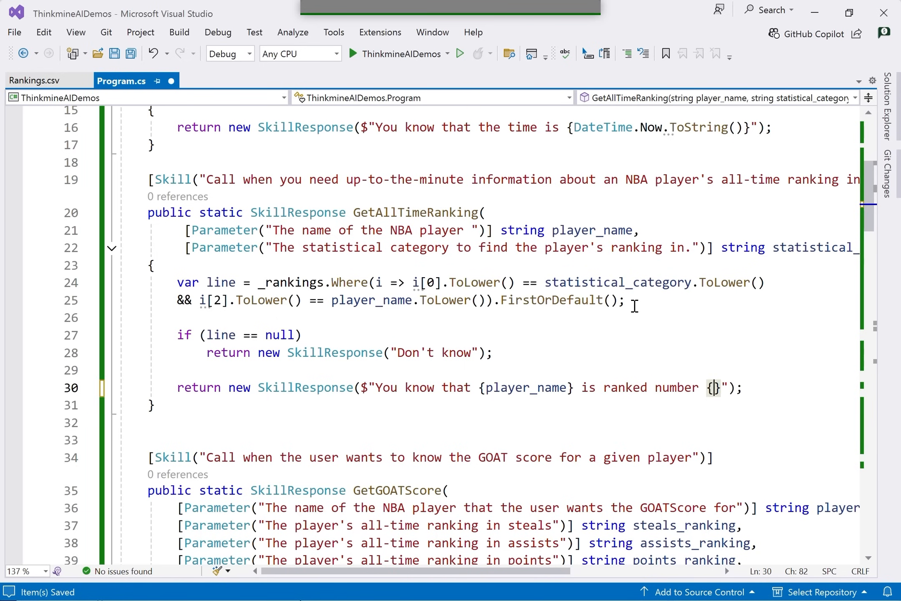
{"action": "type", "text": "line[1"}
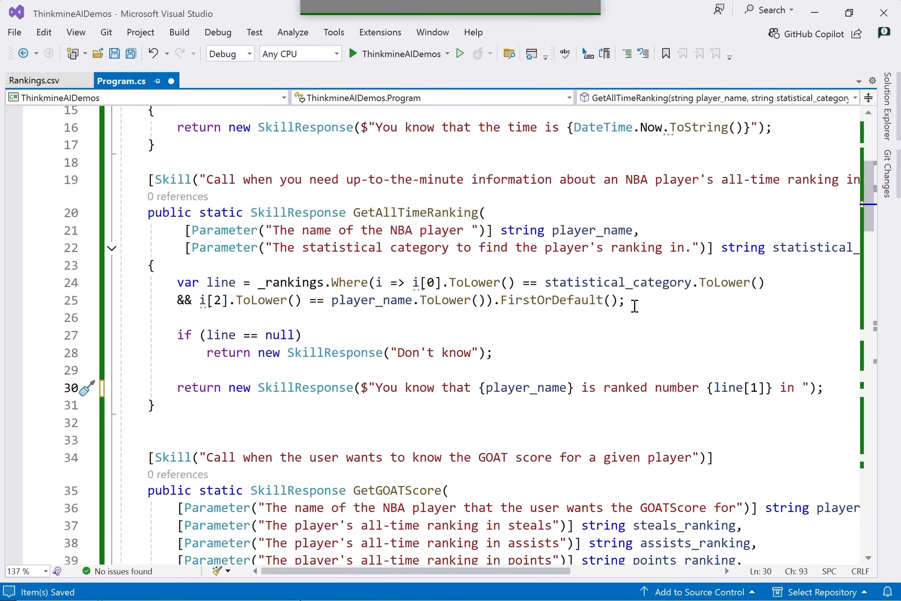
{"action": "type", "text": "{statist"}
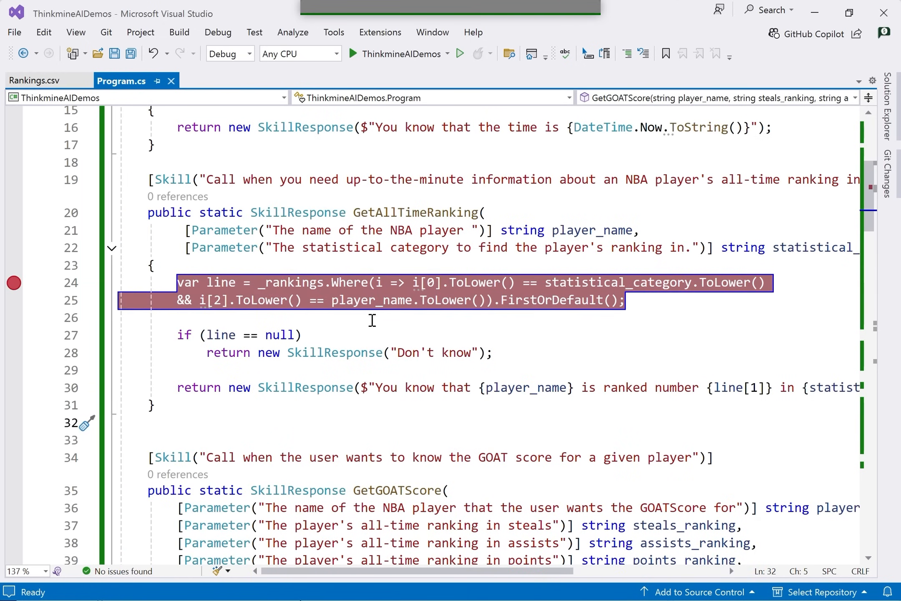
{"action": "mouse_move", "coordinate": [60, 24]}
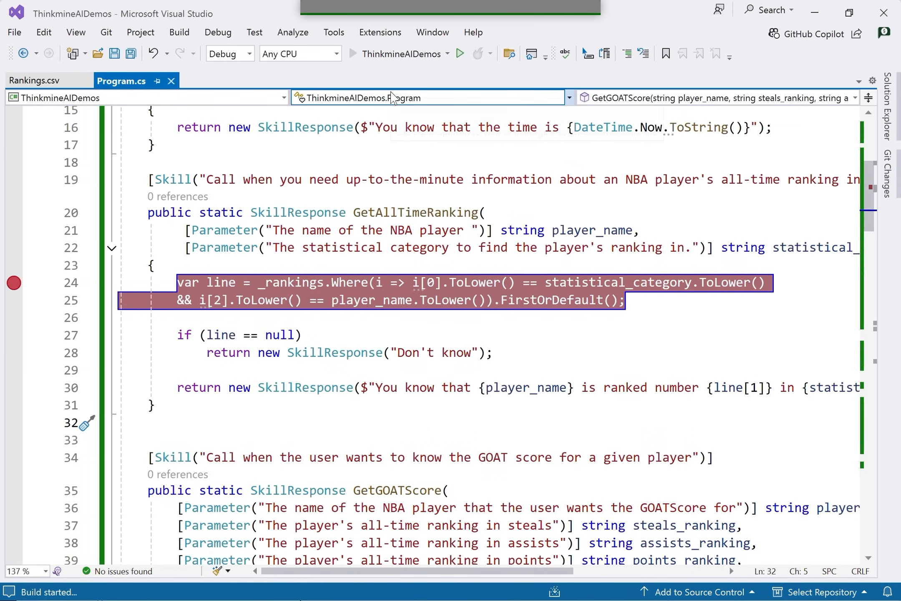
Step: Start ThinkmineAIDemos under the debugger to relaunch the Zaria.AI chat app
{"action": "left_click", "coordinate": [459, 53]}
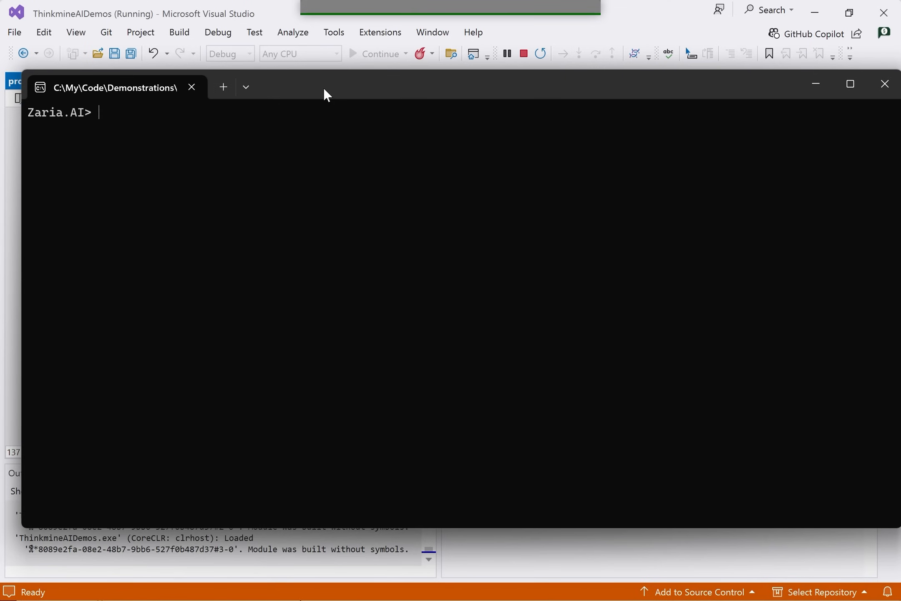
Step: Ask for LeBron James's GOAT score, then Jordan's, continuing past the breakpoint (614, 535)
{"action": "type", "text": "what is lebron james' goat score"}
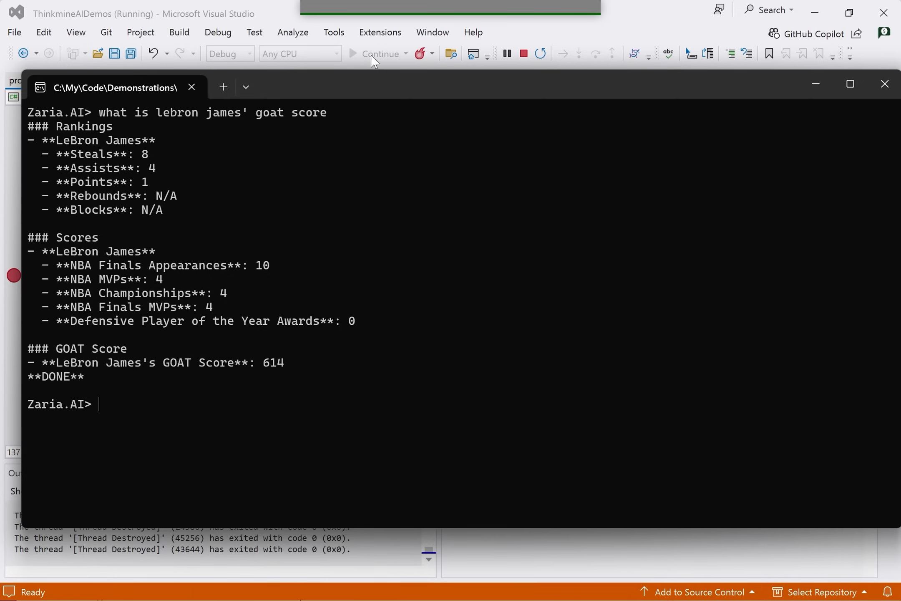
{"action": "type", "text": "what"}
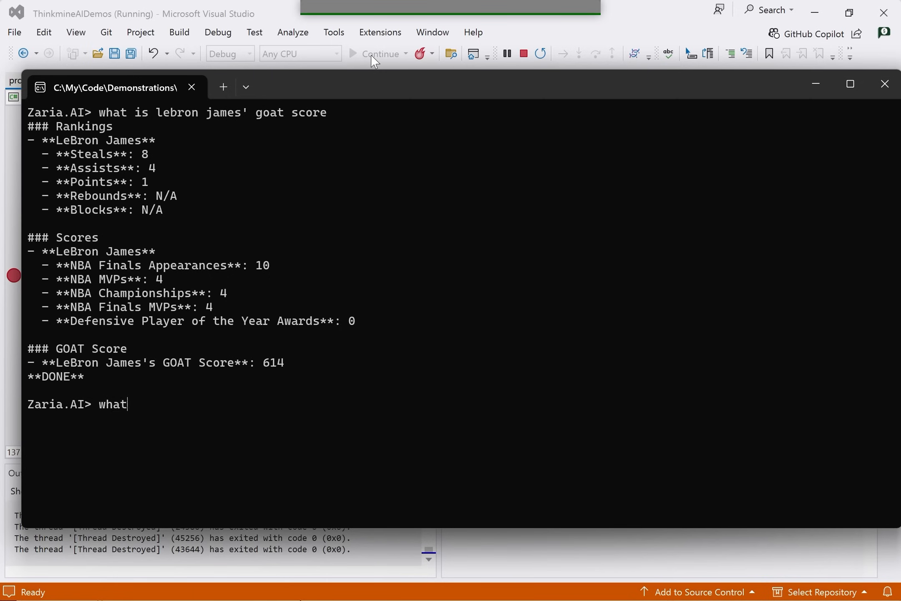
{"action": "key", "text": "Backspace"}
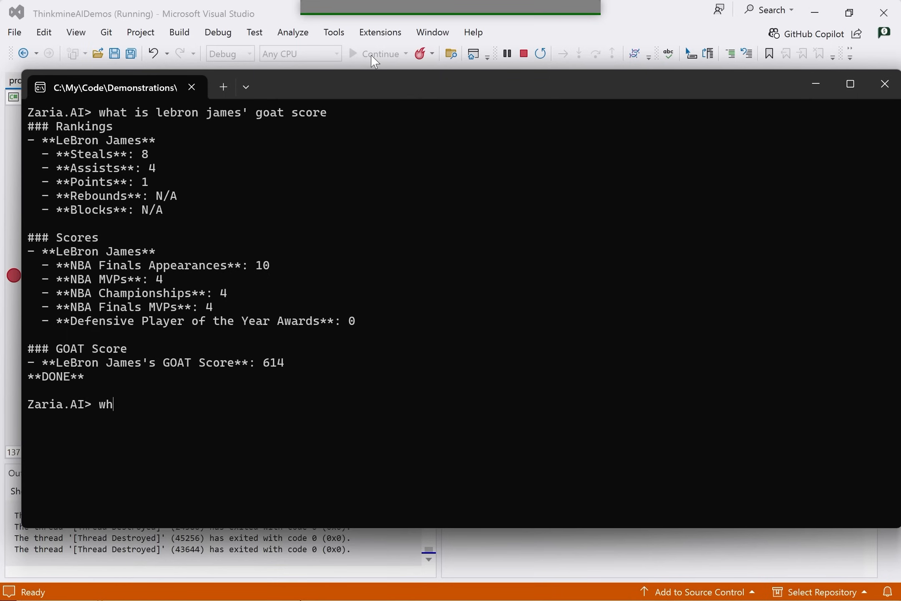
{"action": "type", "text": "and jordan"}
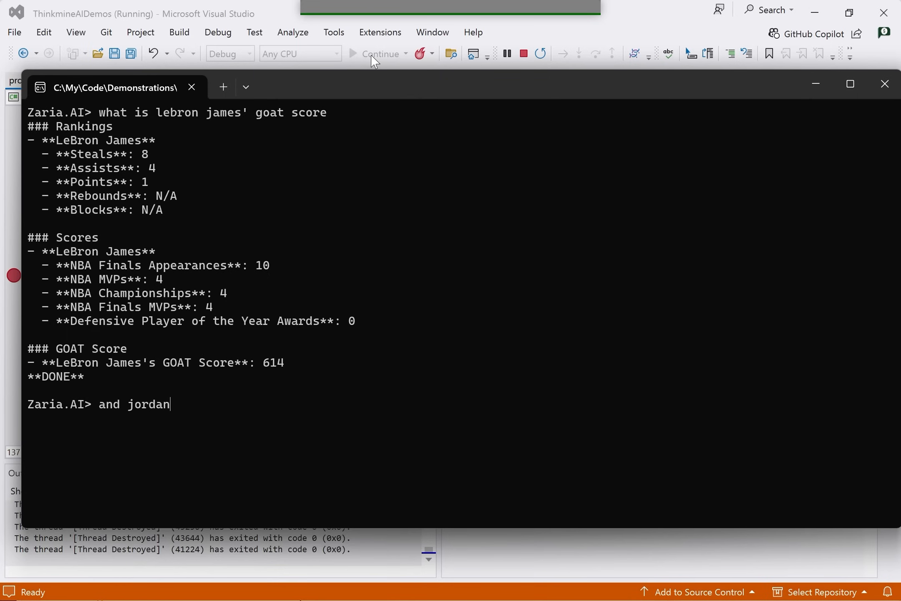
{"action": "type", "text": "'s"}
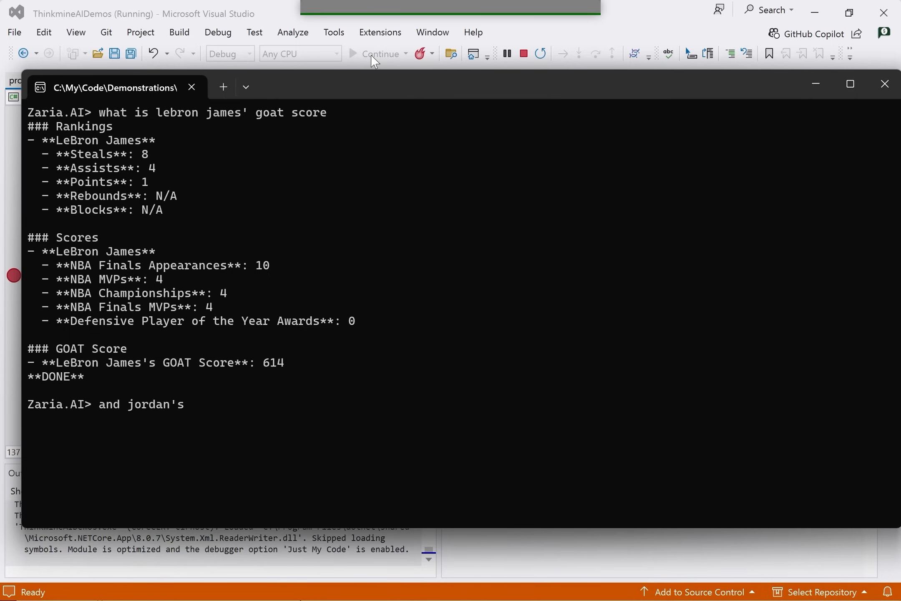
{"action": "left_click", "coordinate": [376, 53]}
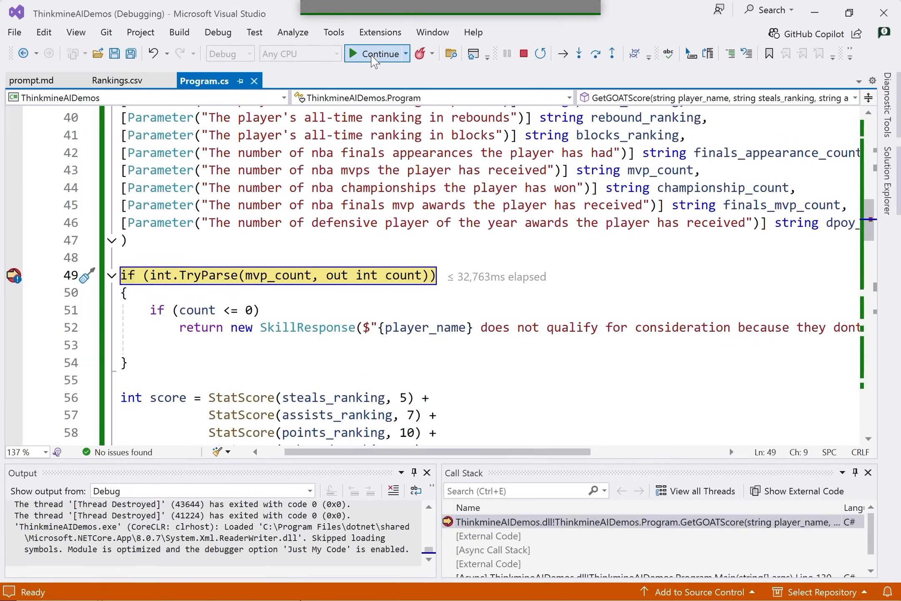
{"action": "left_click", "coordinate": [376, 53]}
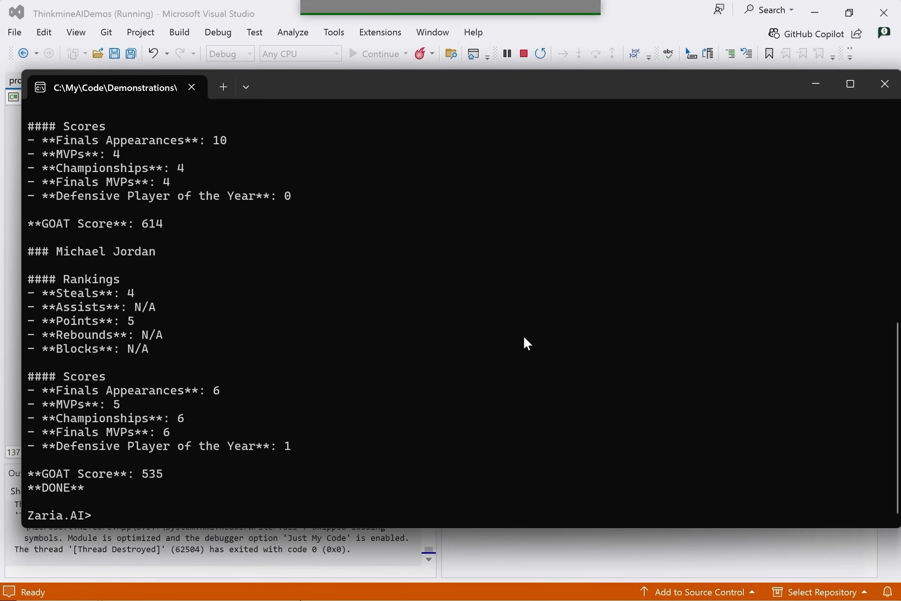
Step: Ask 'what about kobe's' (score 320), then retry 'what about kareem?' after the 429 error
{"action": "type", "text": "what about kobe"}
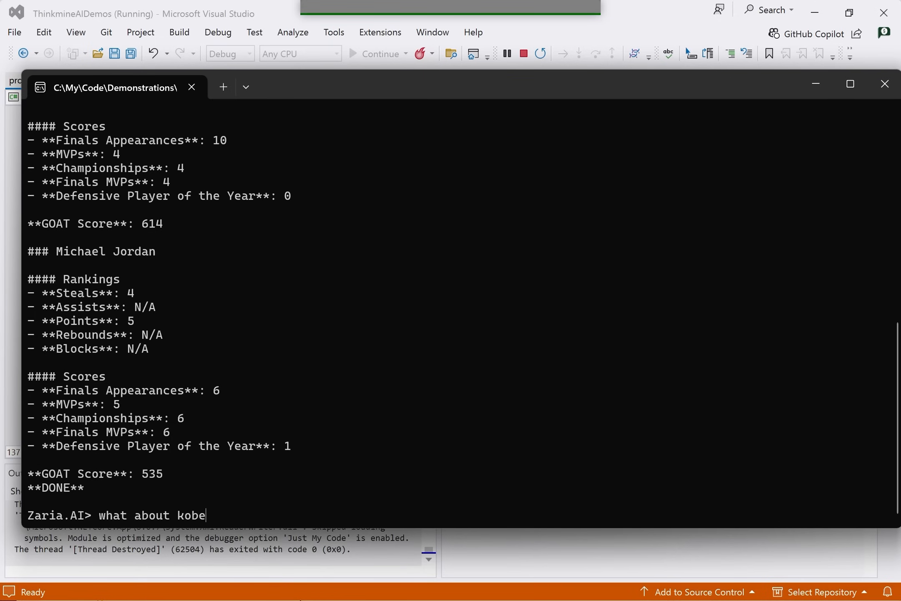
{"action": "type", "text": "'s"}
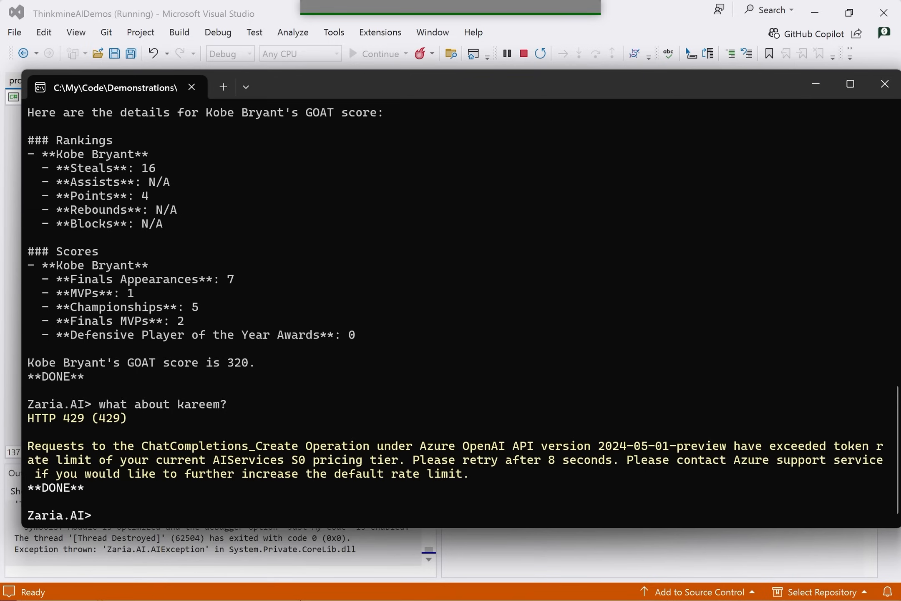
{"action": "type", "text": "what about kareem?"}
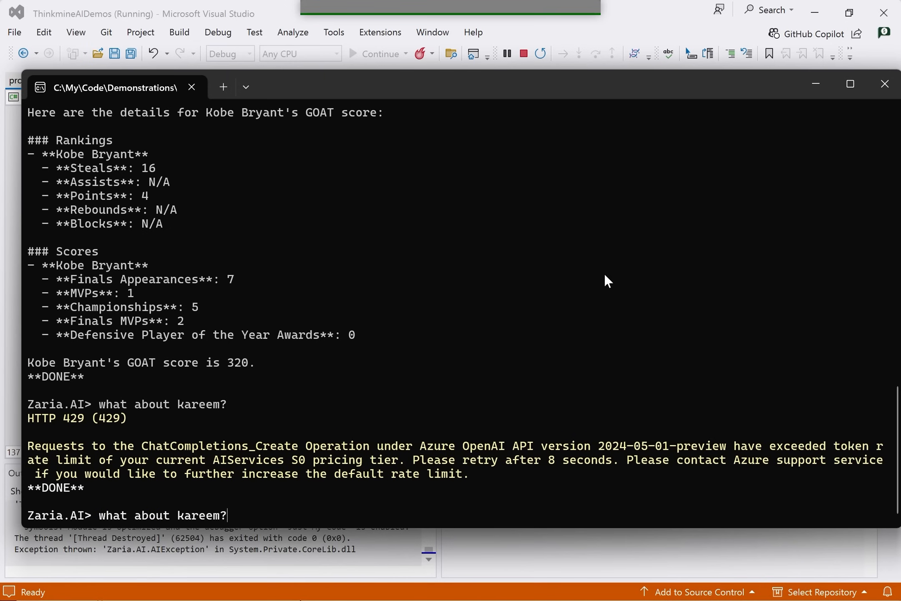